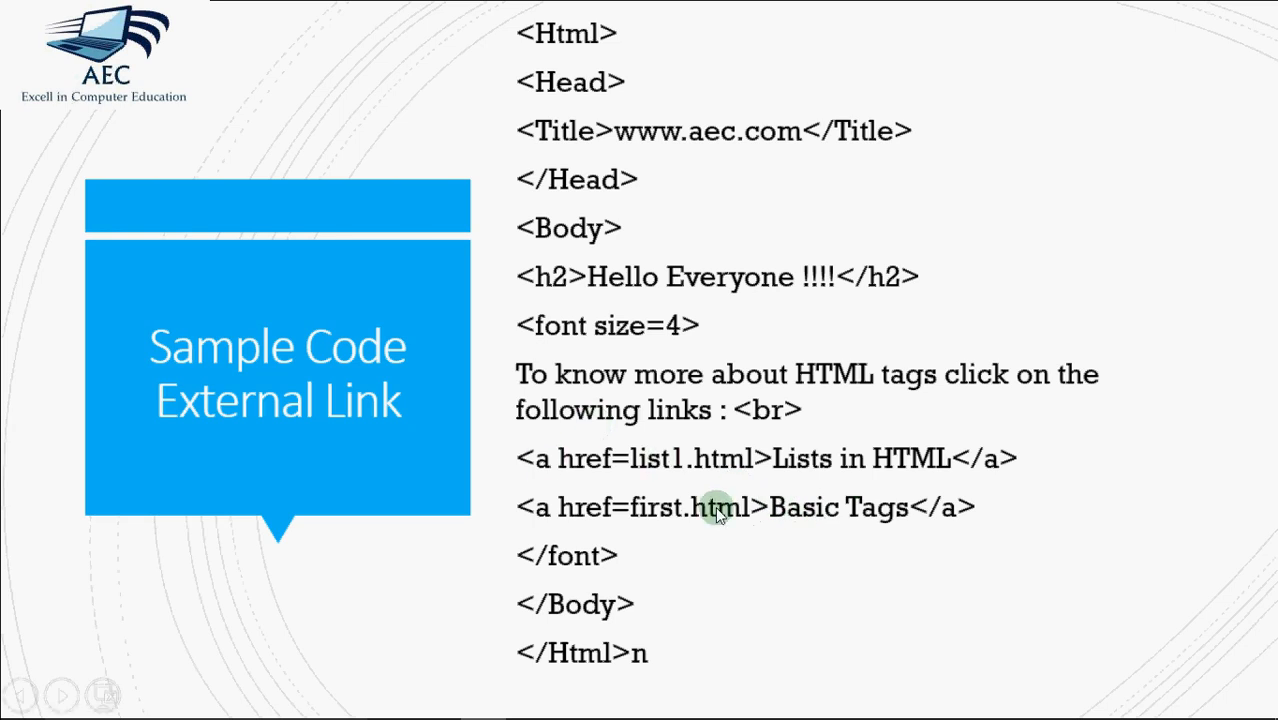
mouse_move(836, 538)
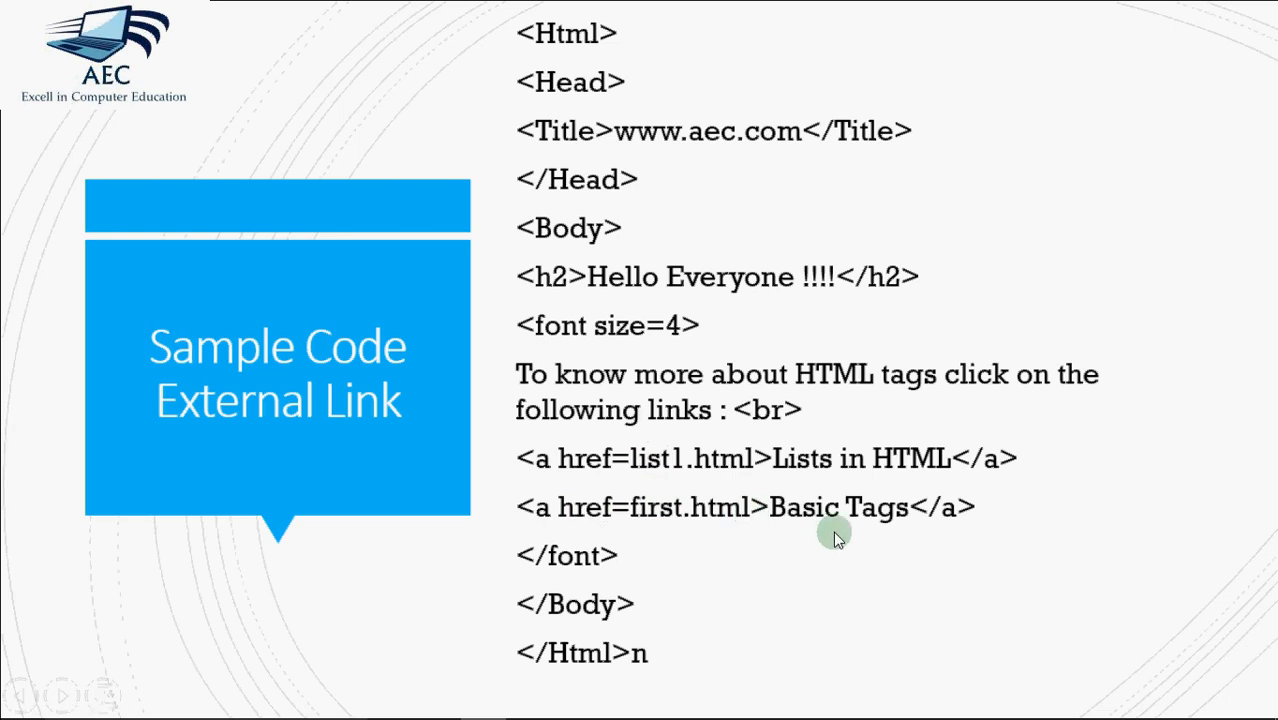
mouse_move(728, 524)
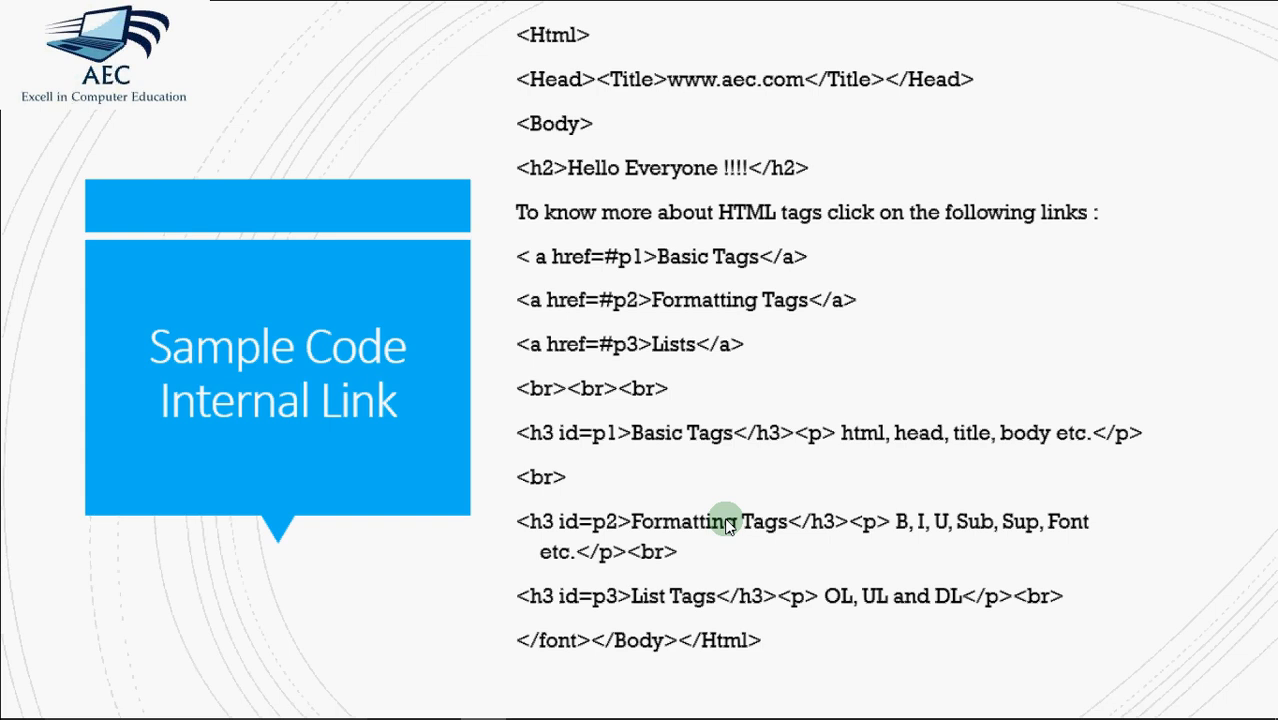
mouse_move(572, 448)
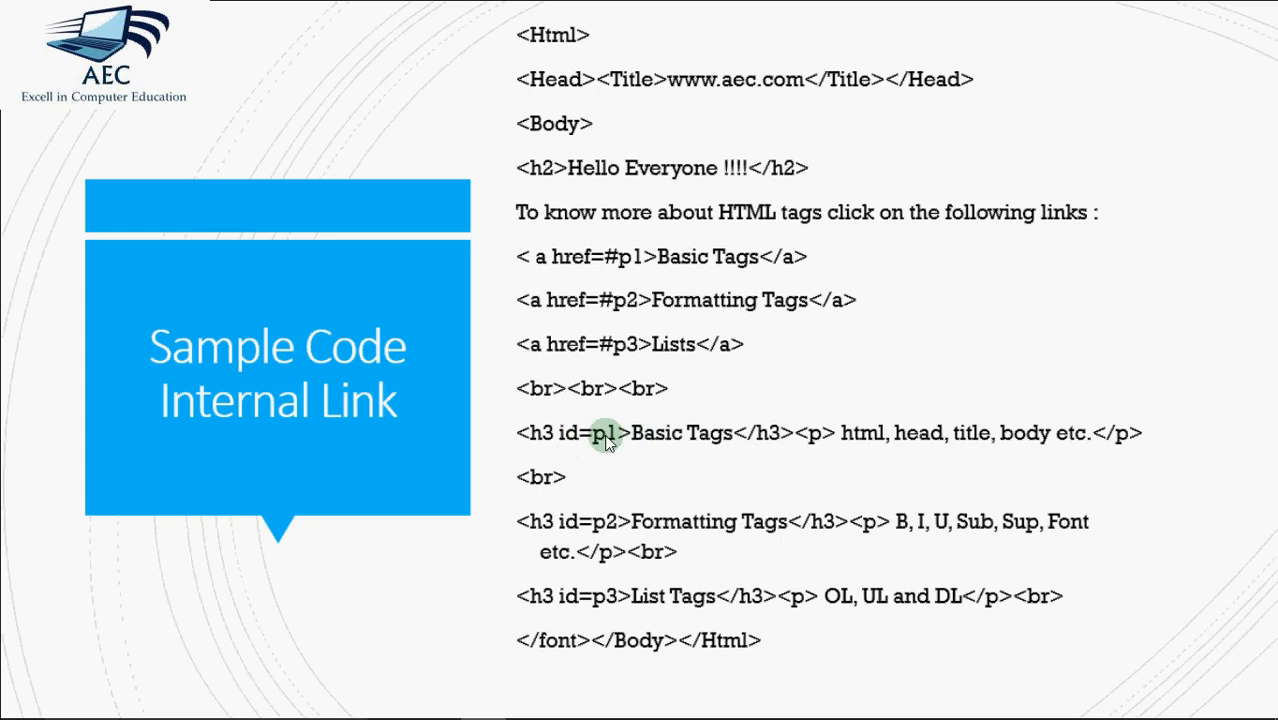
mouse_move(570, 444)
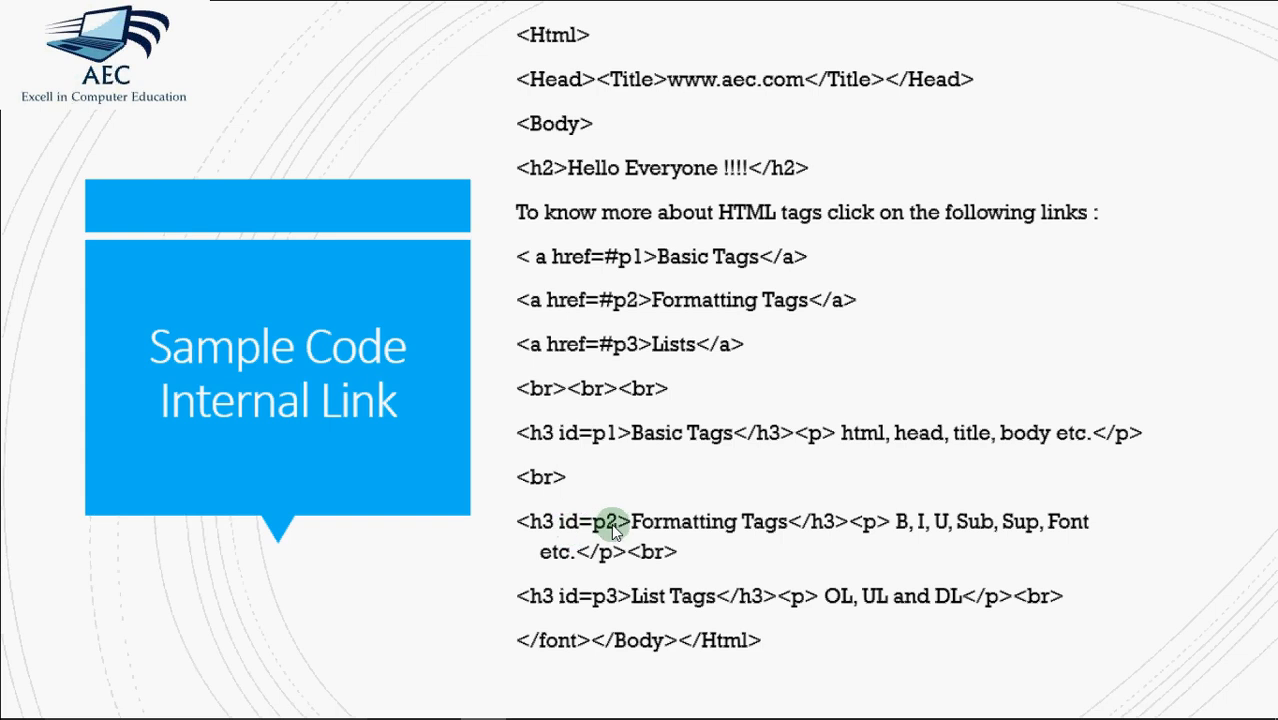
mouse_move(580, 496)
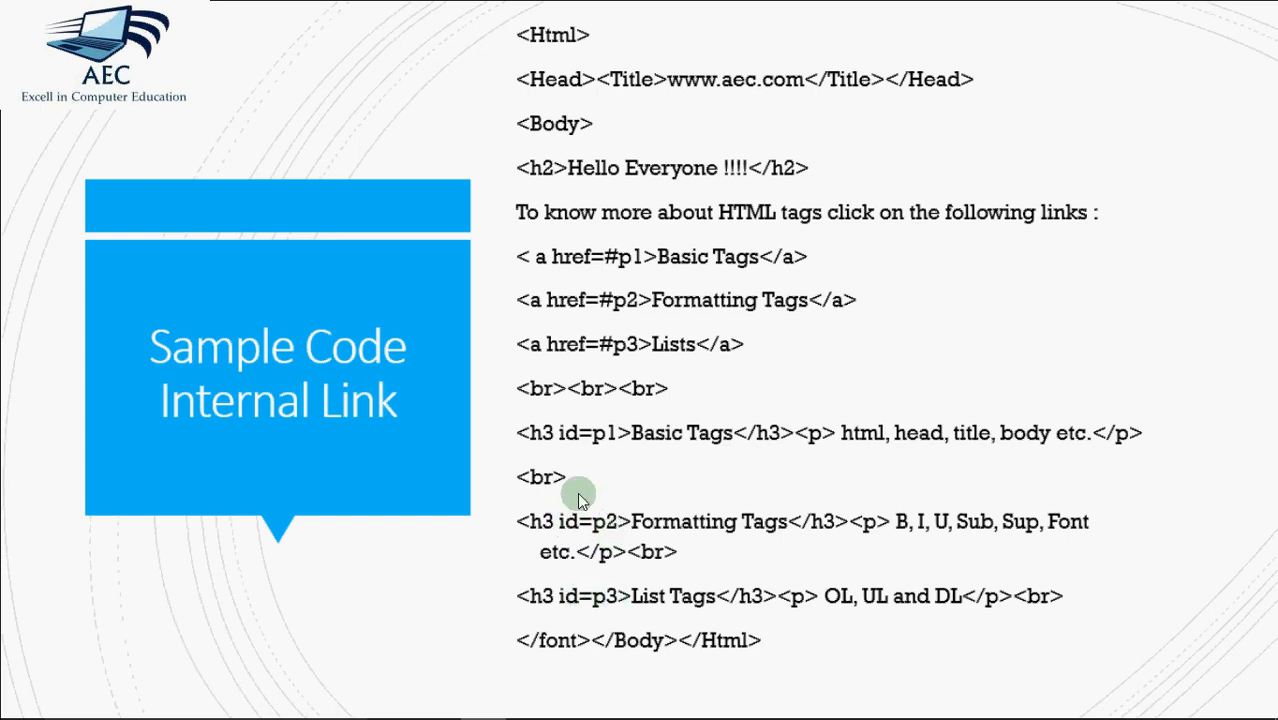
mouse_move(604, 450)
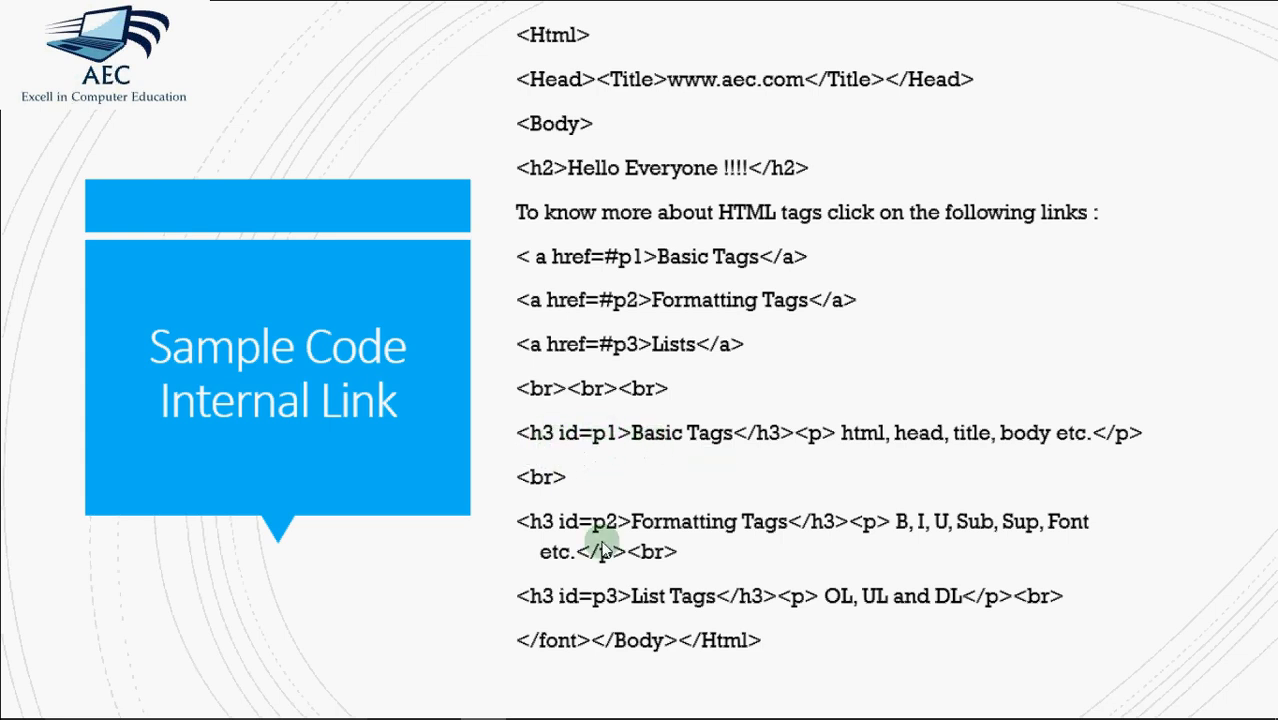
mouse_move(558, 448)
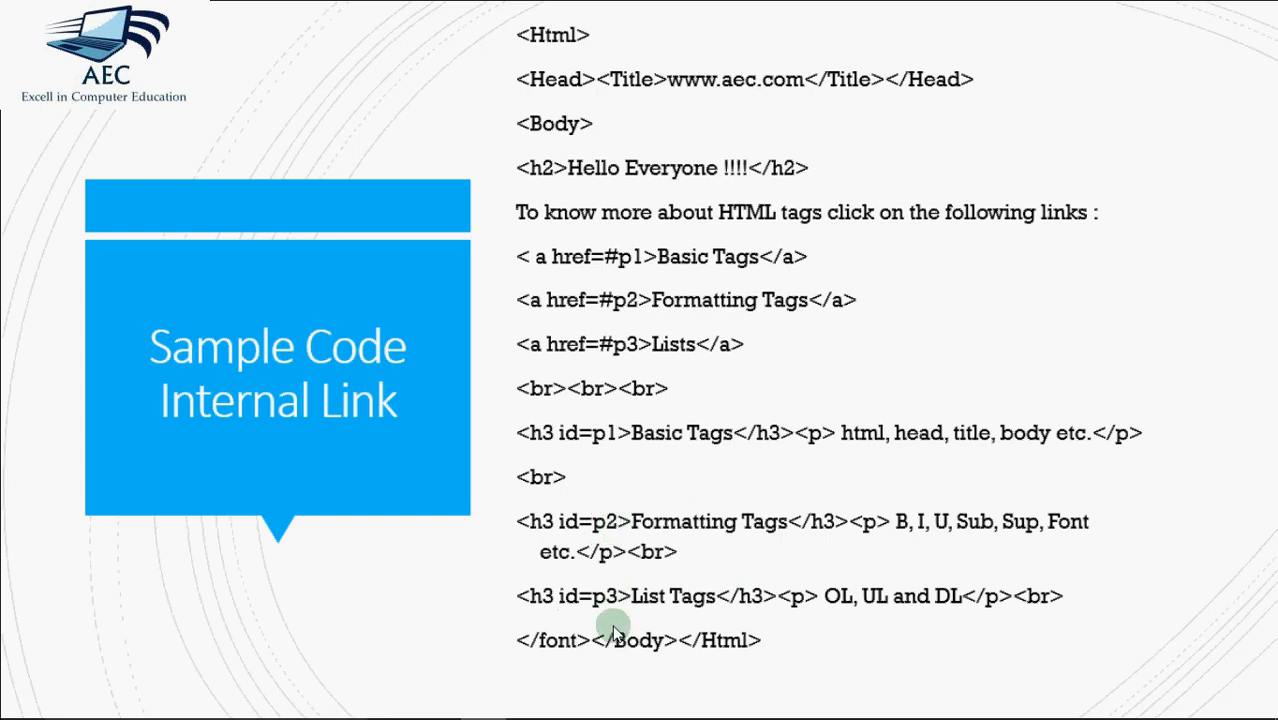
mouse_move(628, 264)
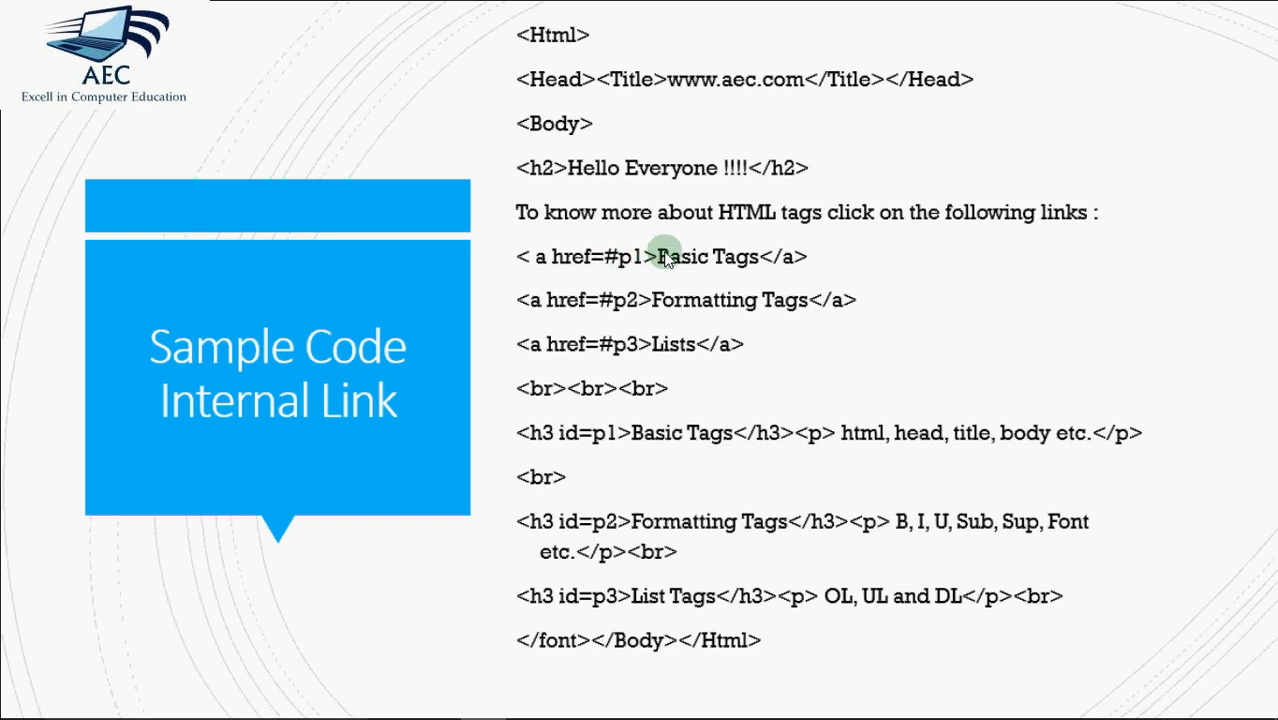
mouse_move(640, 268)
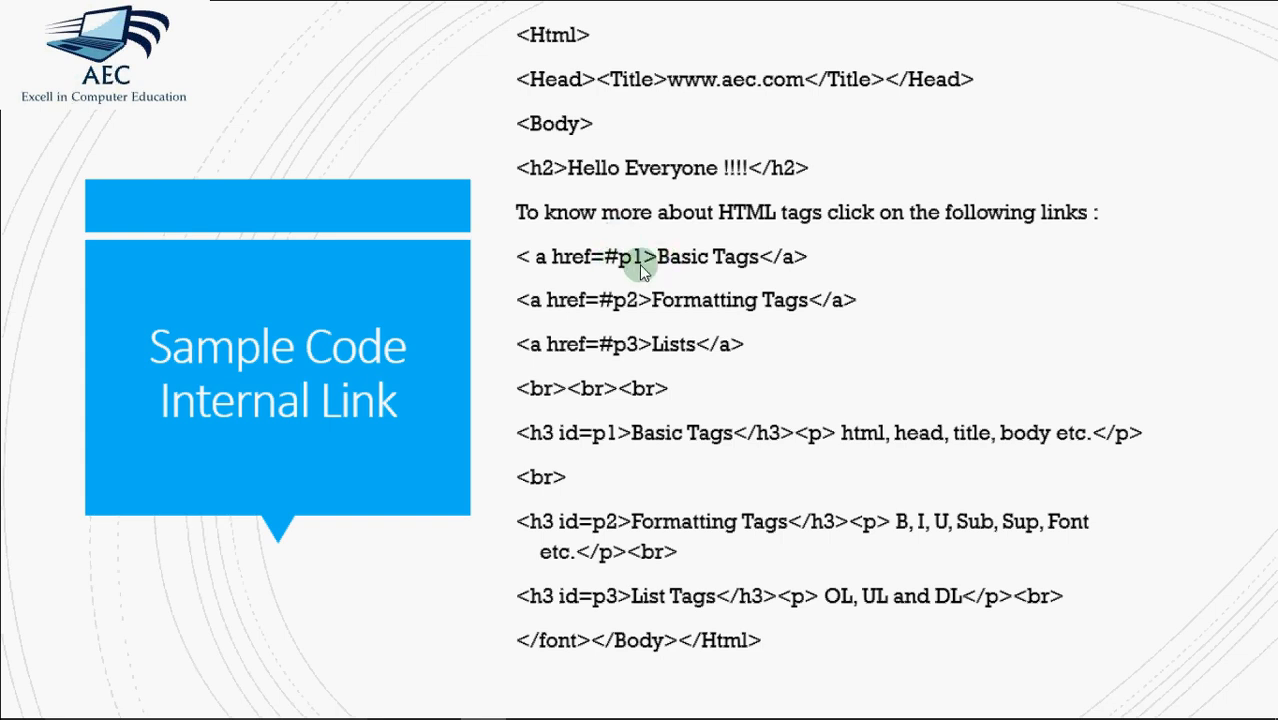
mouse_move(590, 300)
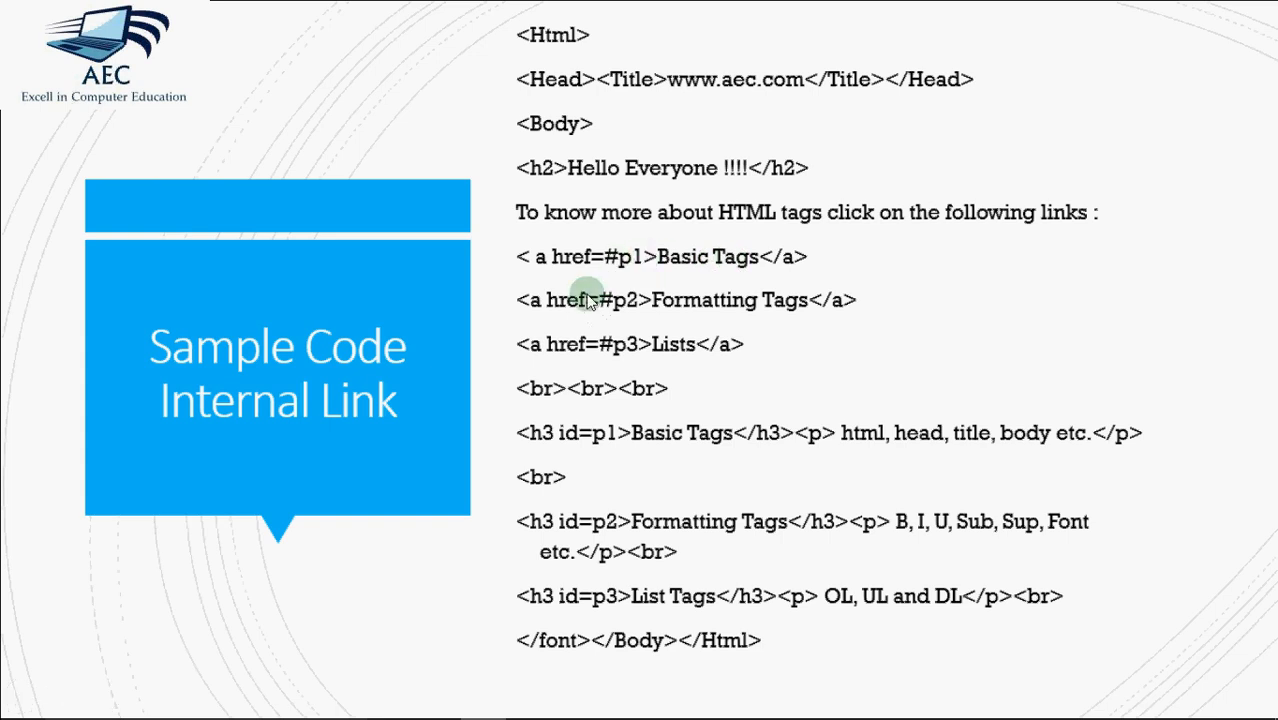
mouse_move(604, 302)
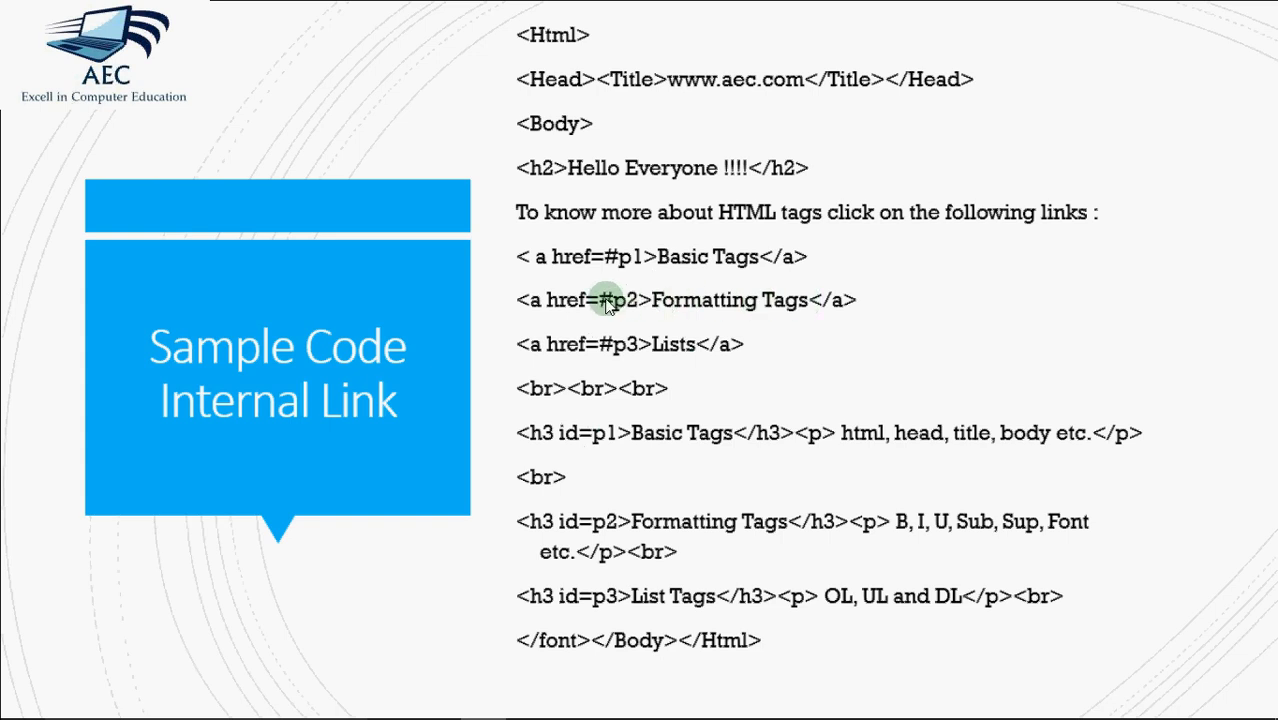
mouse_move(616, 540)
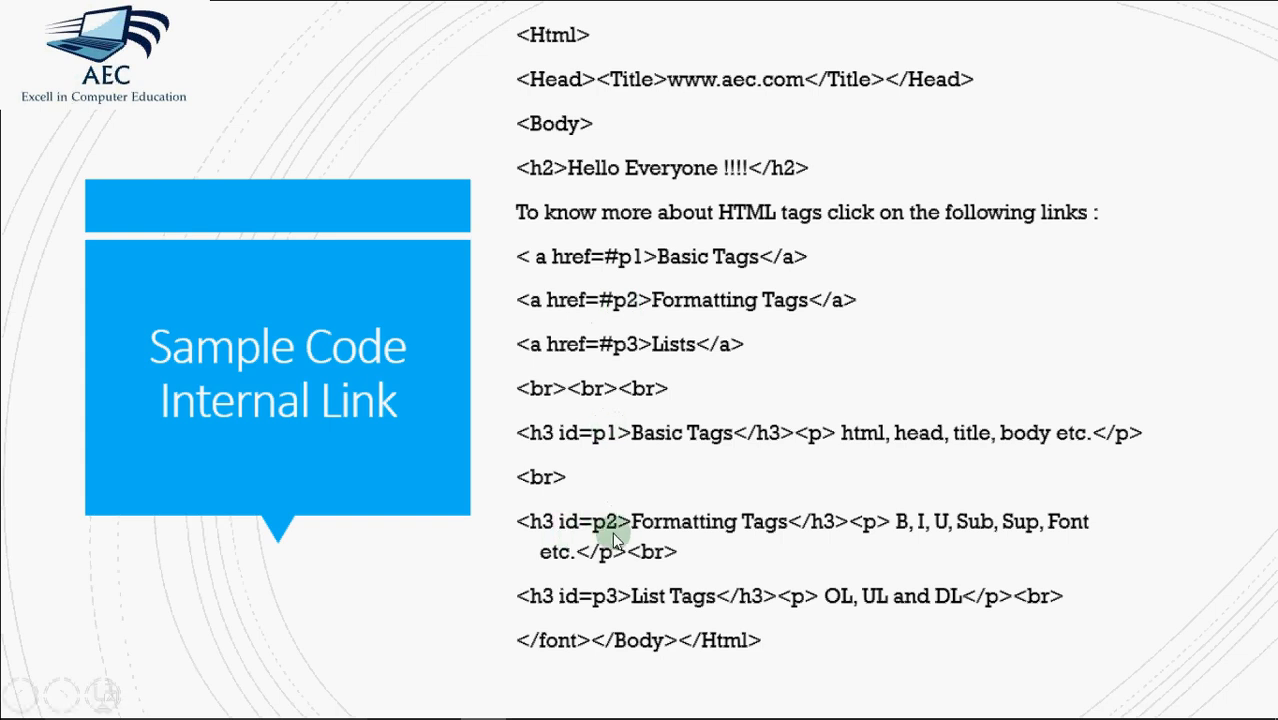
mouse_move(664, 358)
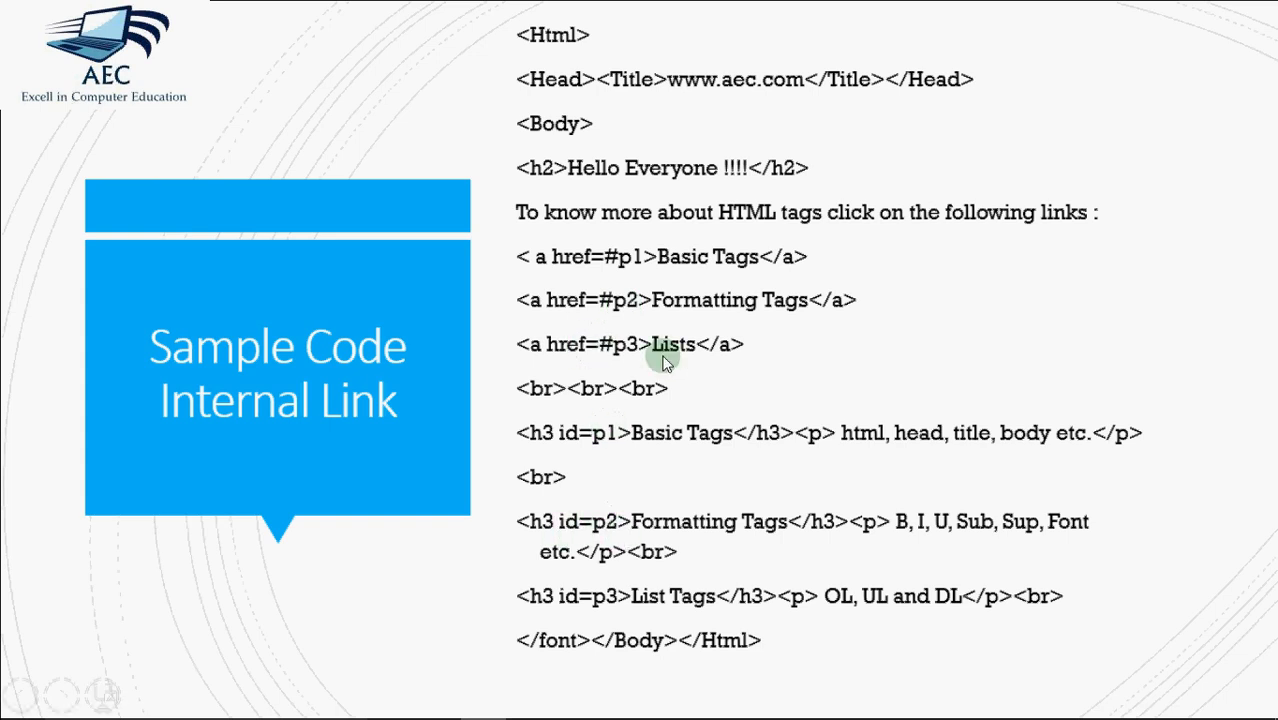
mouse_move(644, 320)
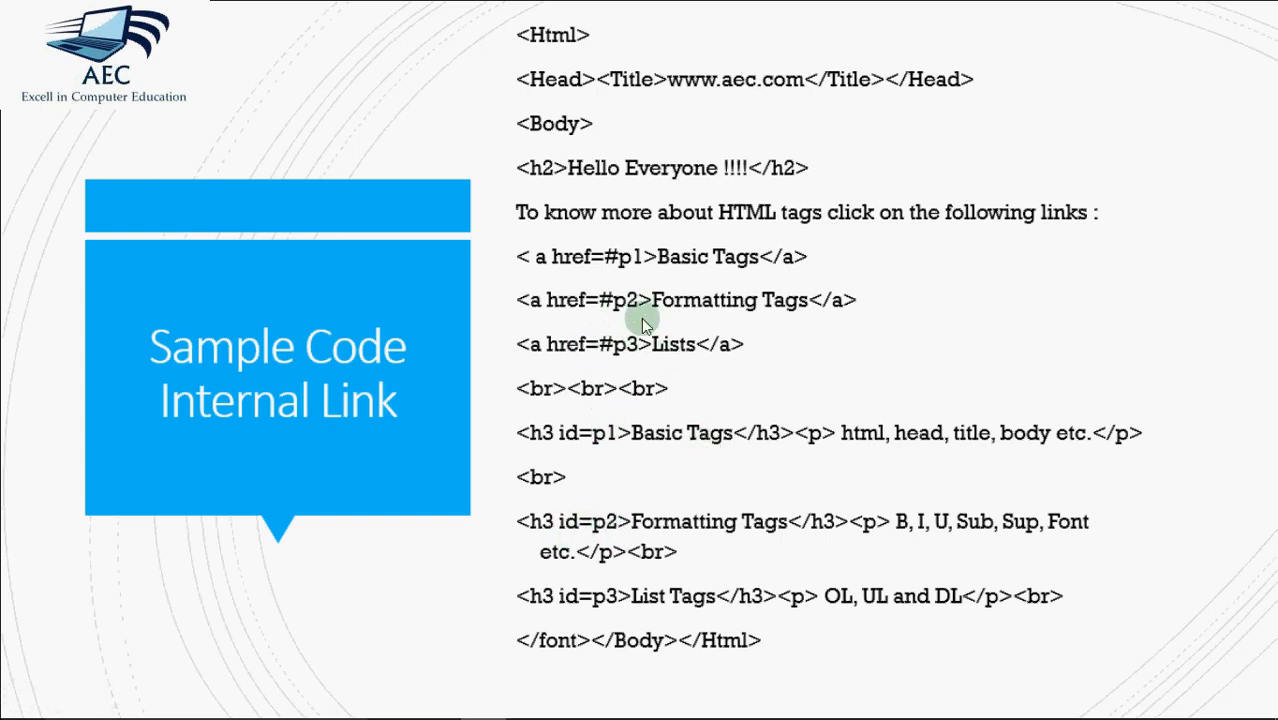
mouse_move(558, 452)
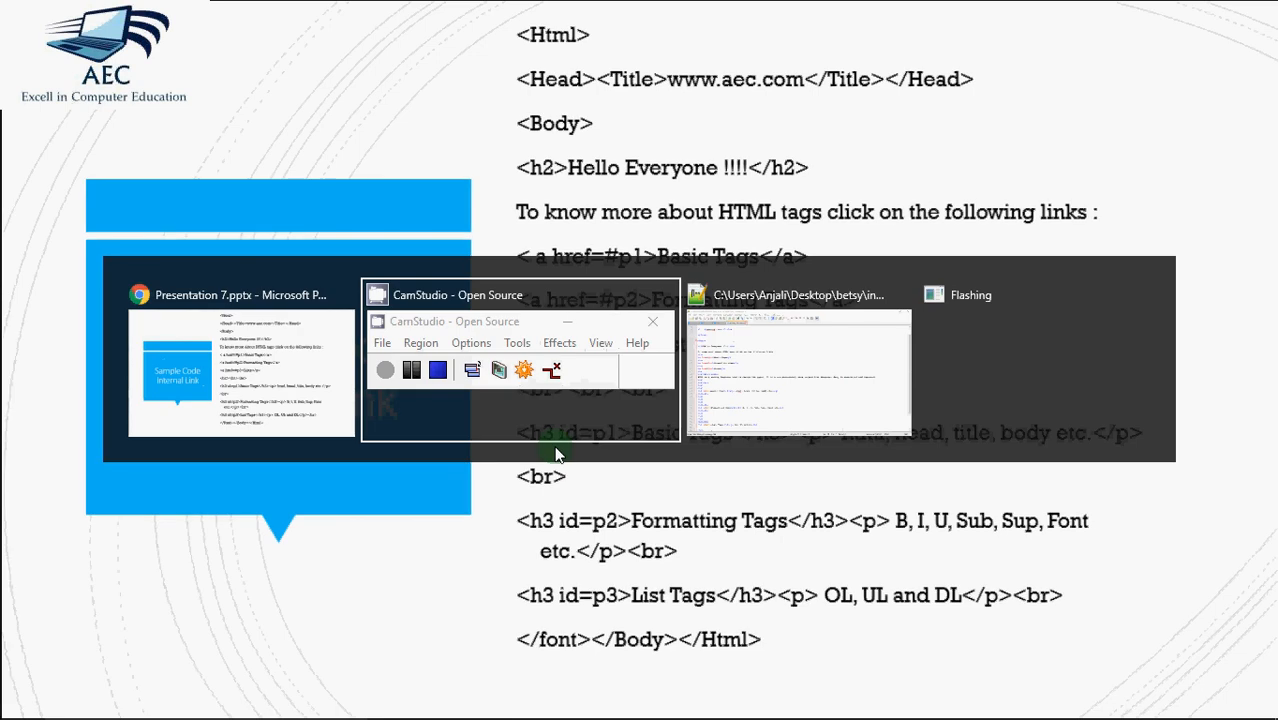
Show links.html in Notepad++ and highlight its two anchor lines to lists.html and first.html.
left_click(796, 360)
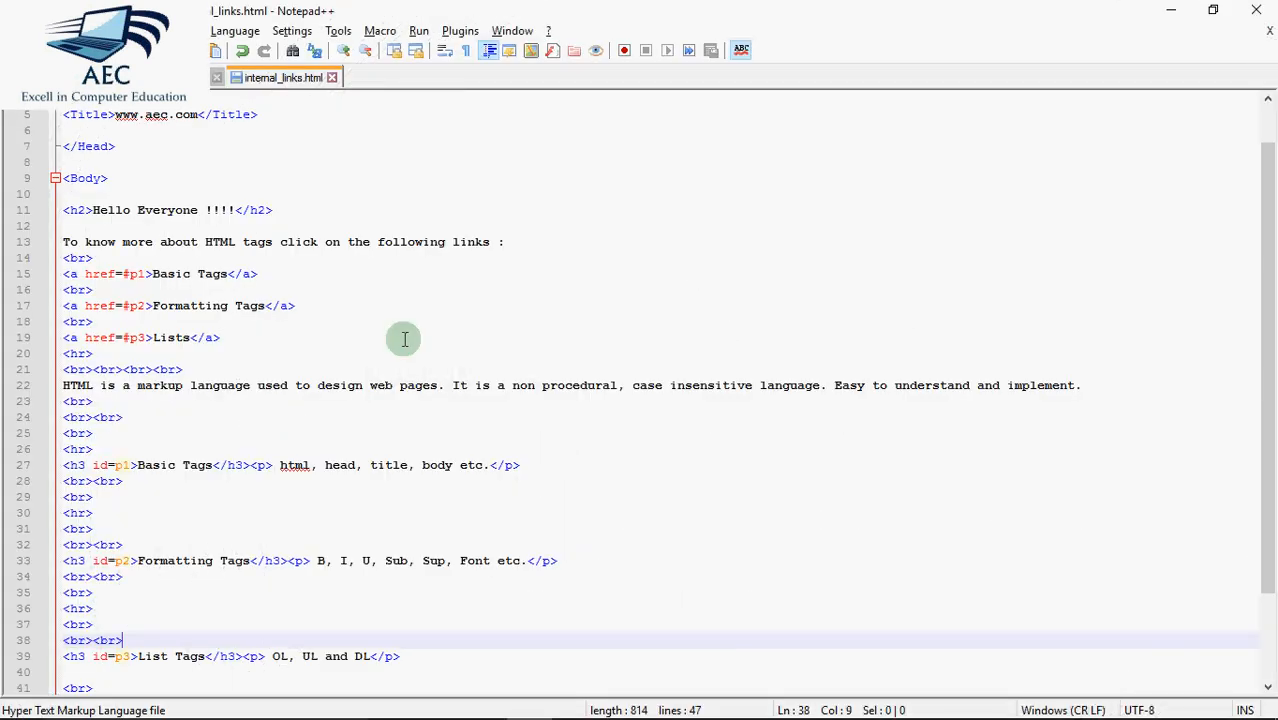
mouse_move(180, 84)
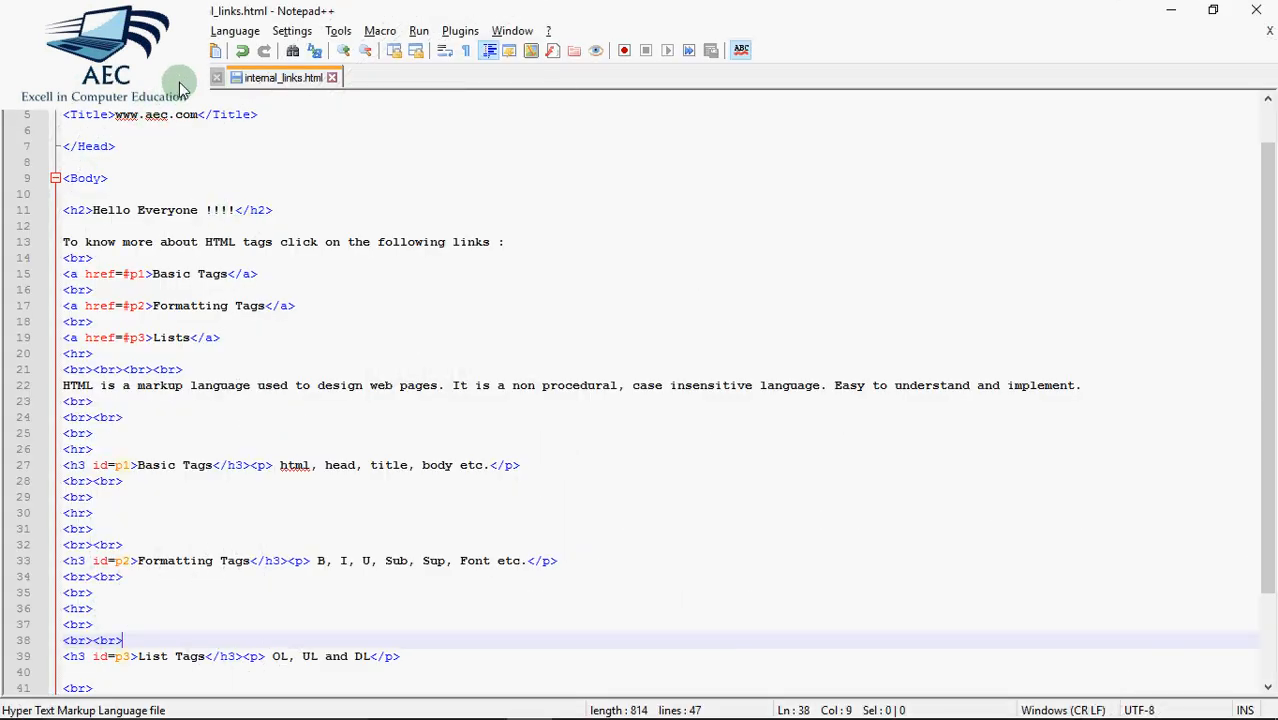
mouse_move(200, 192)
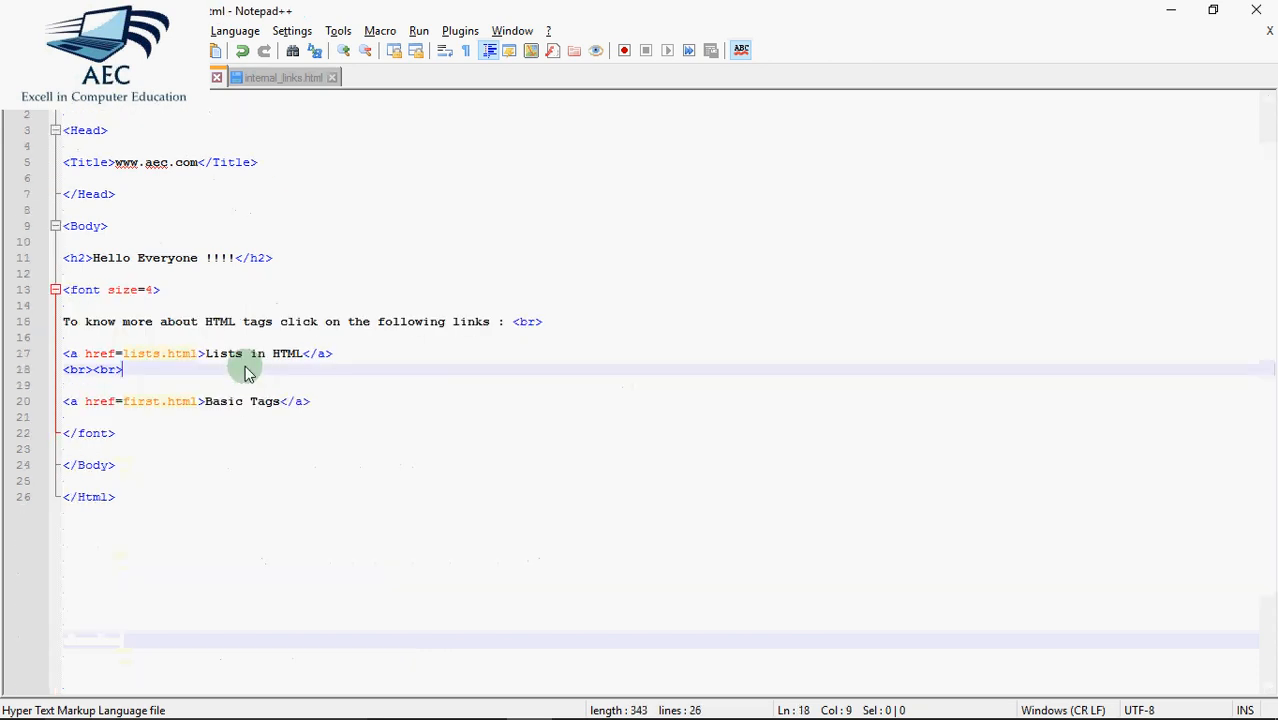
left_click(62, 178)
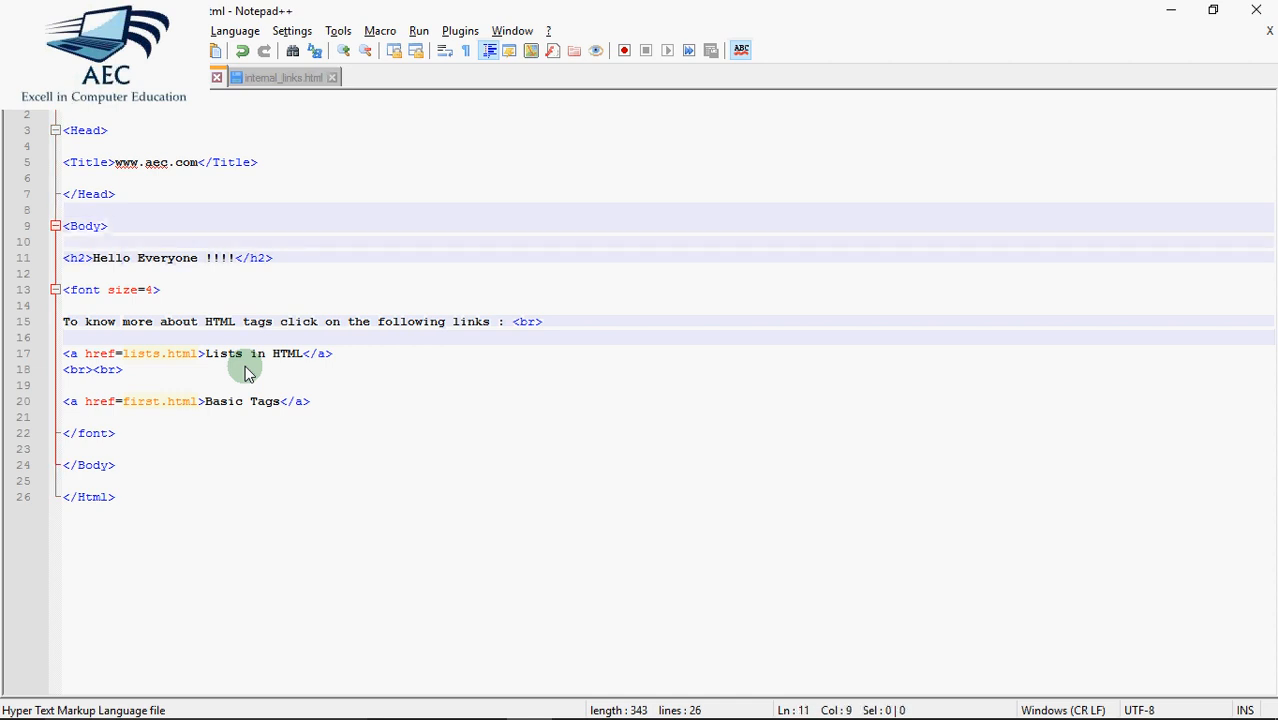
left_click(70, 304)
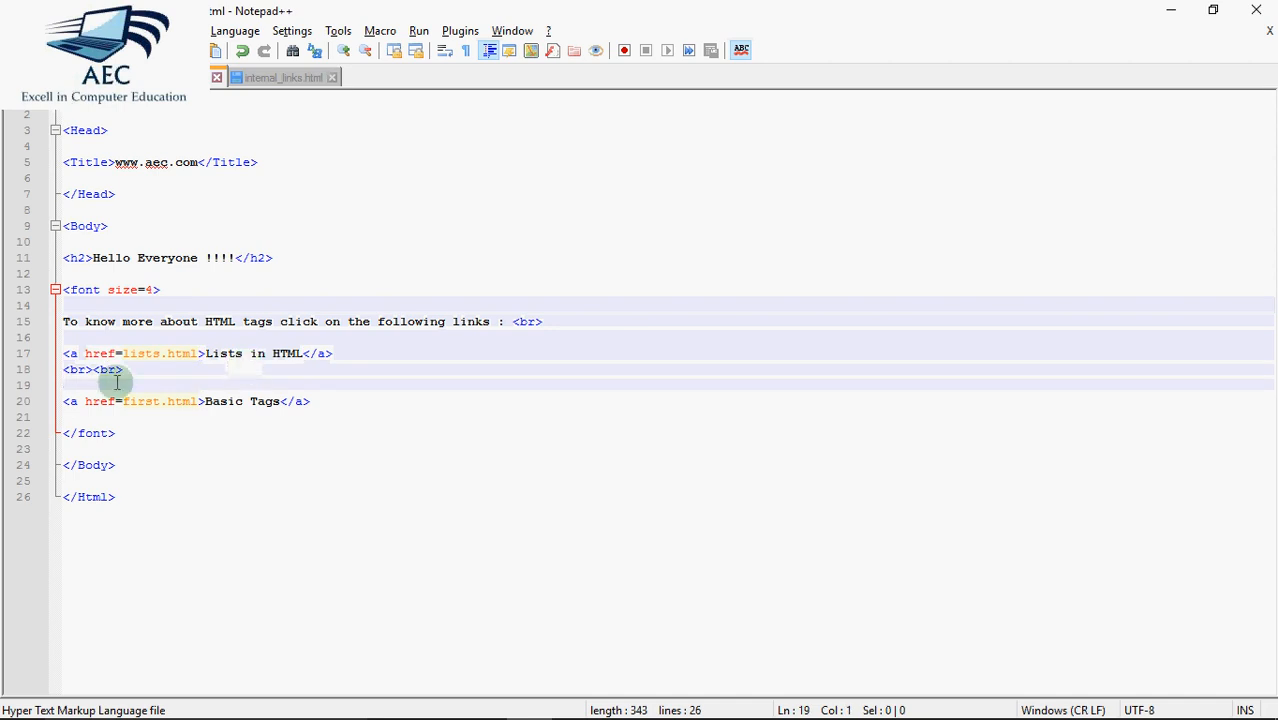
left_click_drag(62, 352, 310, 400)
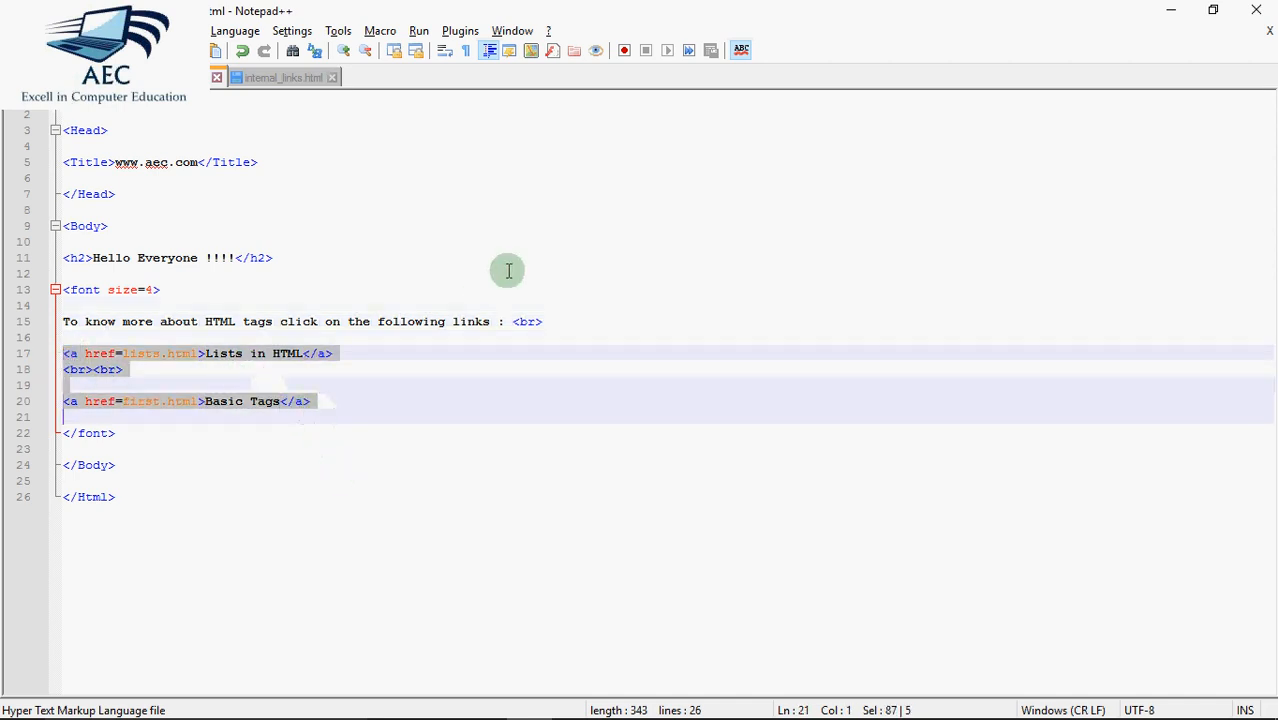
left_click(418, 30)
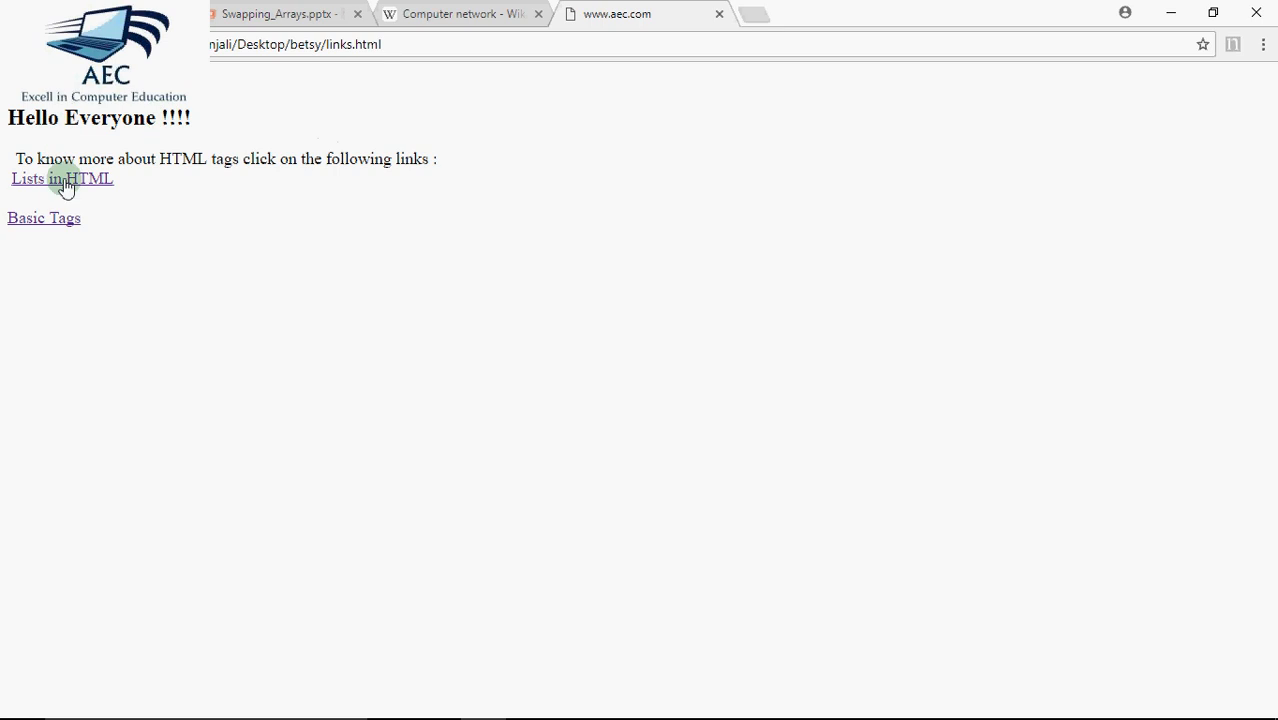
mouse_move(44, 218)
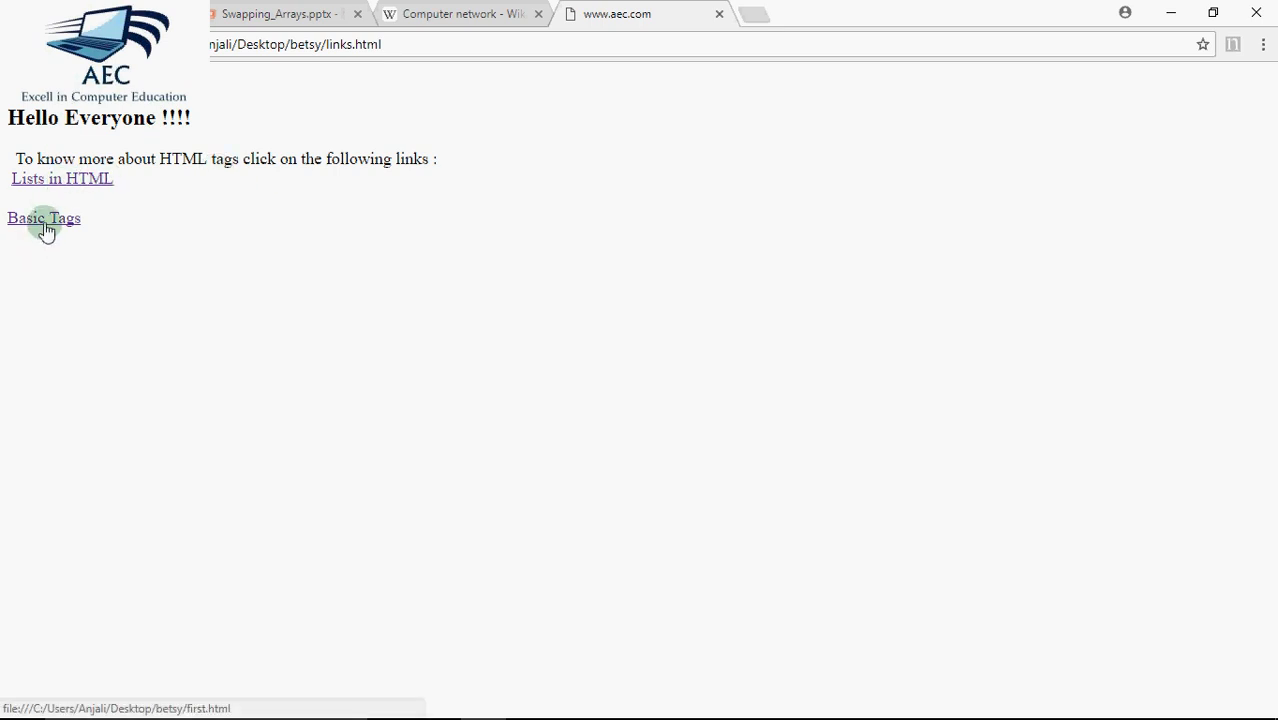
Follow the Basic Tags link, go back, then follow the Lists in HTML link.
left_click(44, 218)
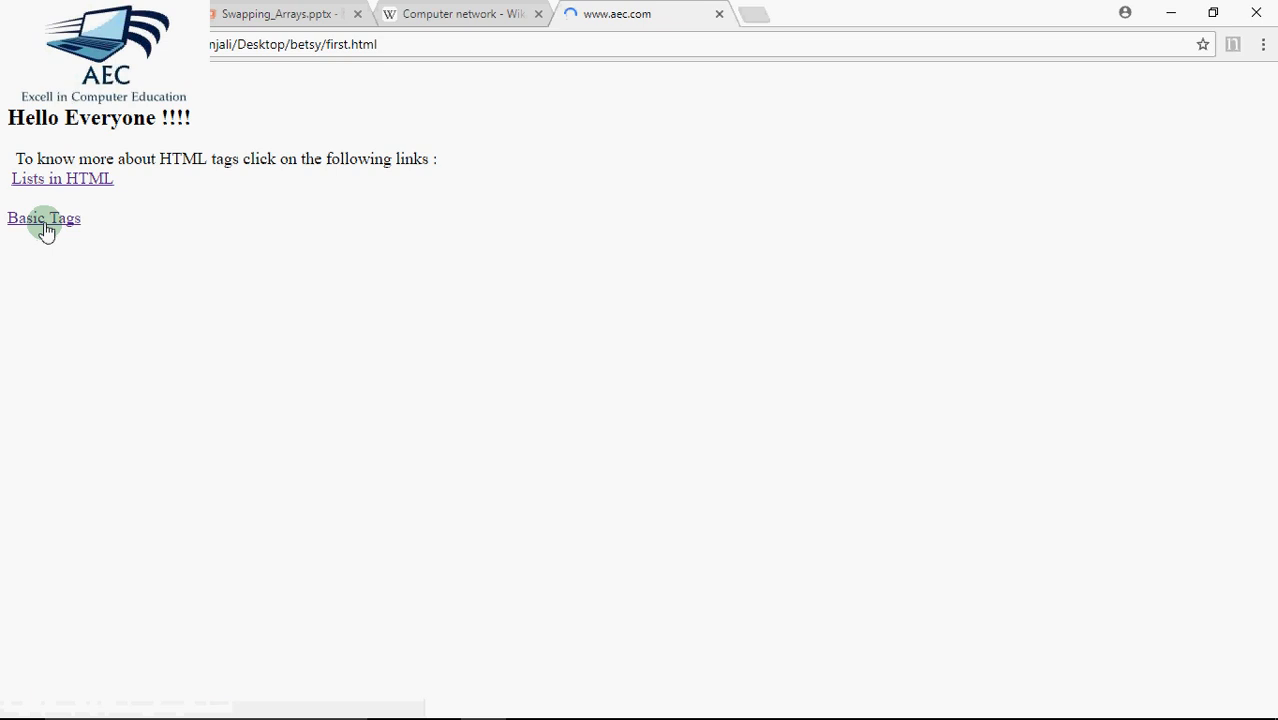
left_click(44, 218)
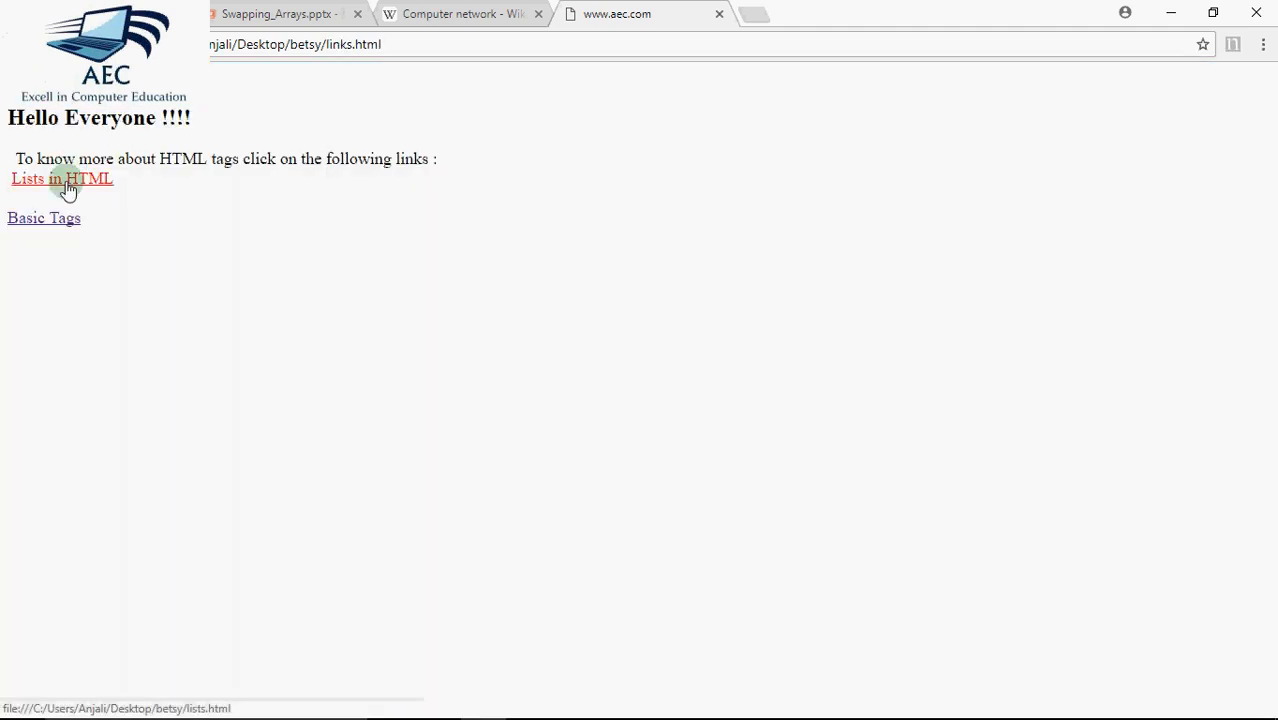
left_click(62, 178)
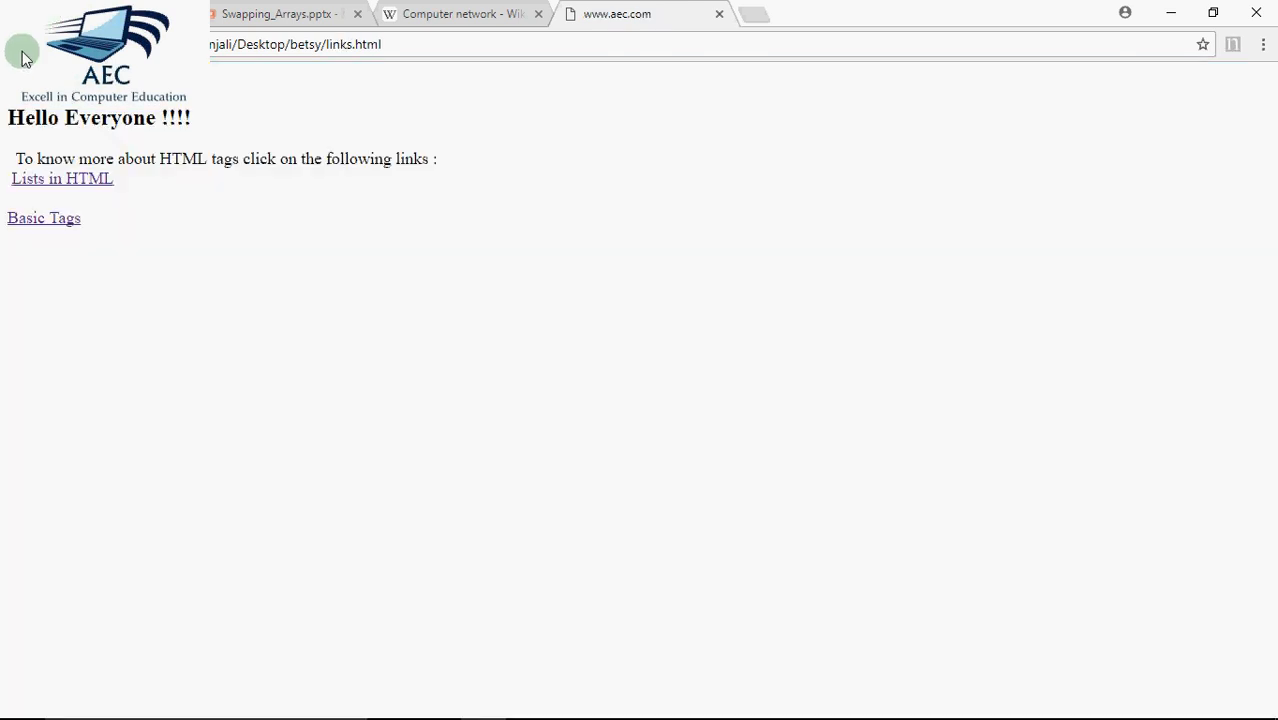
mouse_move(362, 160)
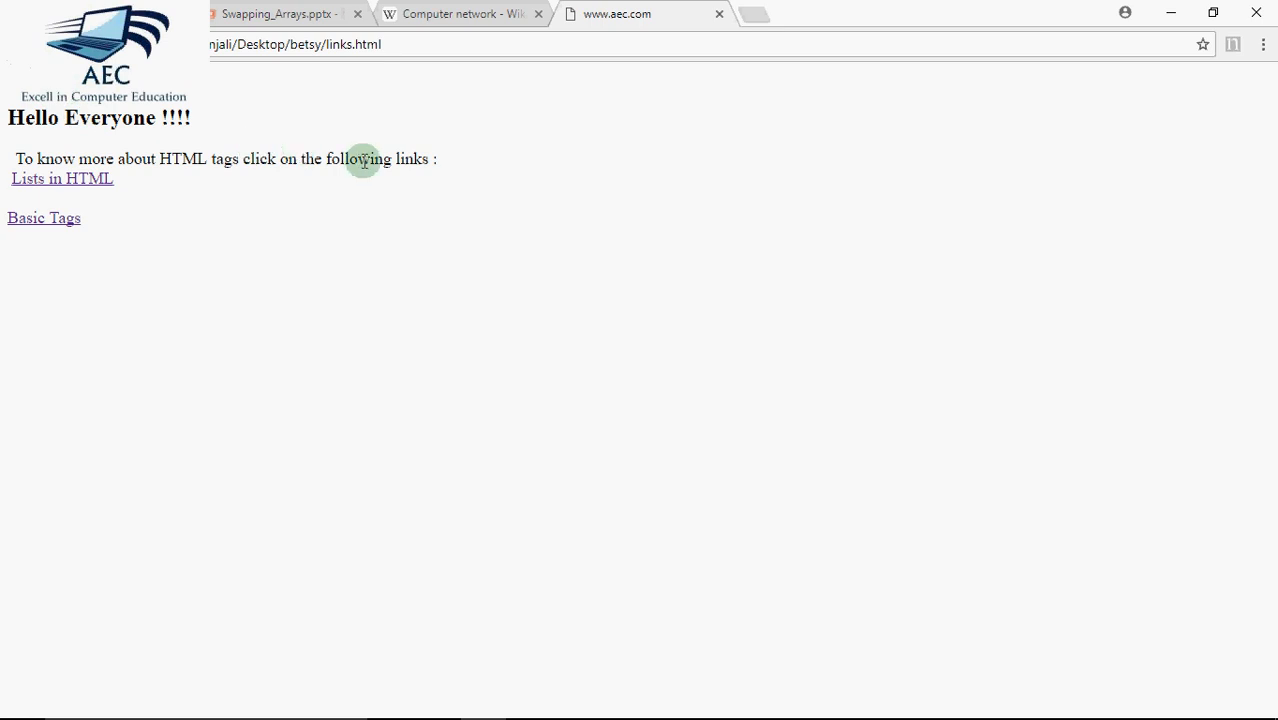
mouse_move(470, 14)
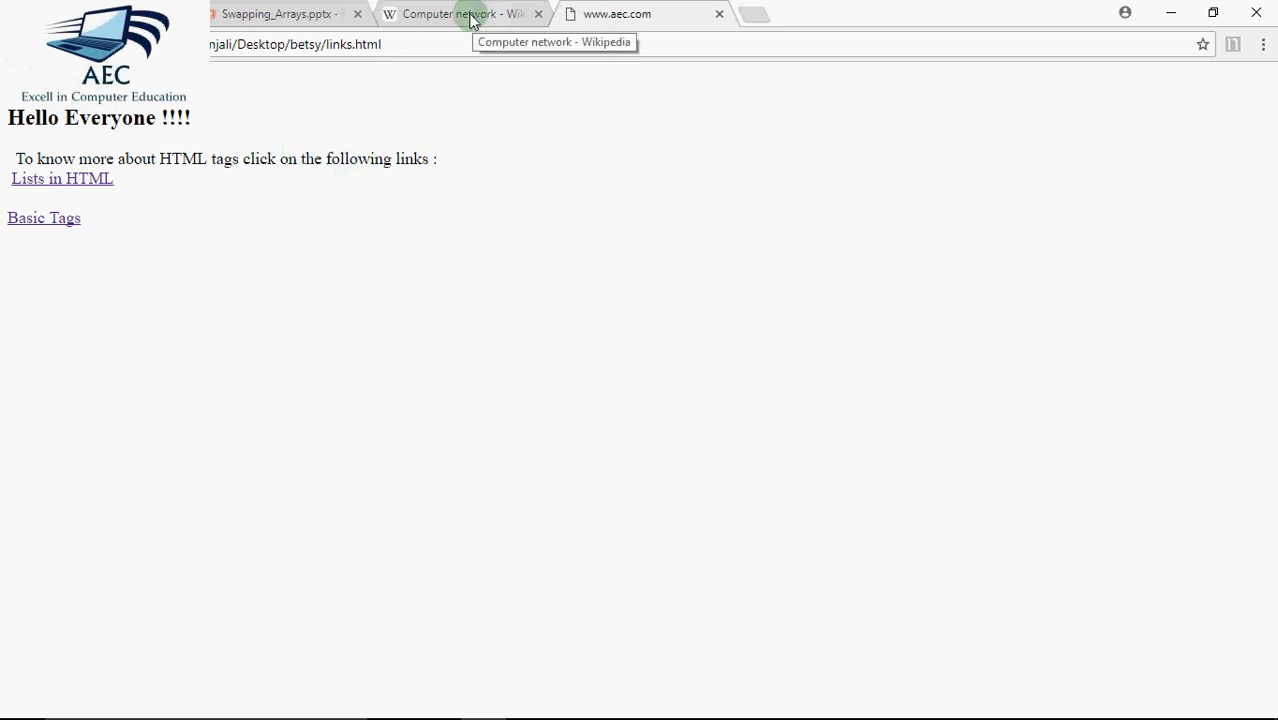
left_click(460, 12)
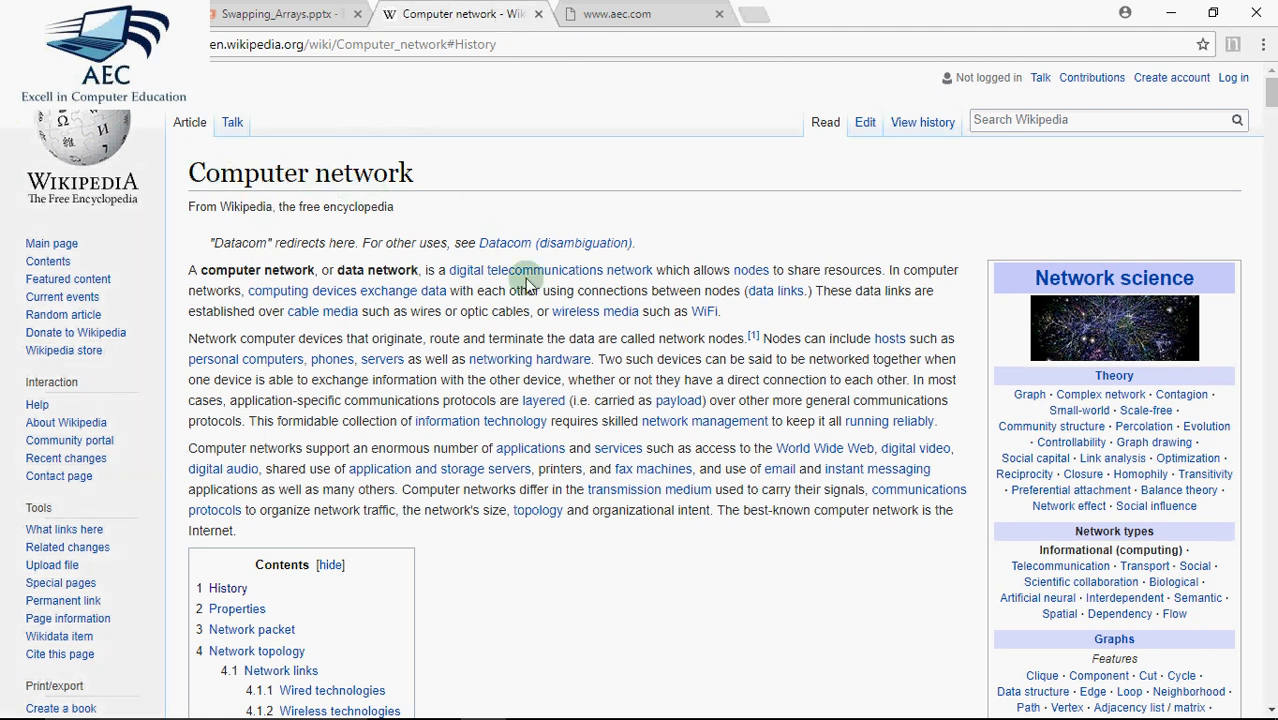
mouse_move(96, 268)
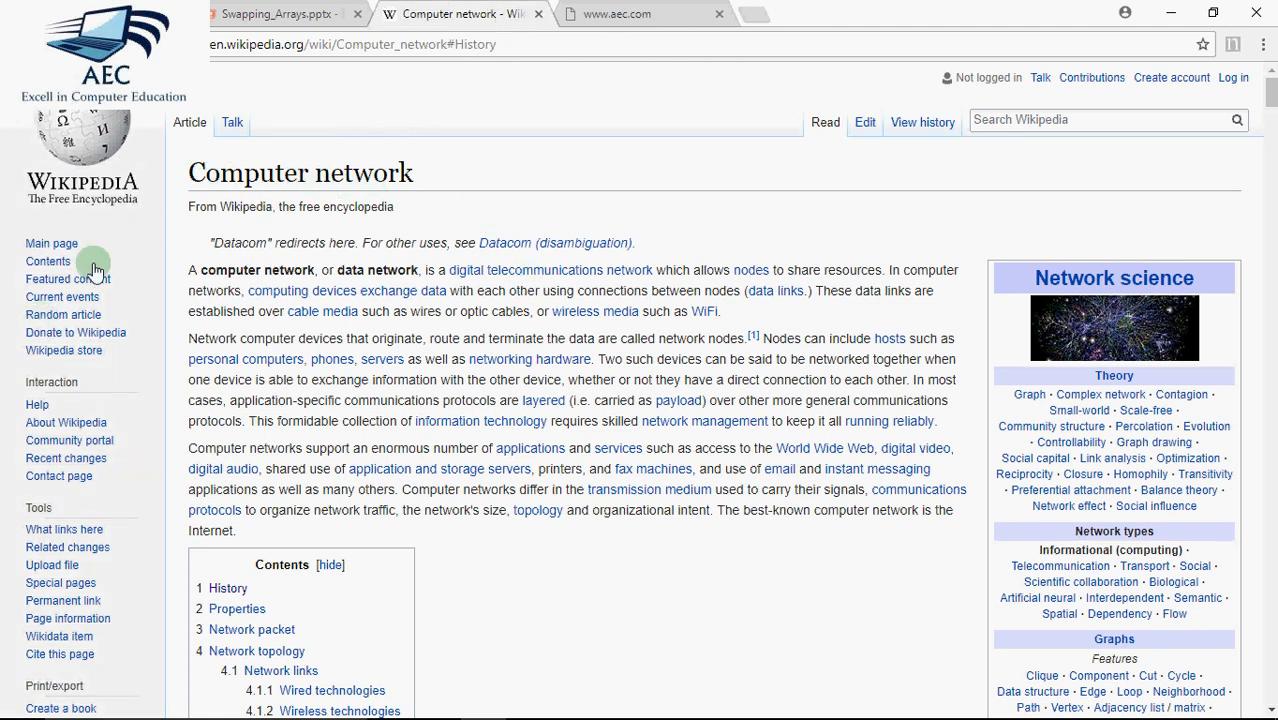
mouse_move(44, 384)
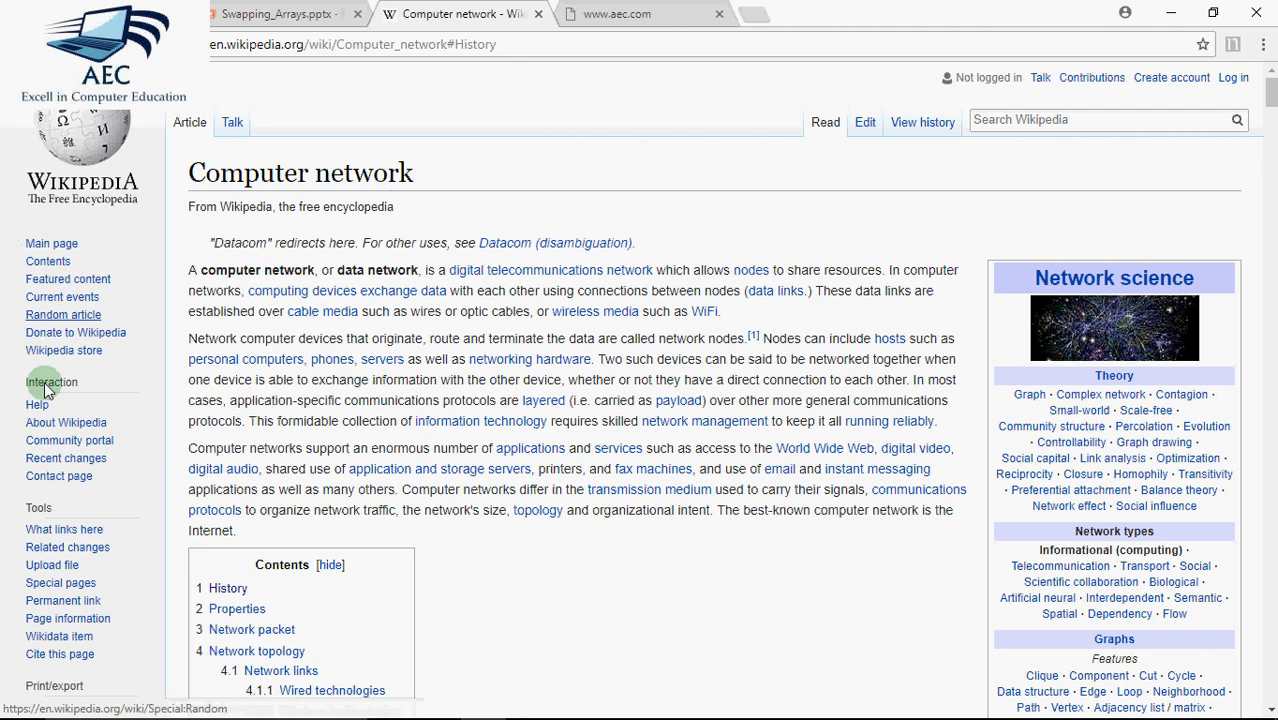
mouse_move(62, 296)
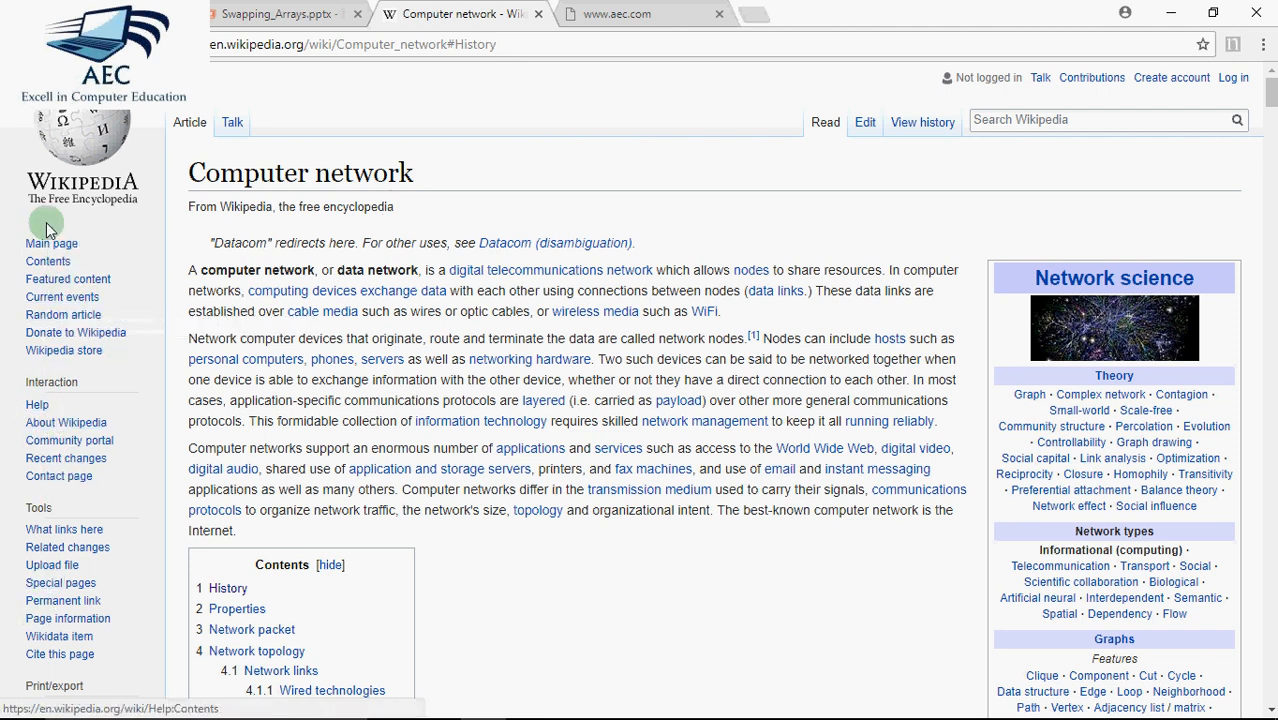
mouse_move(238, 608)
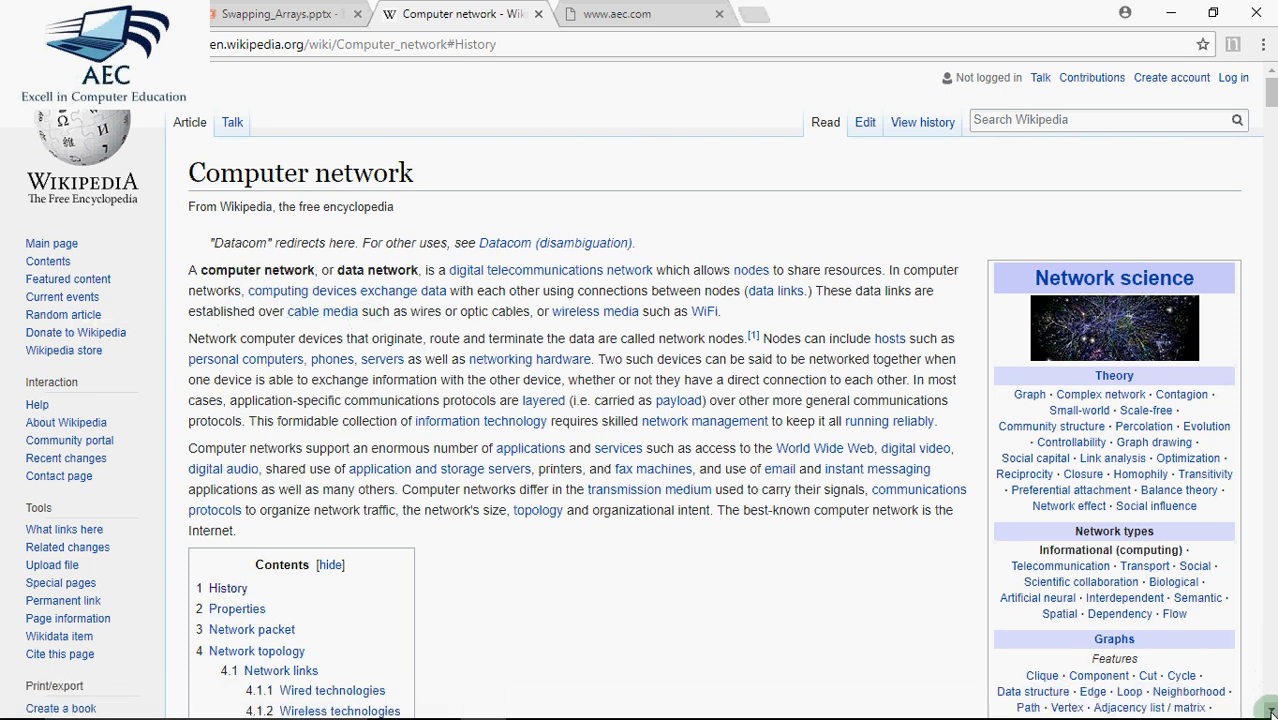
Use the Contents box to jump to the Firewalls section, then to the History section.
scroll("down", 3)
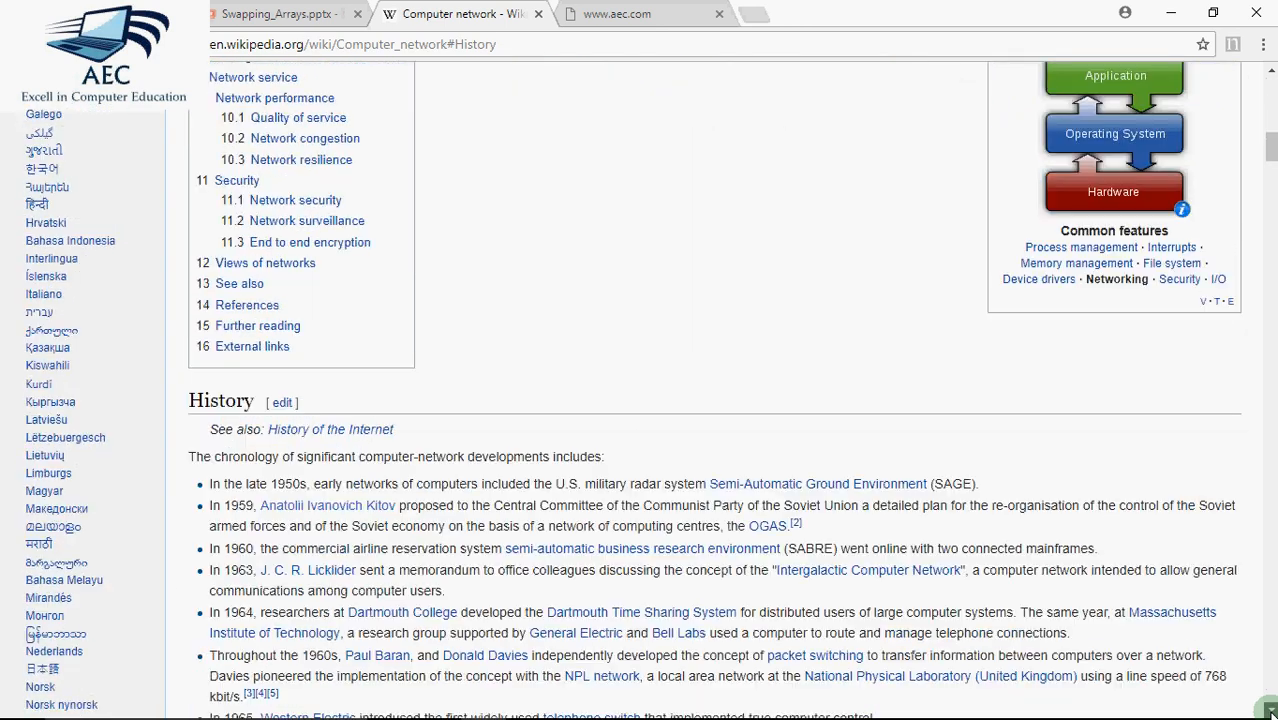
scroll("down", 3)
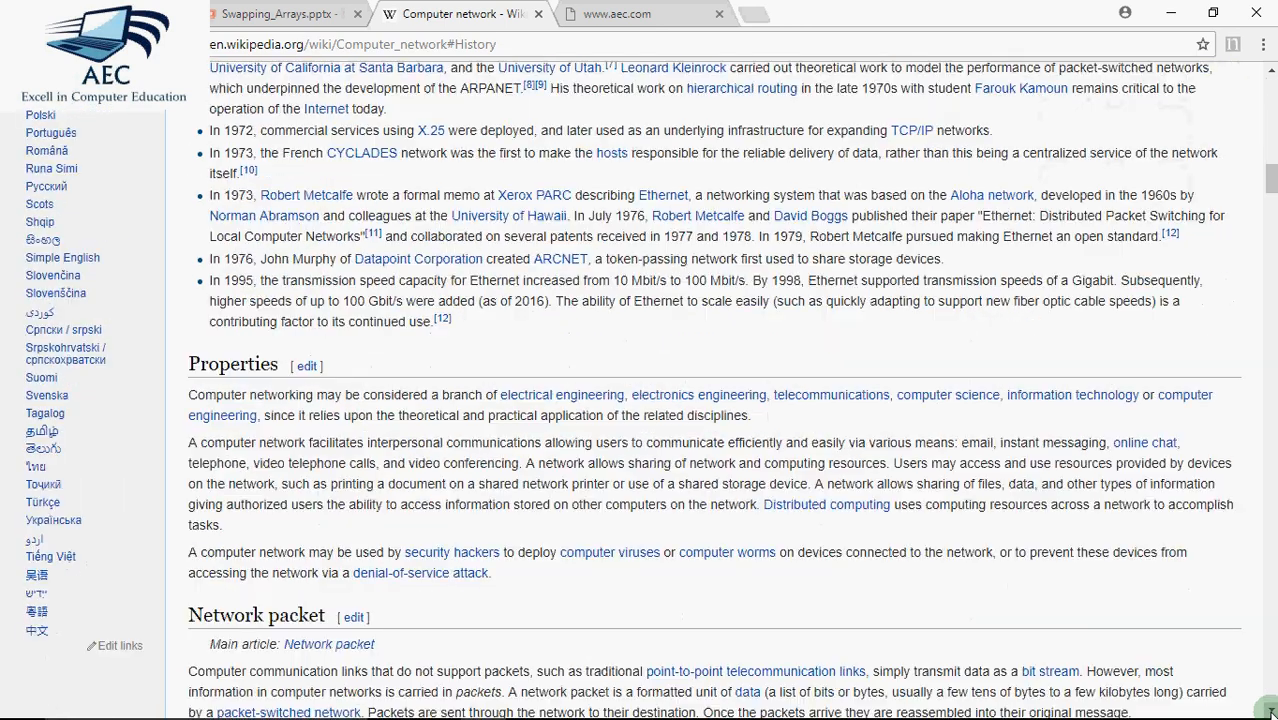
scroll("down", 3)
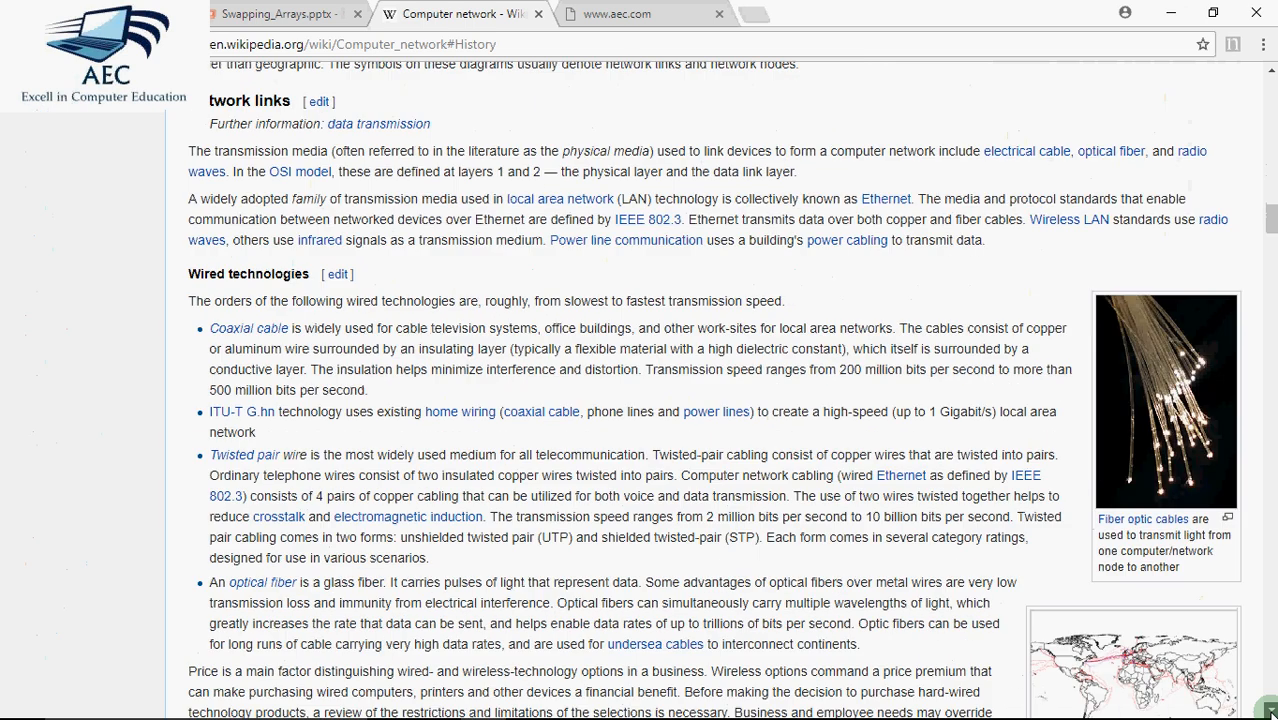
scroll("down", 3)
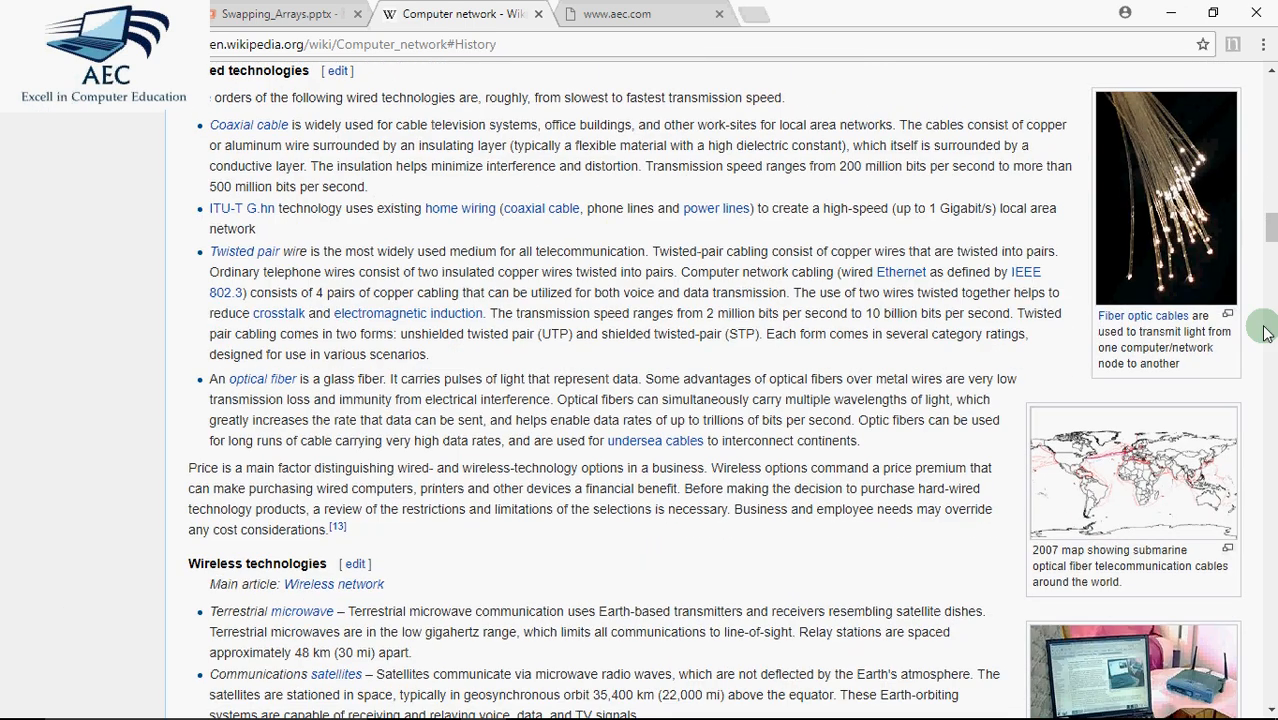
scroll("up", 3)
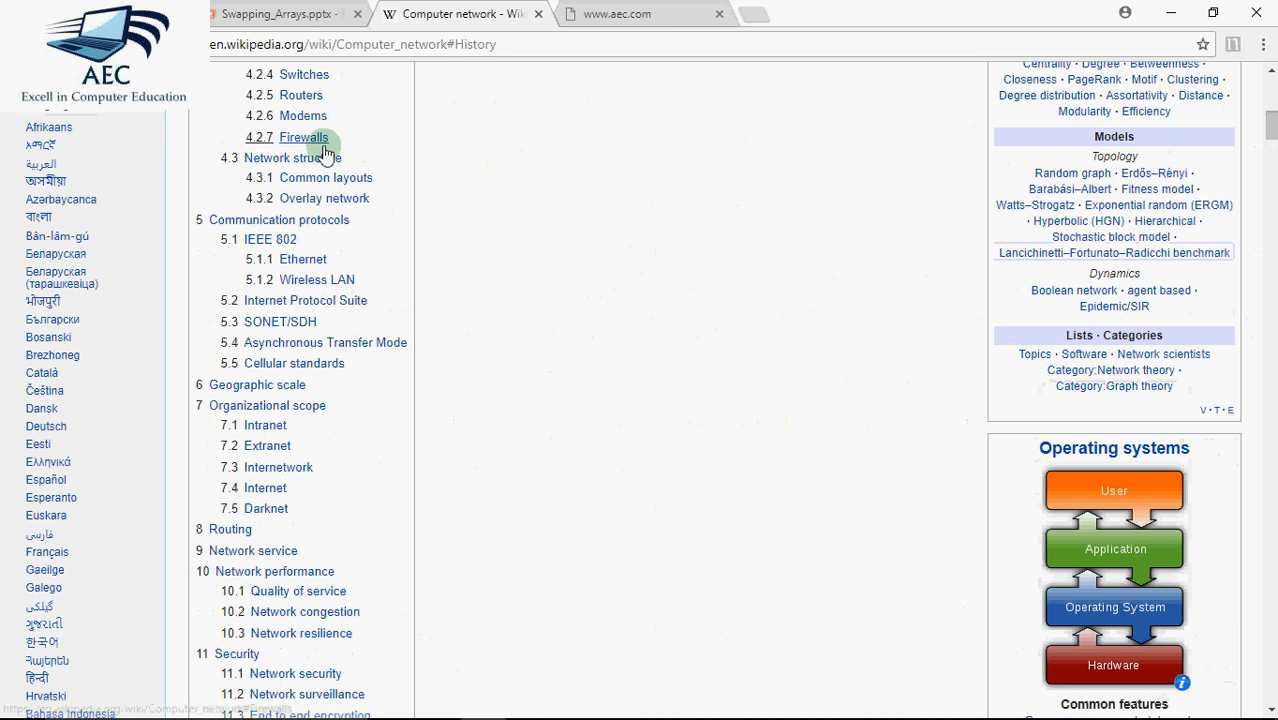
mouse_move(304, 136)
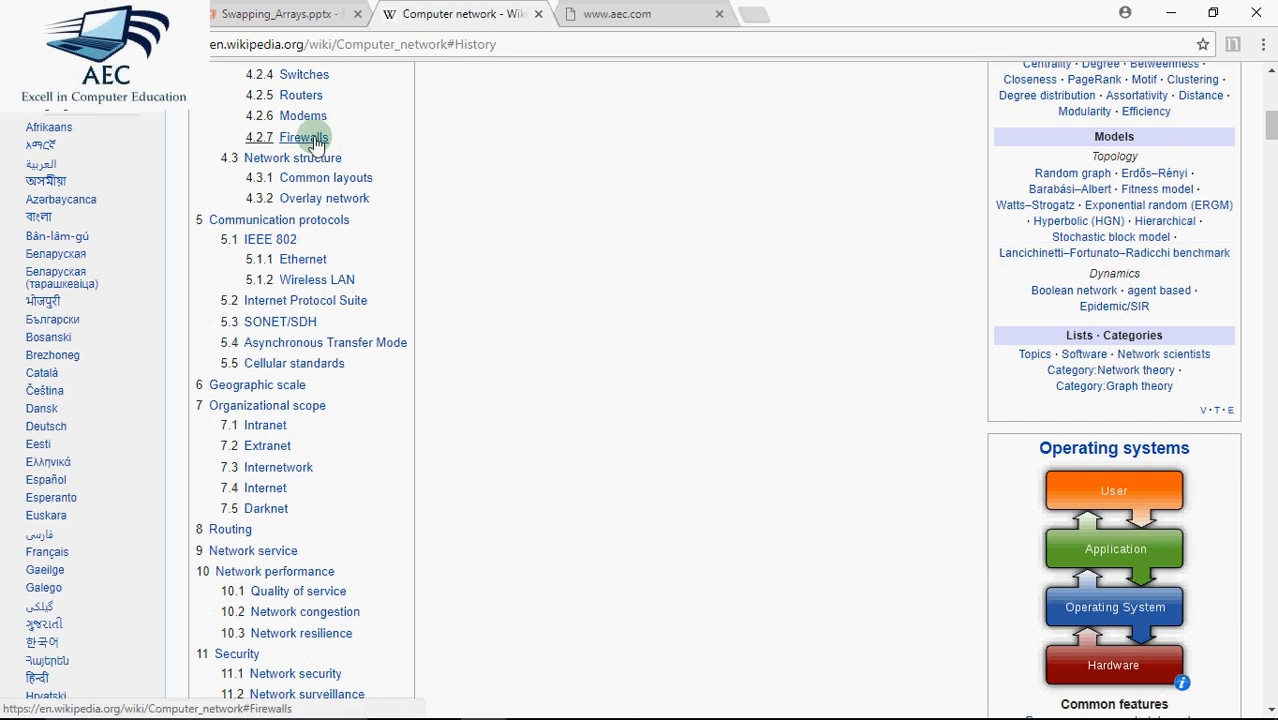
left_click(304, 136)
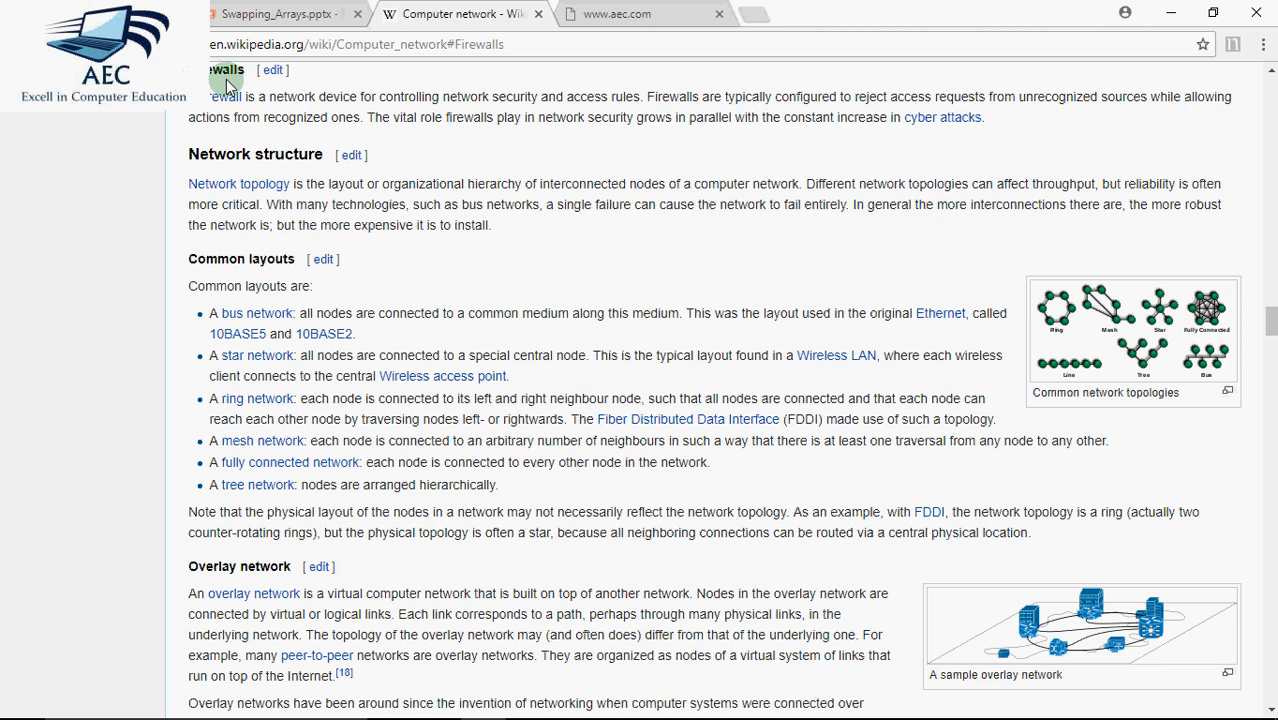
mouse_move(664, 204)
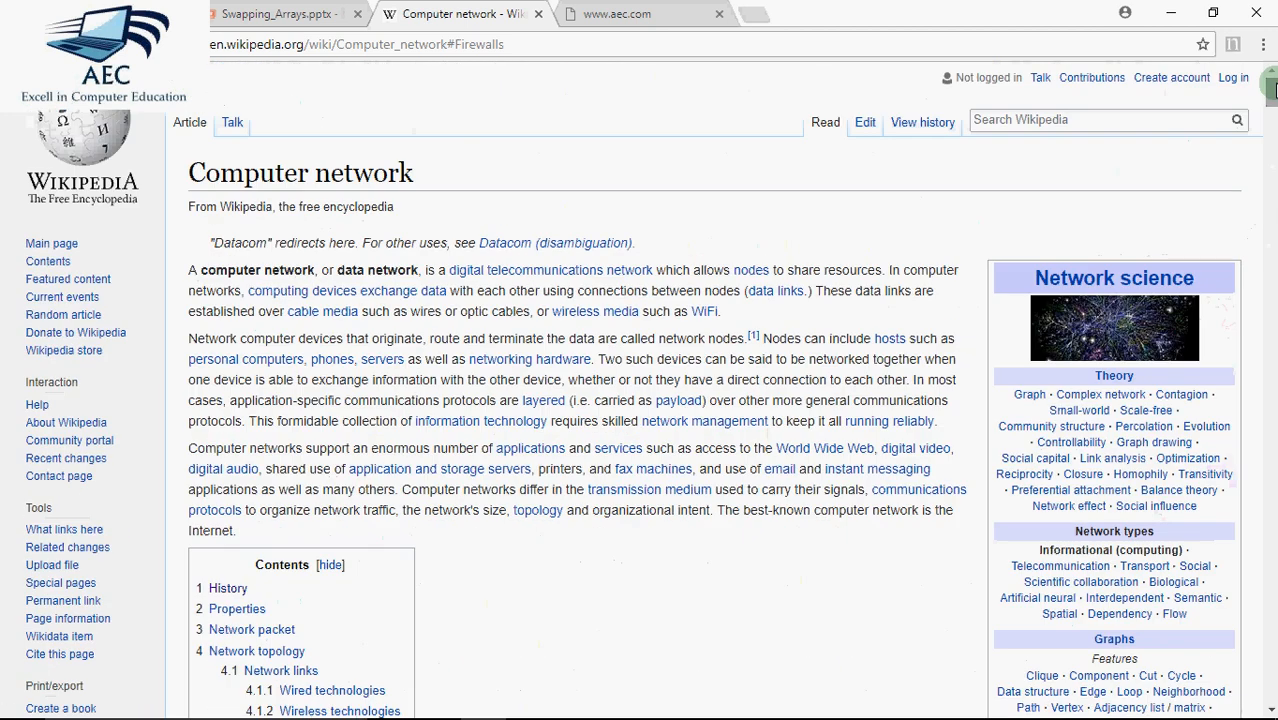
mouse_move(228, 588)
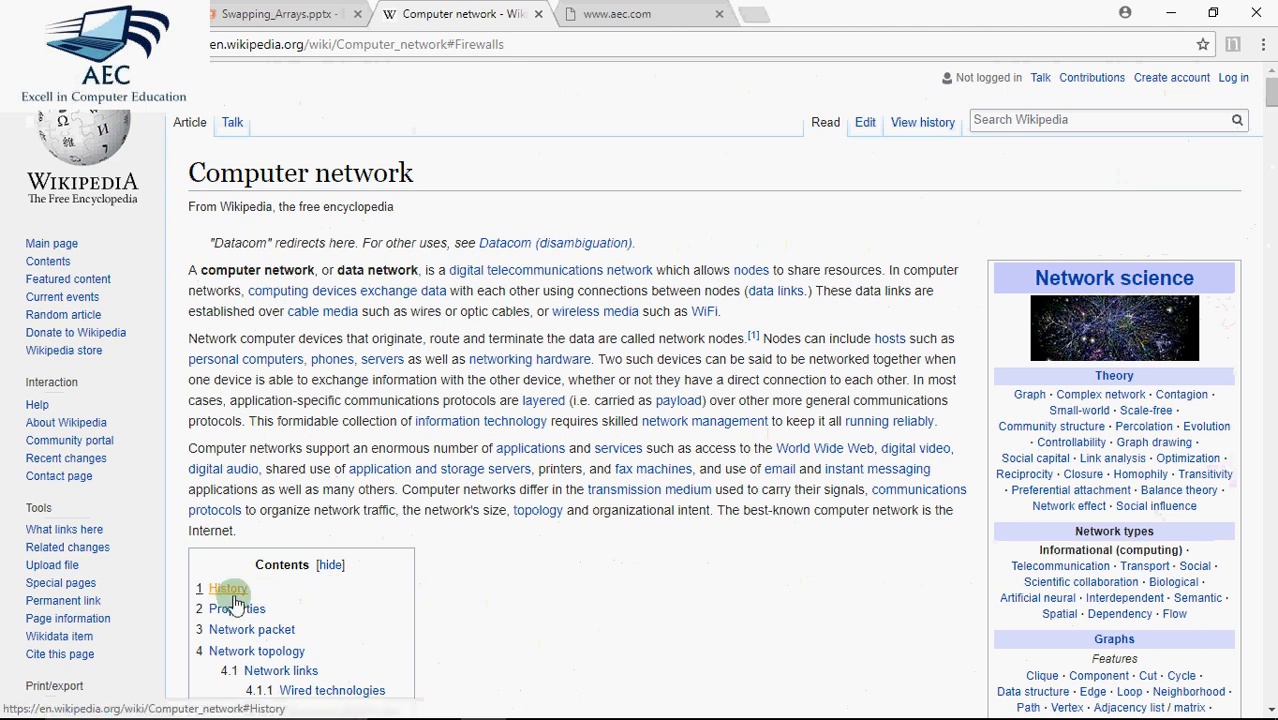
left_click(228, 588)
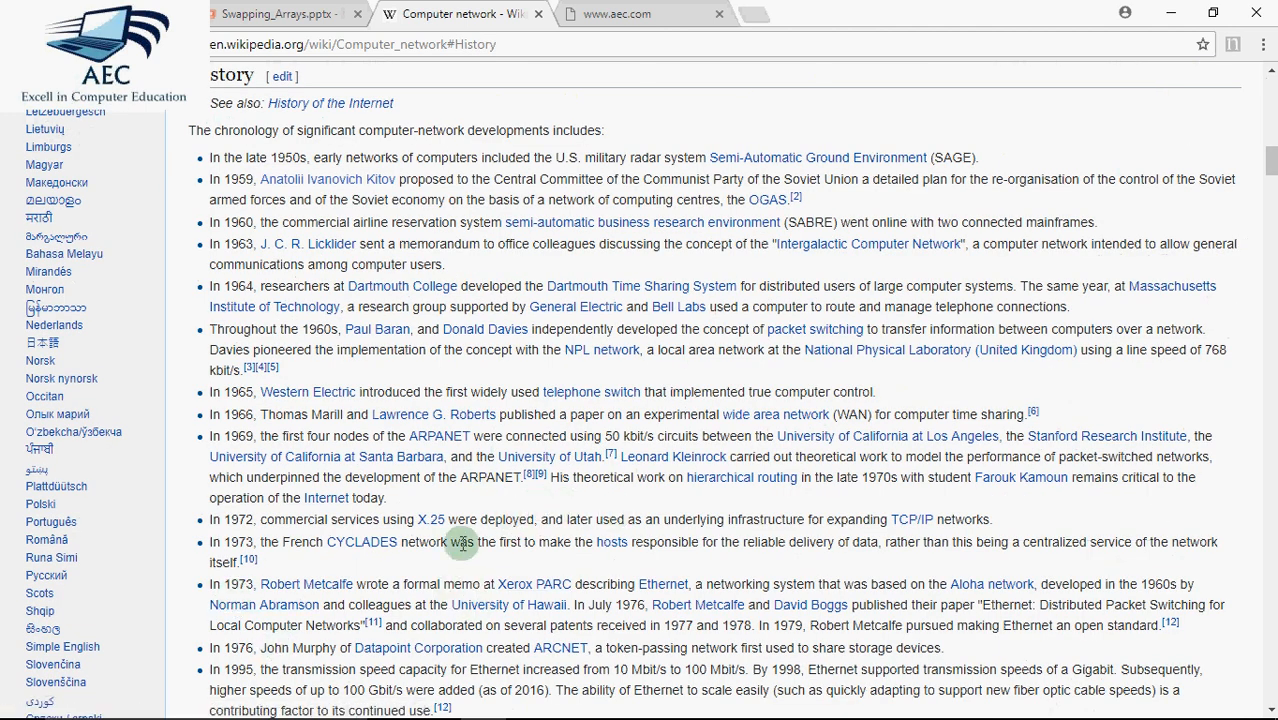
mouse_move(436, 512)
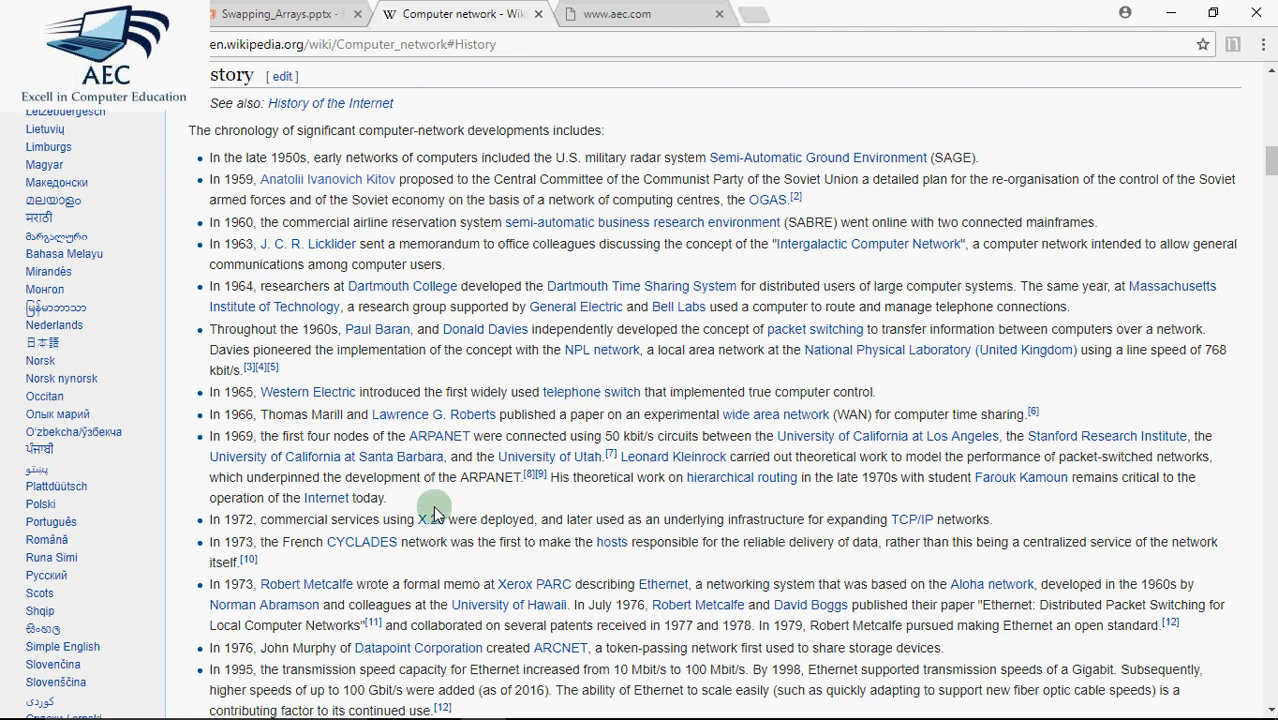
mouse_move(1146, 158)
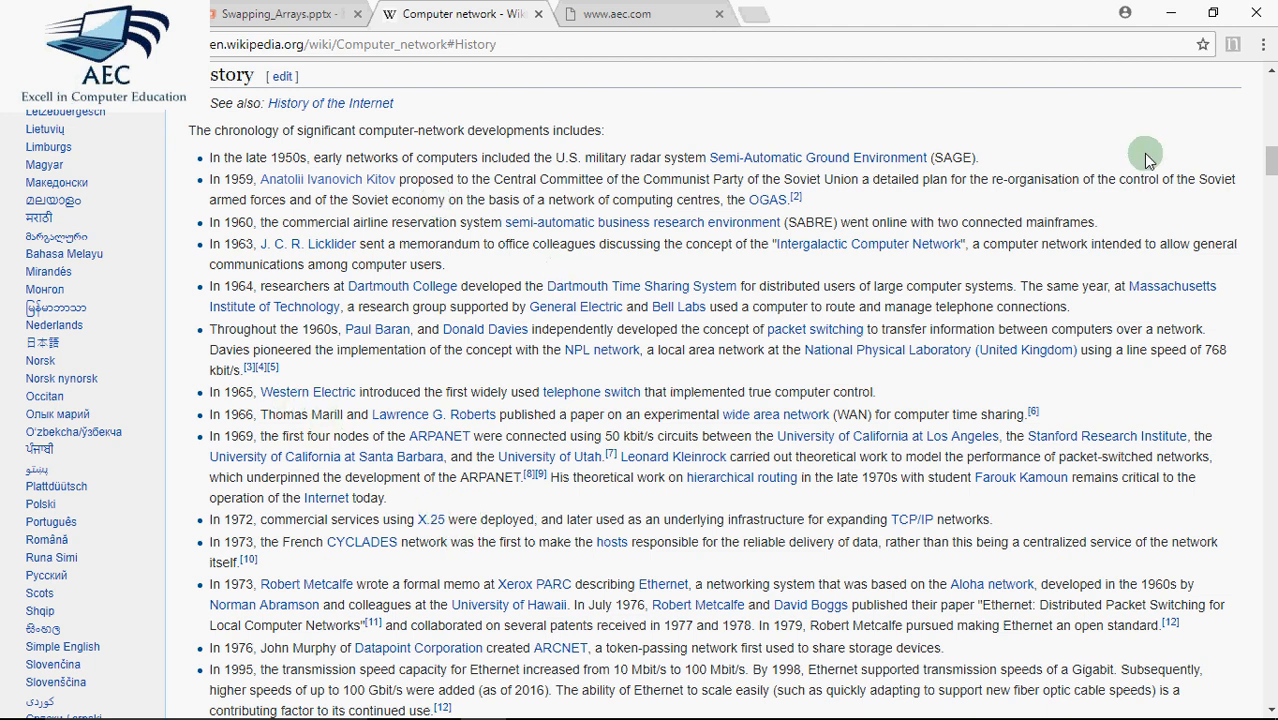
Return to the article top and follow the sidebar's Featured content link.
scroll("up", 3)
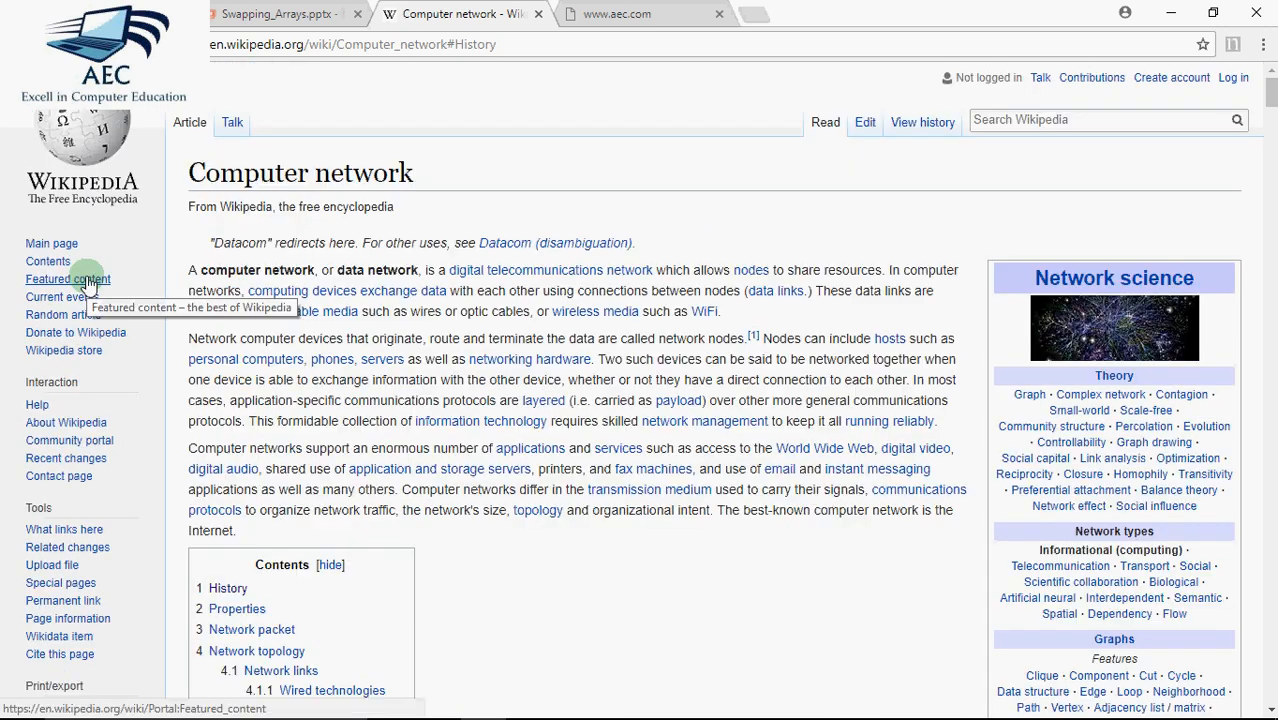
left_click(68, 280)
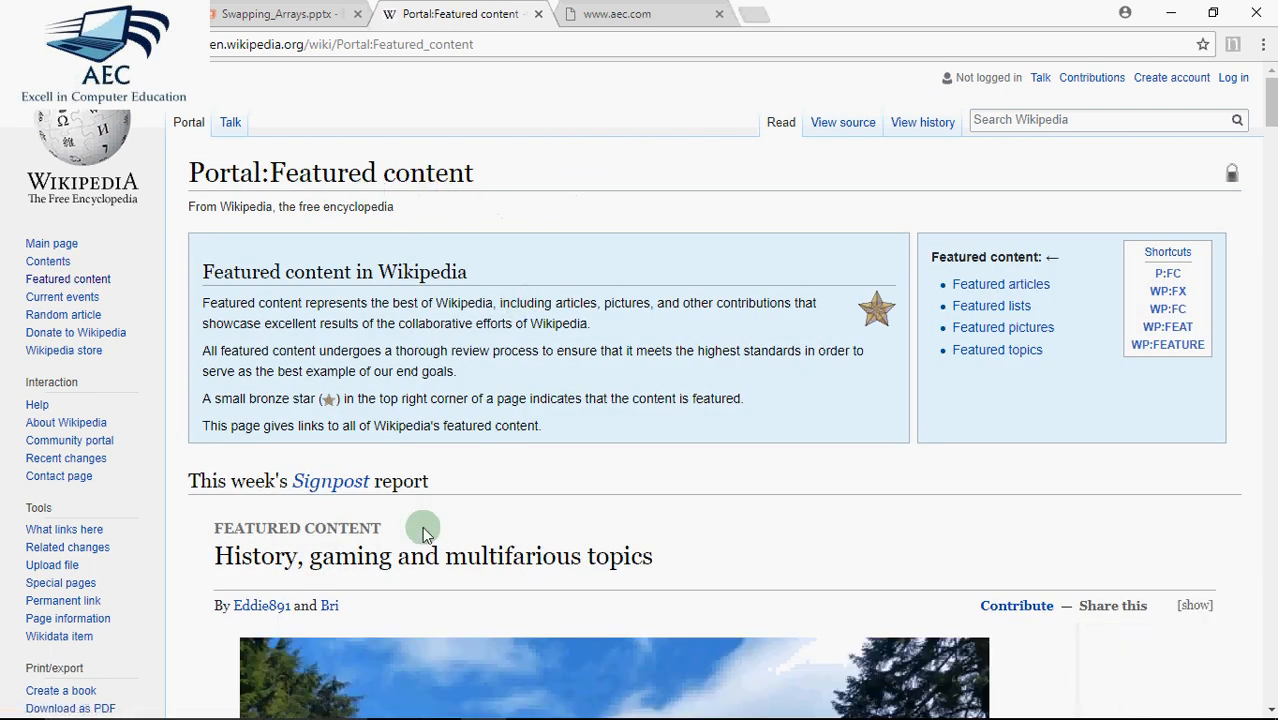
mouse_move(600, 328)
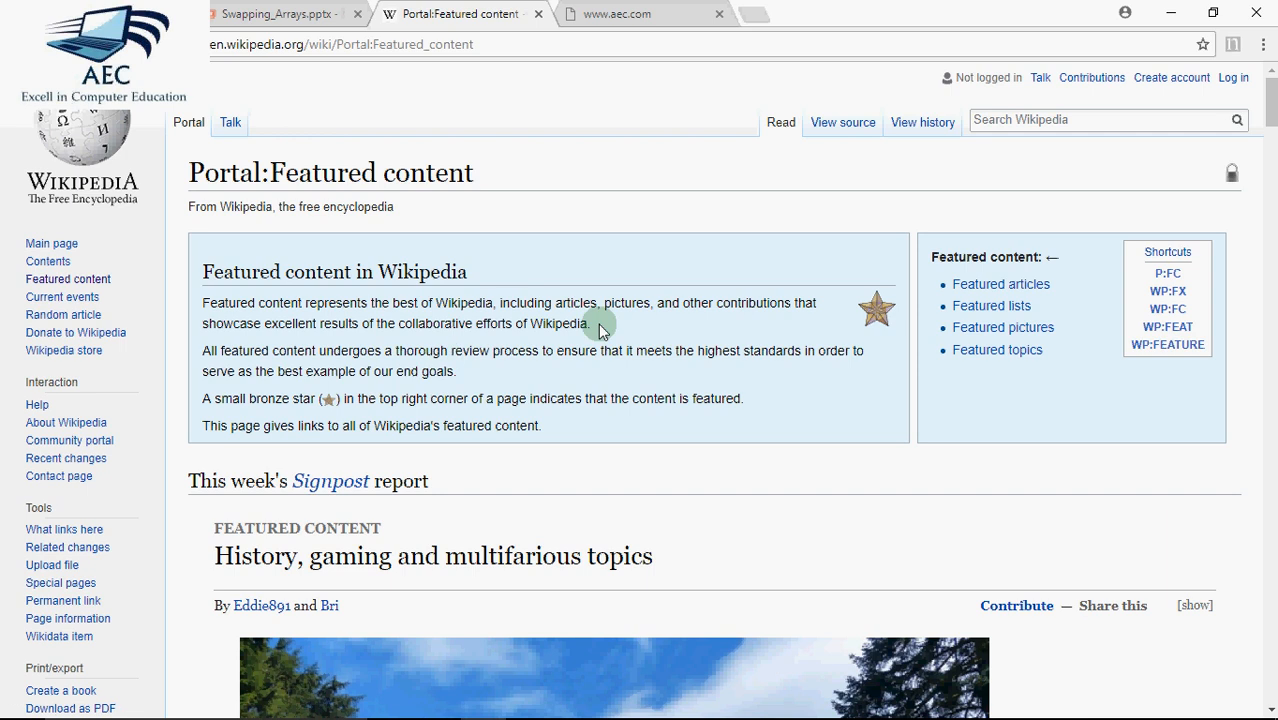
mouse_move(464, 424)
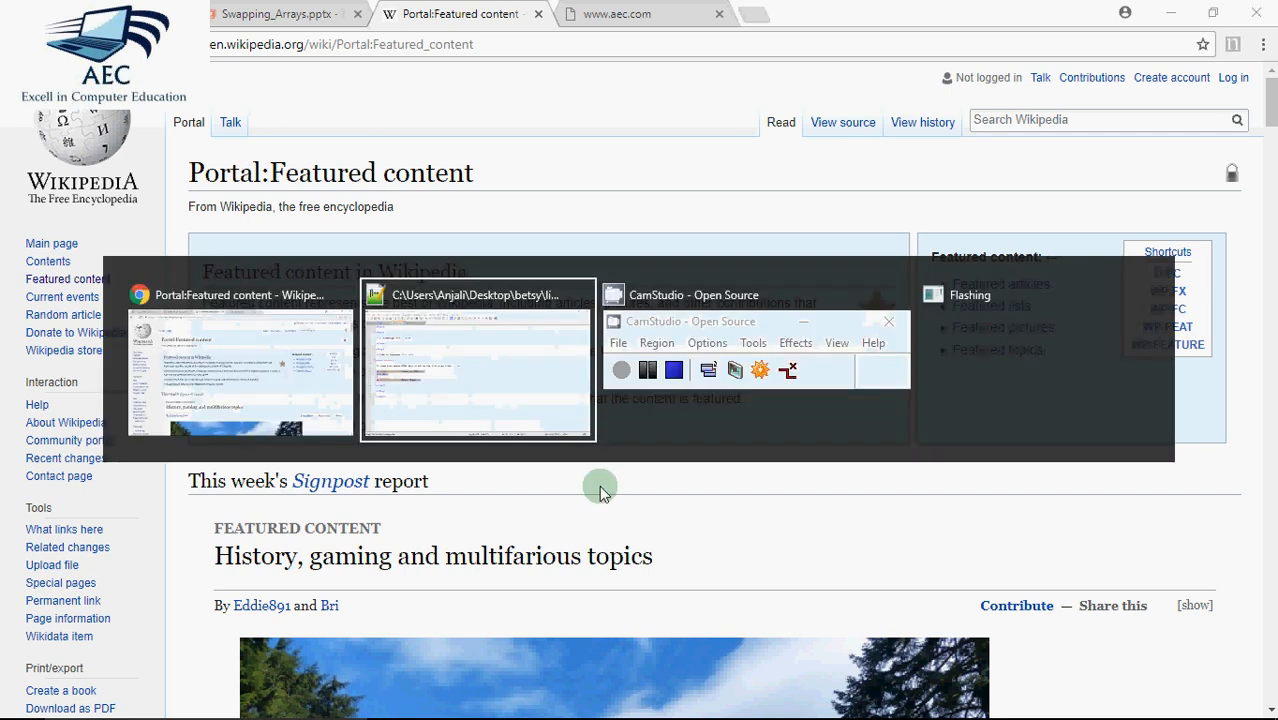
Switch back to Notepad++ and show the internal_links.html source with its p1–p3 section IDs.
left_click(476, 360)
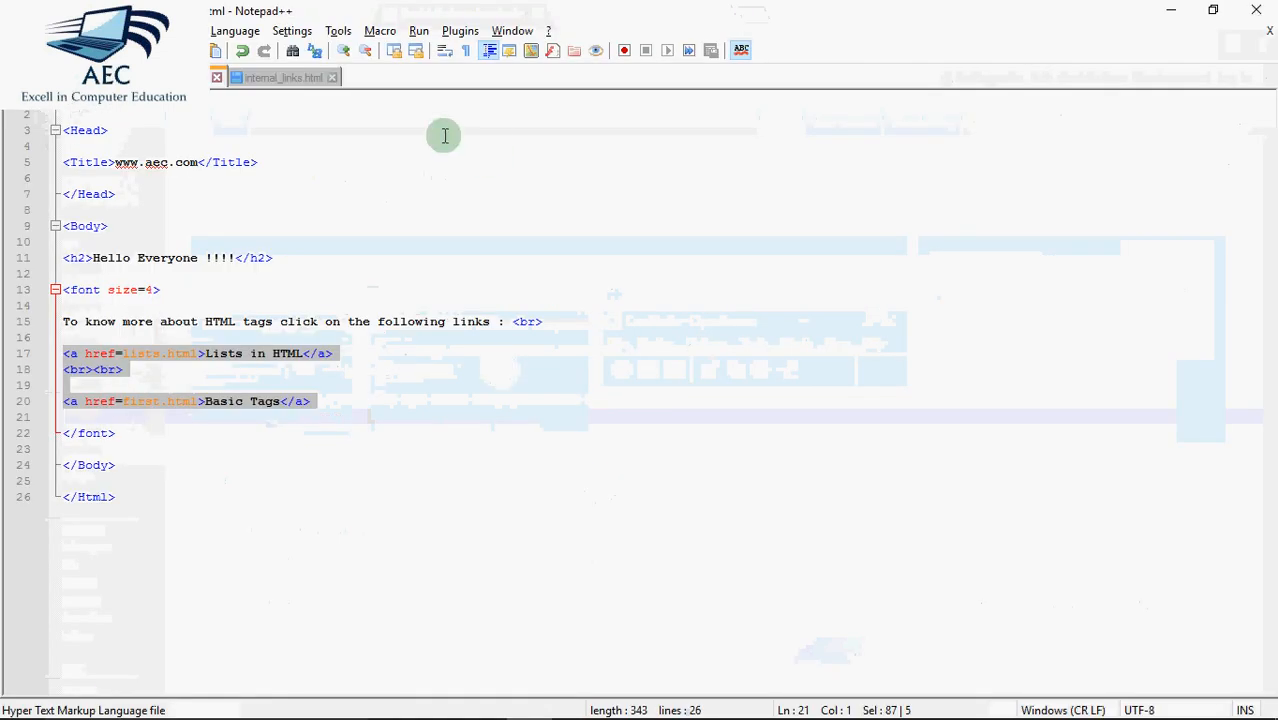
left_click(284, 76)
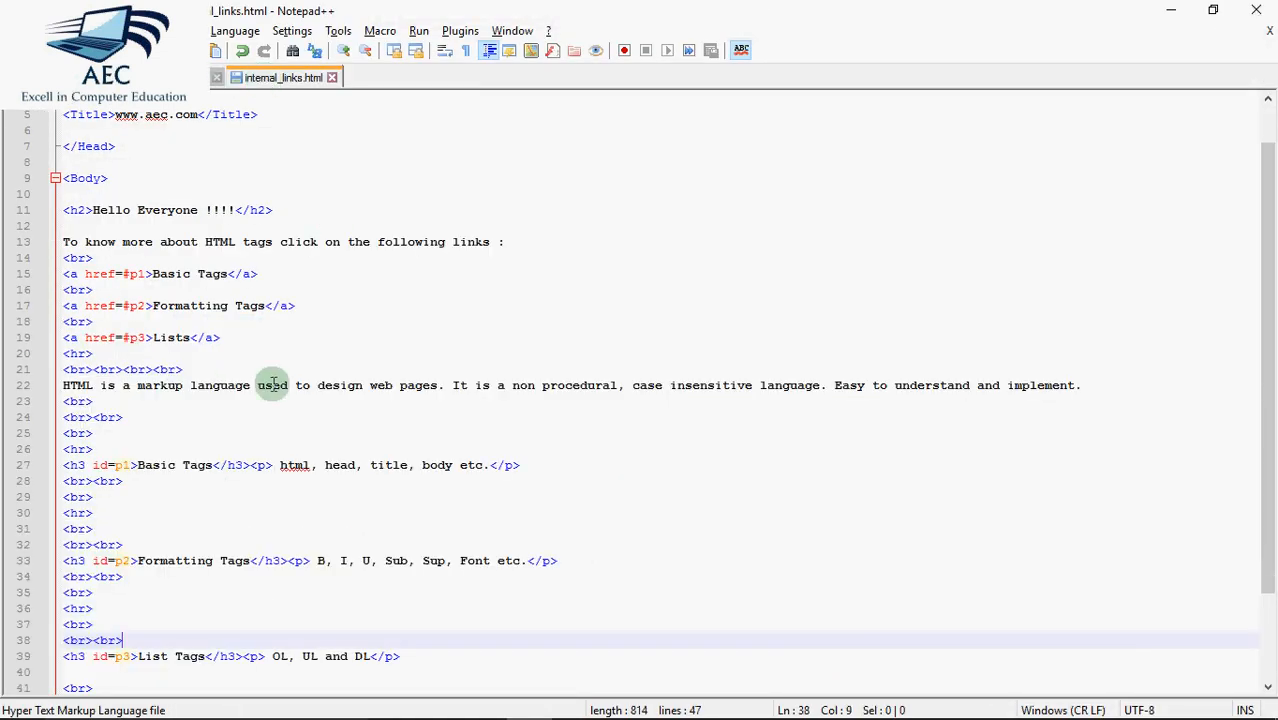
mouse_move(240, 388)
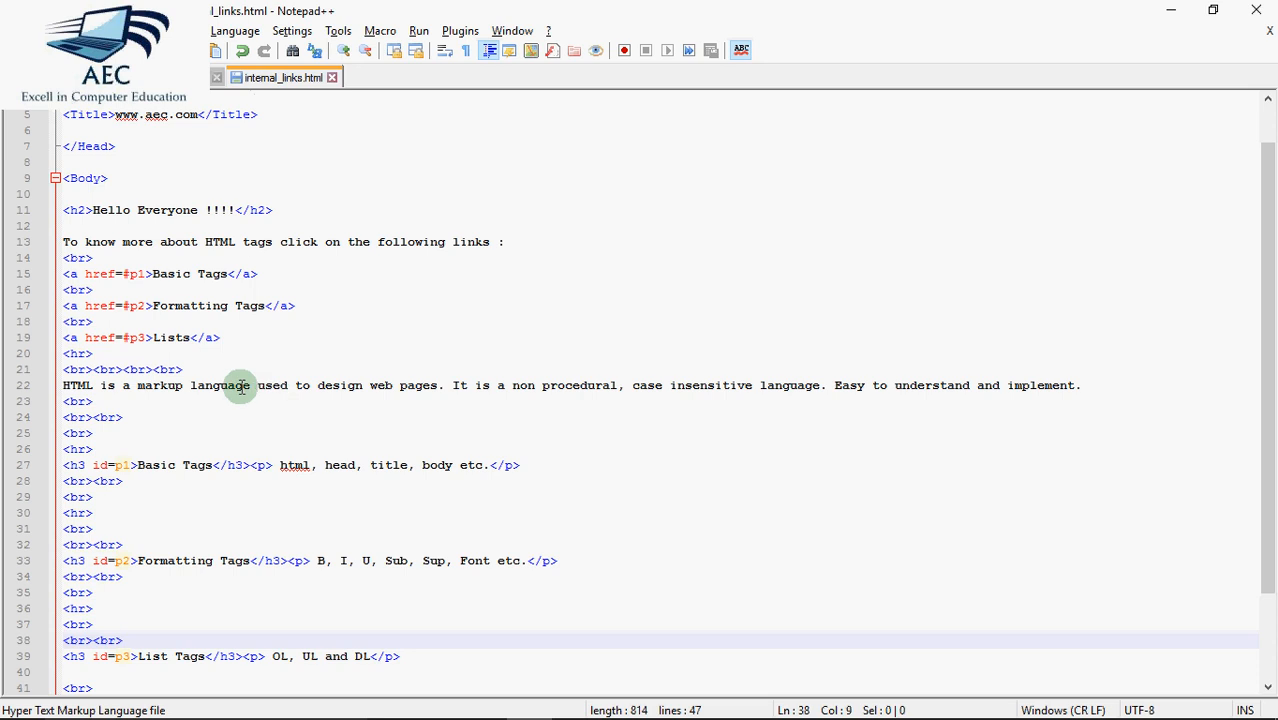
mouse_move(172, 280)
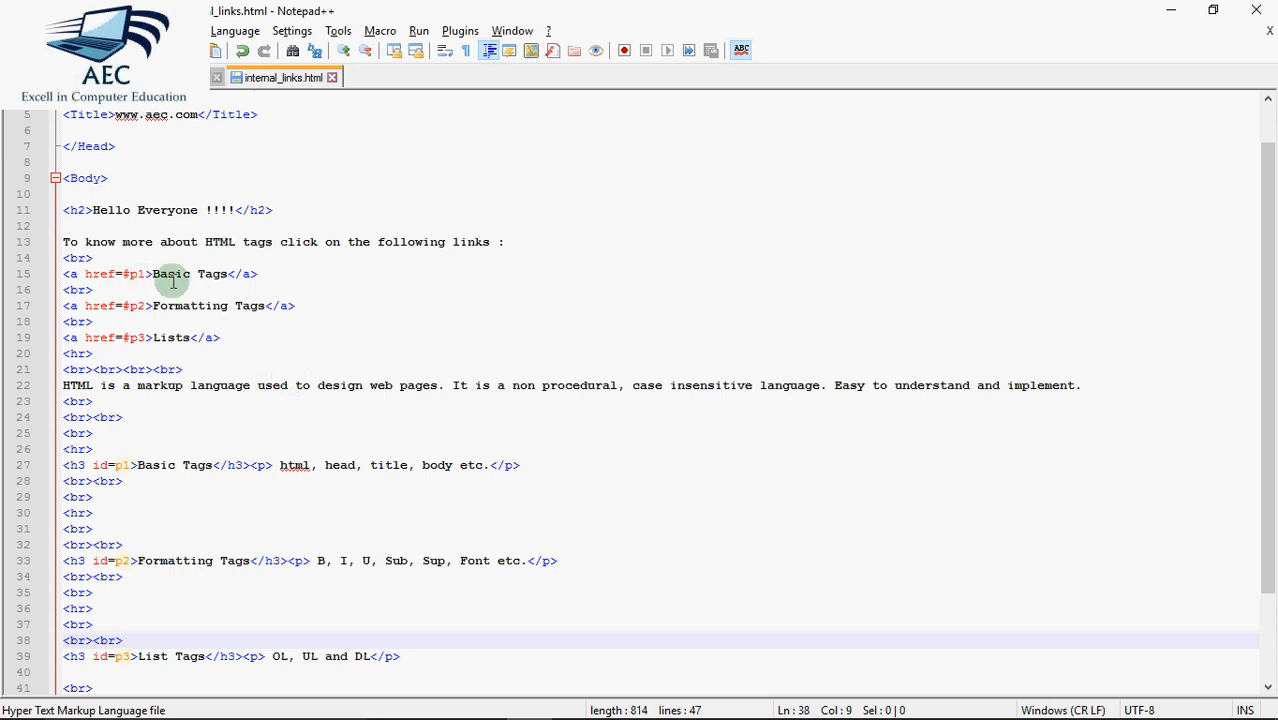
mouse_move(210, 320)
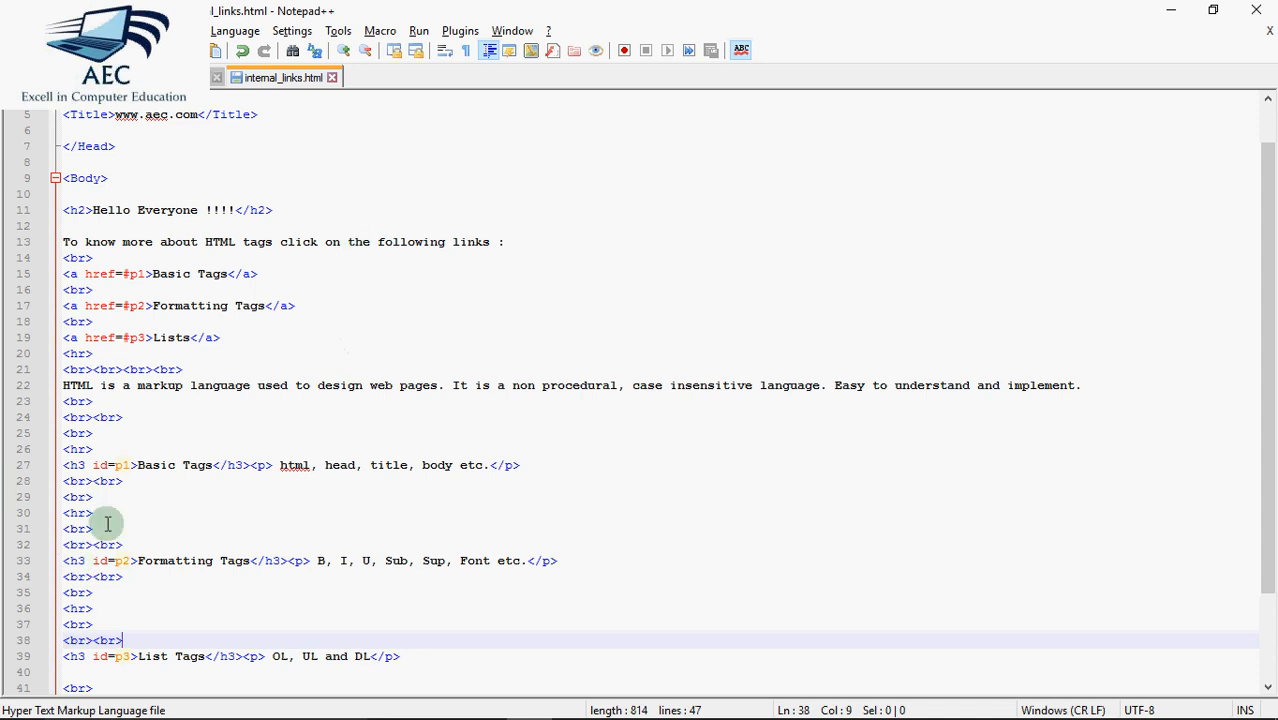
mouse_move(502, 586)
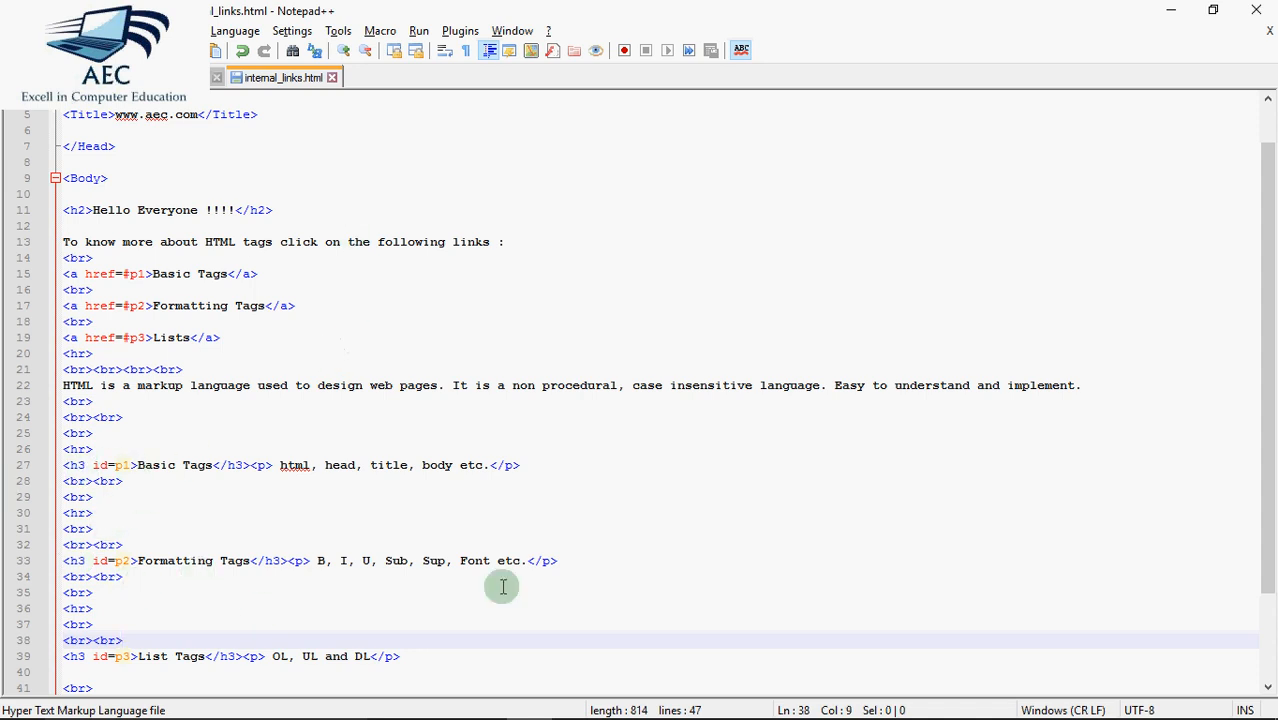
mouse_move(312, 44)
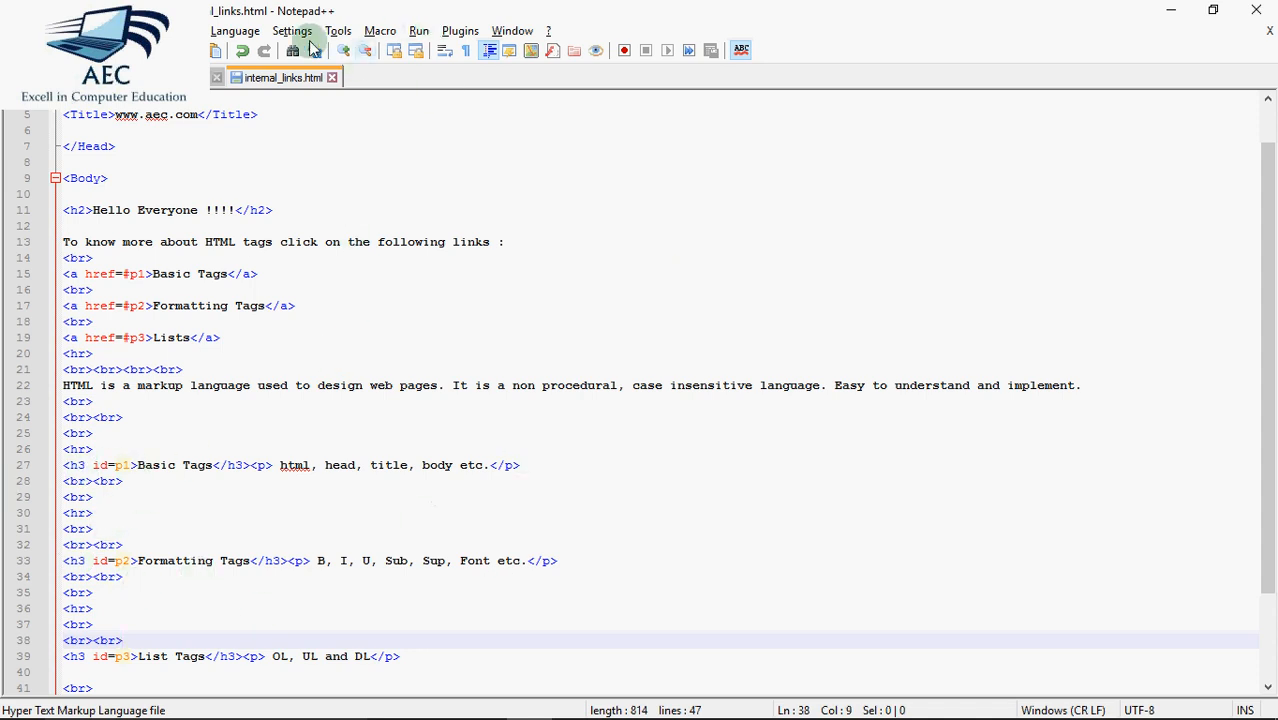
In Chrome, follow the Lists link to the #p3 List Tags section, then show the links.html tab.
left_click(418, 30)
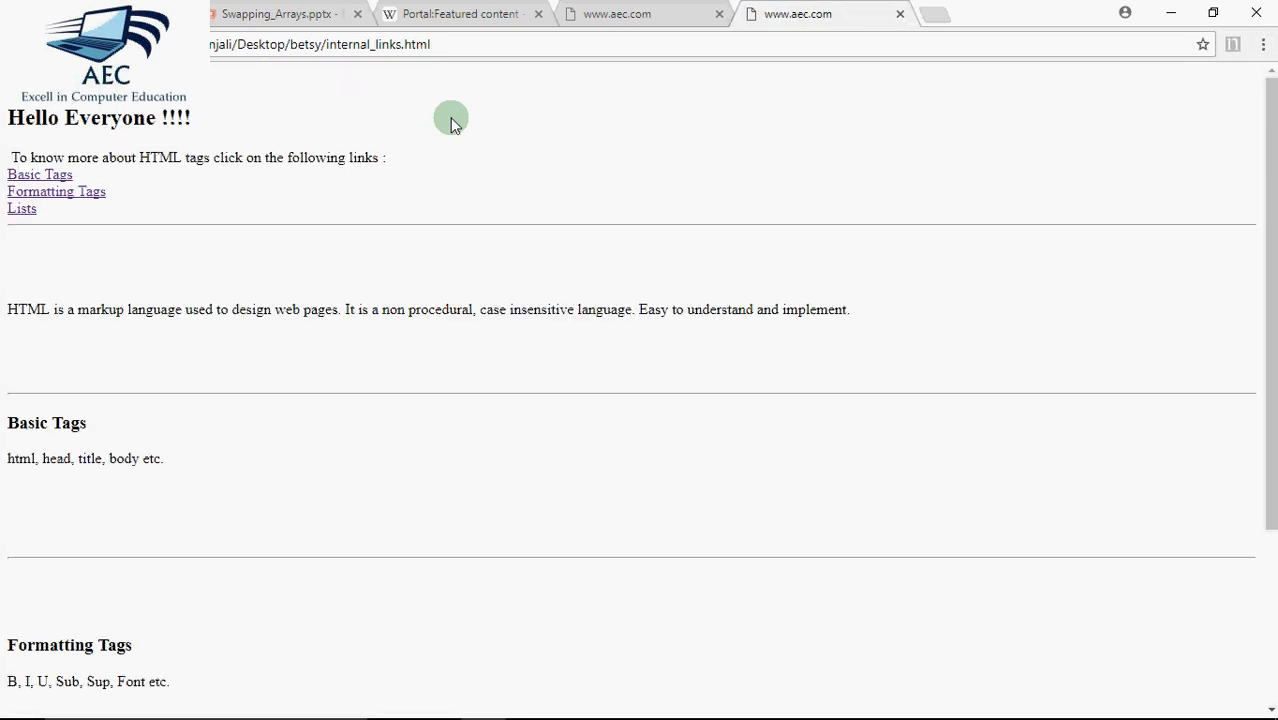
mouse_move(62, 160)
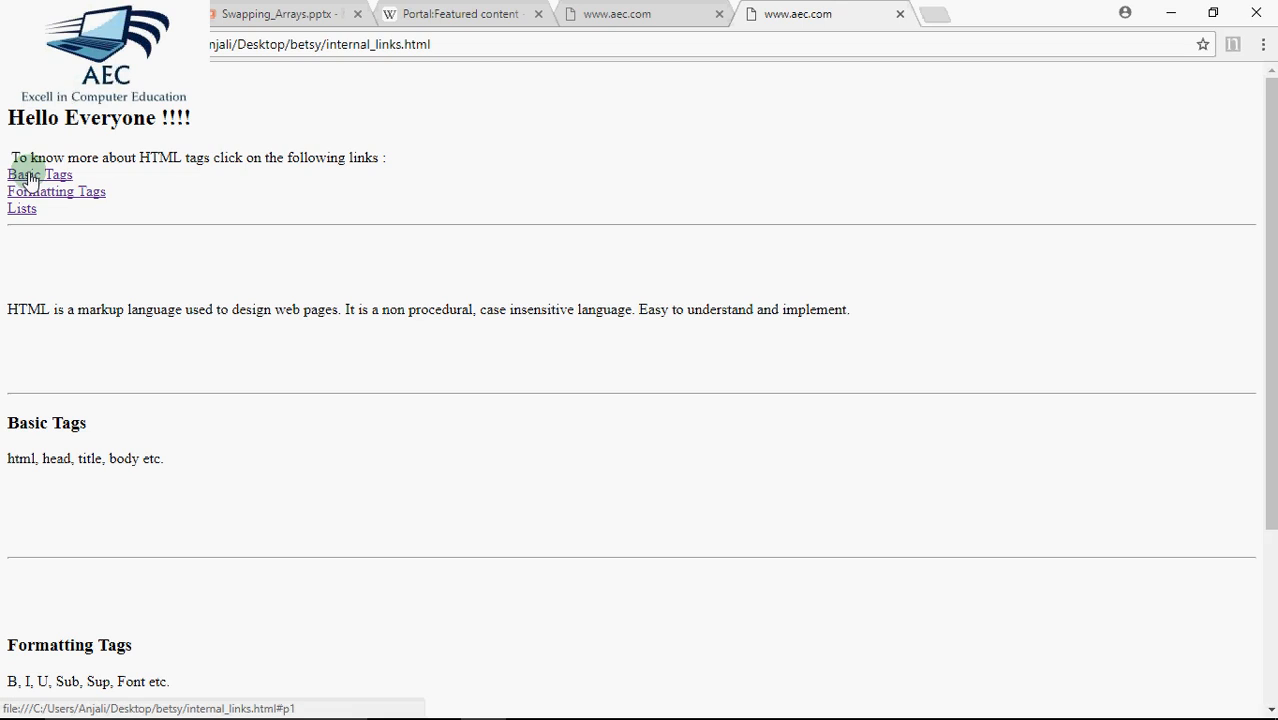
mouse_move(348, 130)
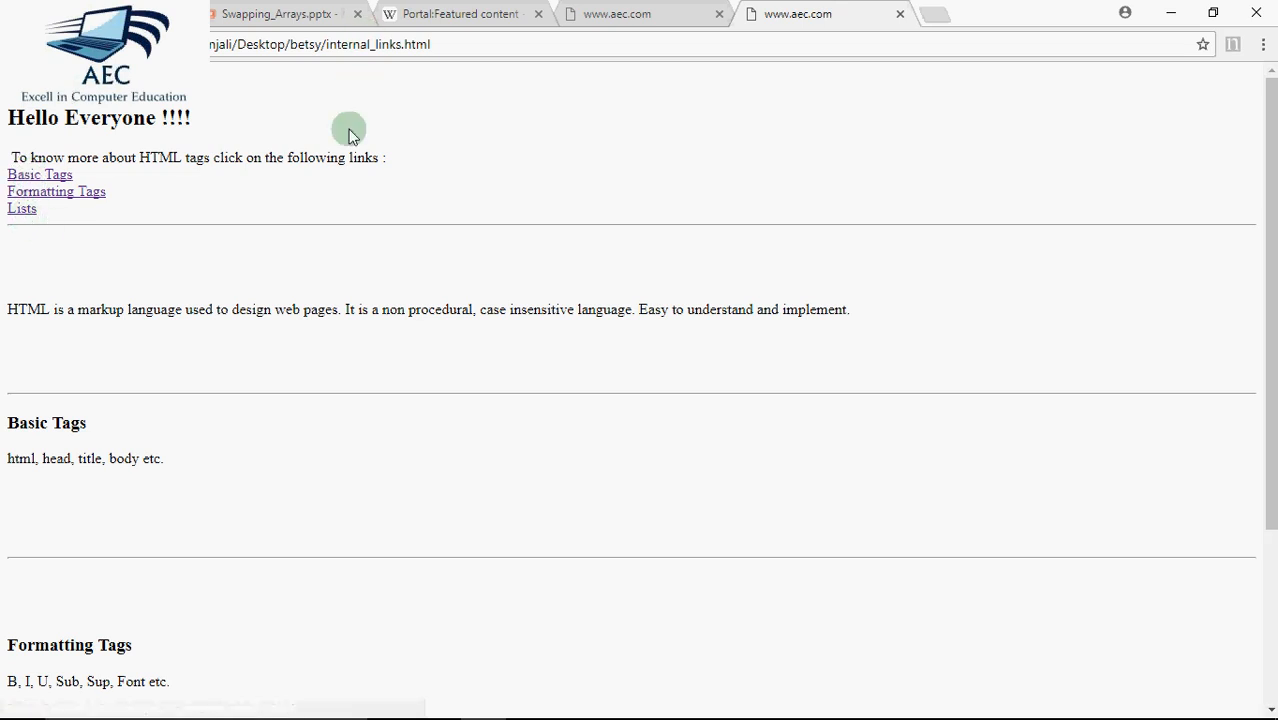
mouse_move(510, 578)
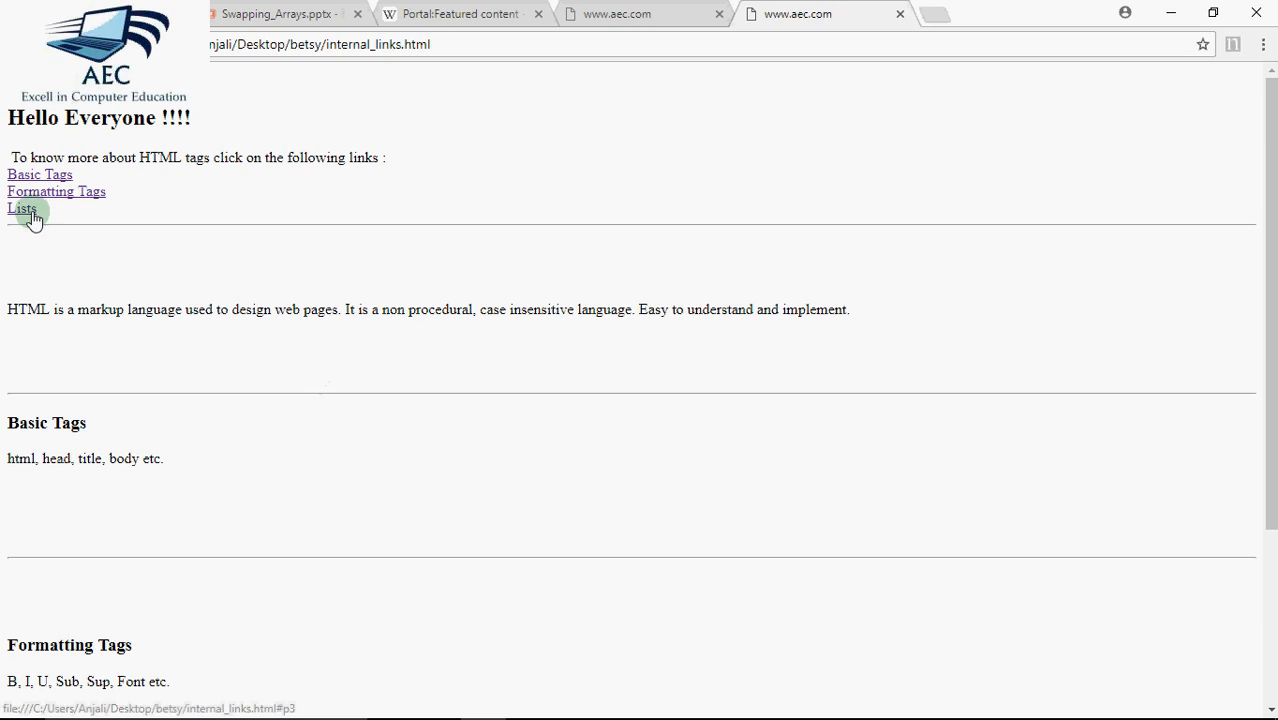
left_click(20, 208)
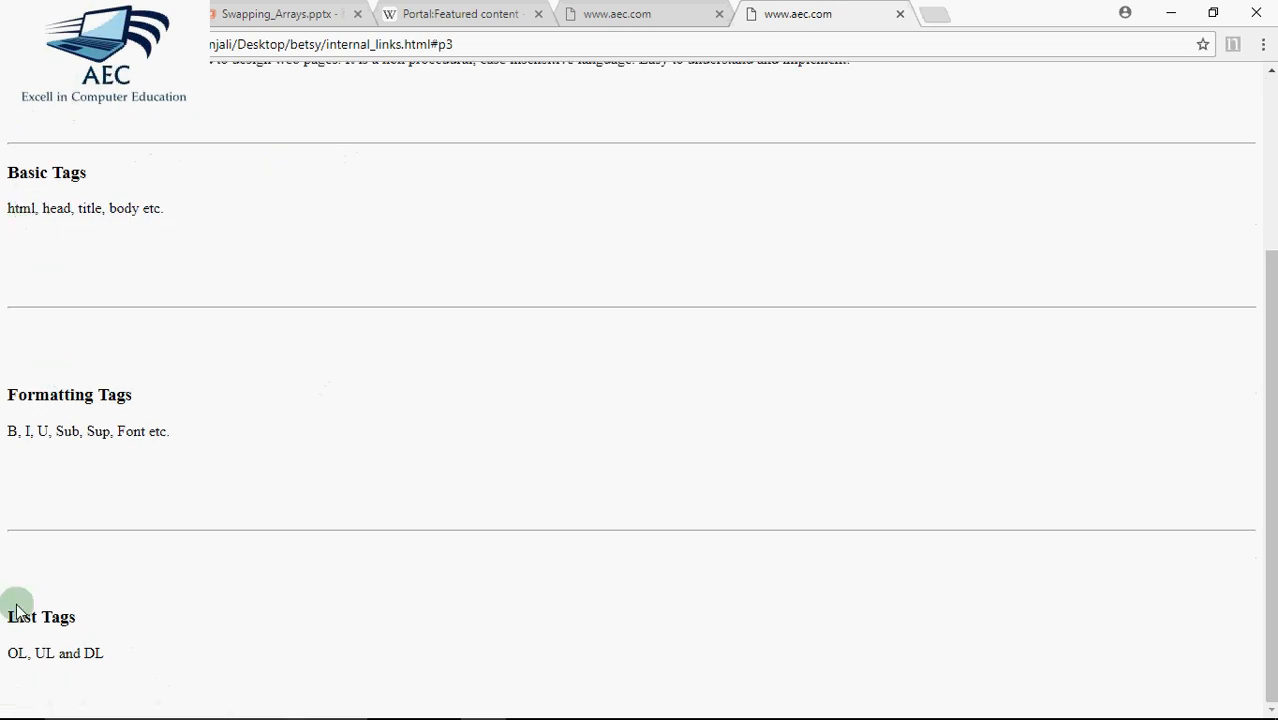
mouse_move(198, 658)
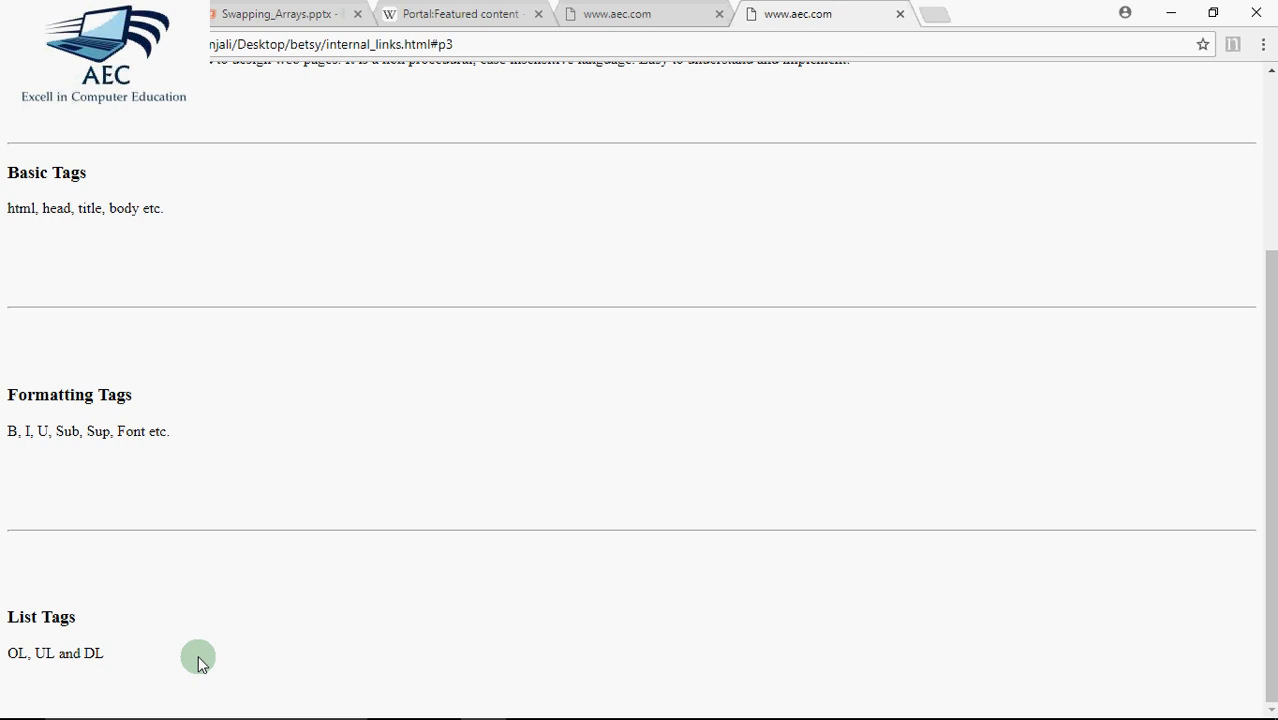
mouse_move(70, 650)
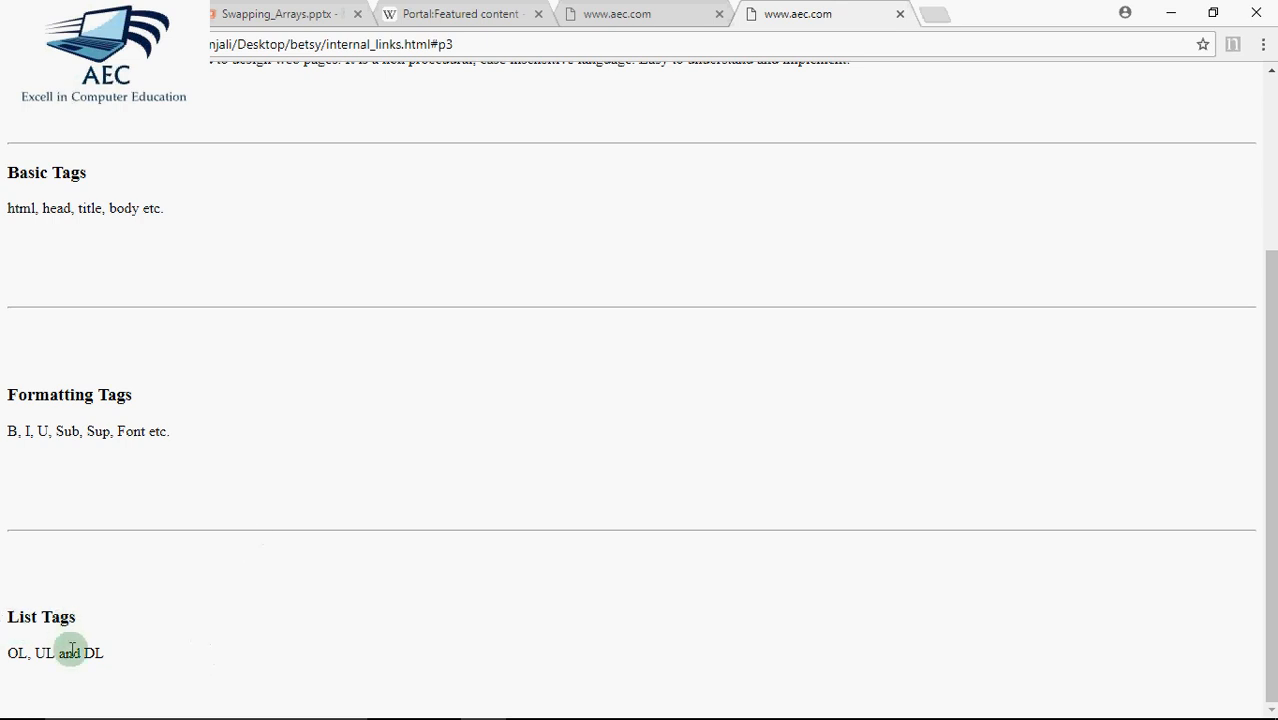
mouse_move(418, 238)
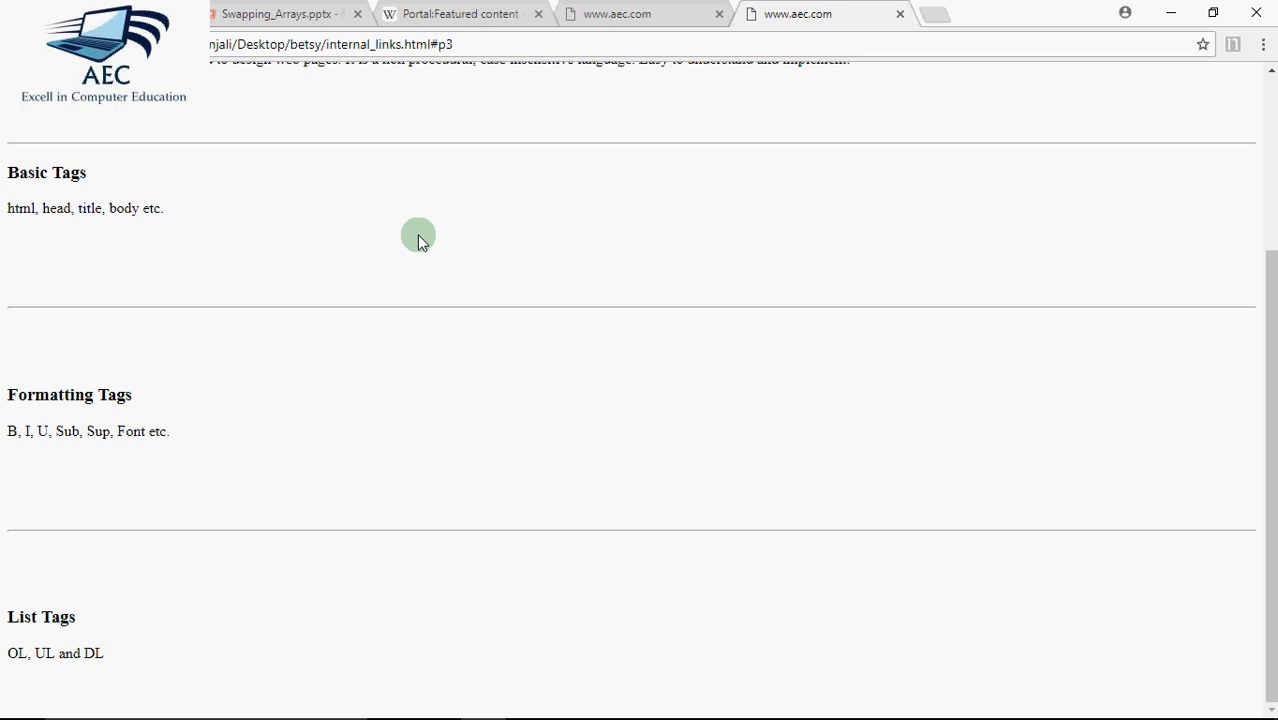
left_click(616, 12)
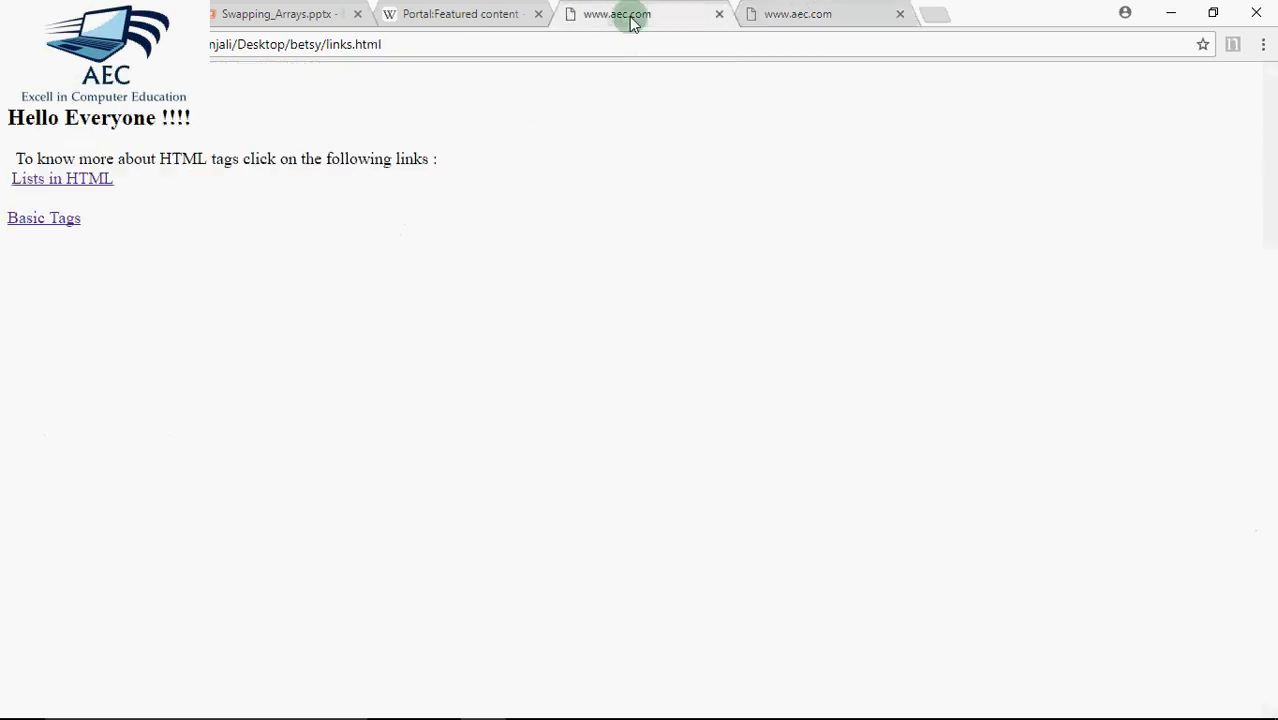
mouse_move(172, 272)
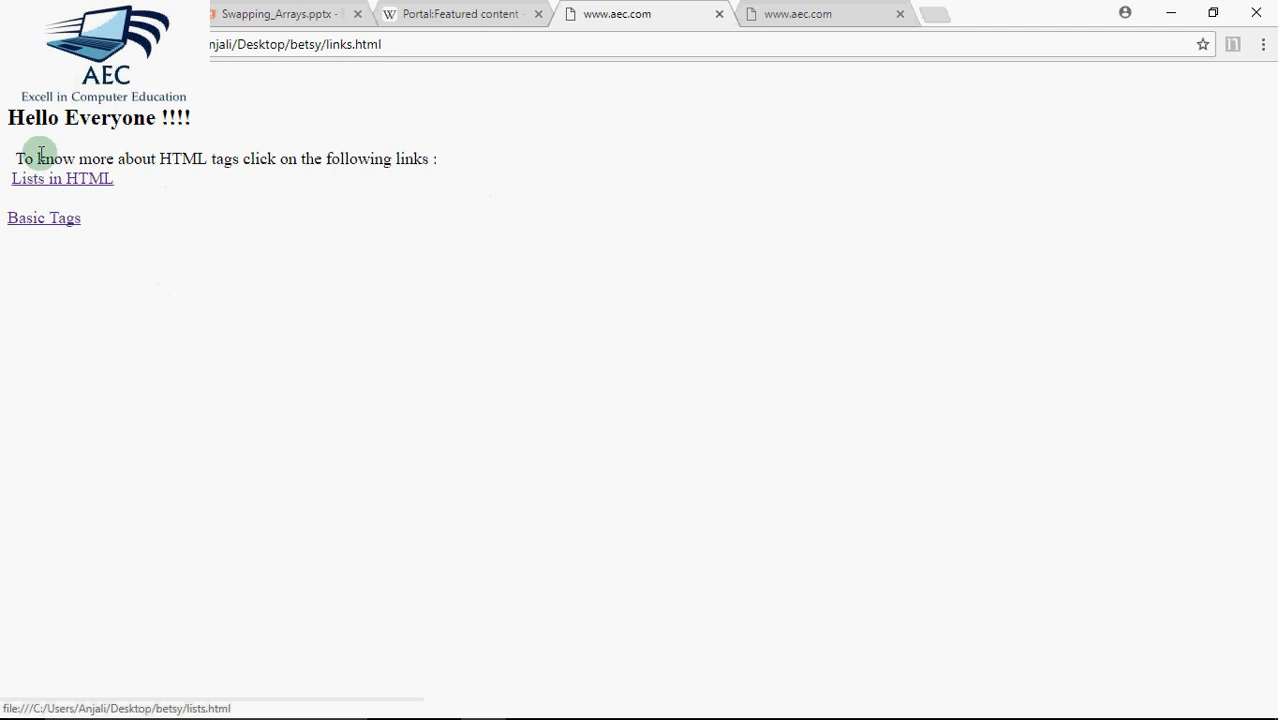
mouse_move(200, 236)
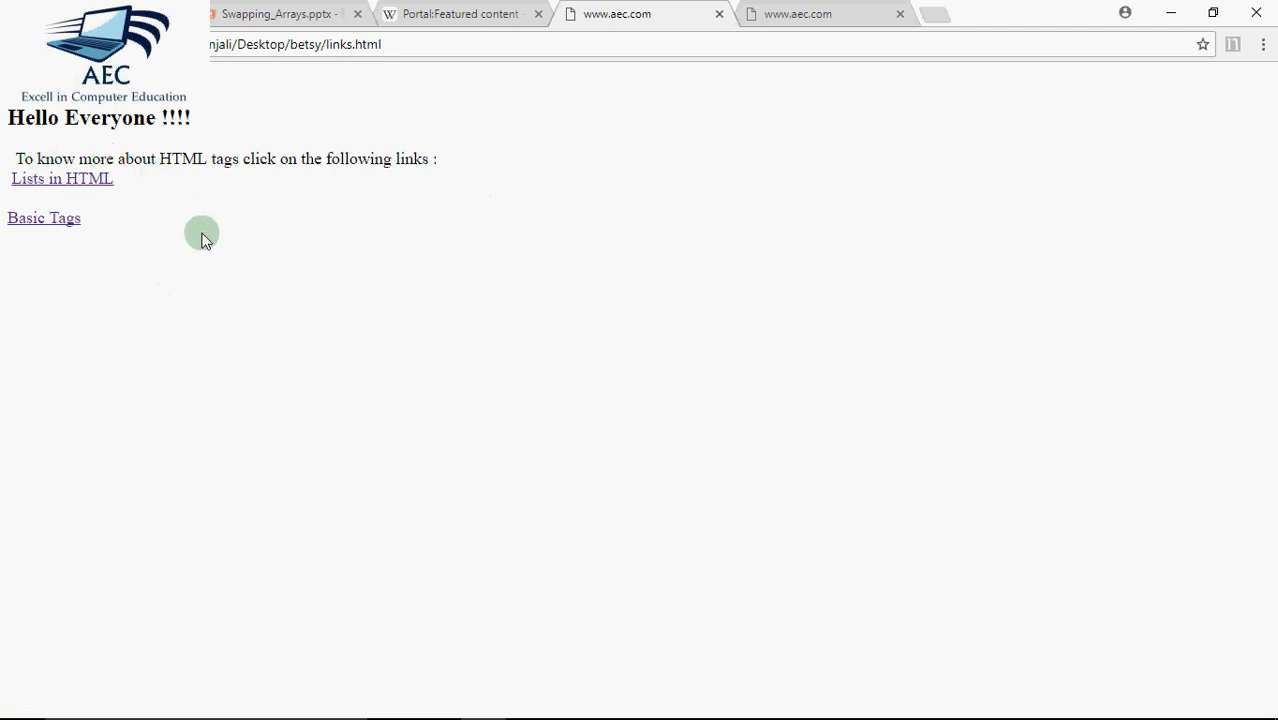
mouse_move(70, 160)
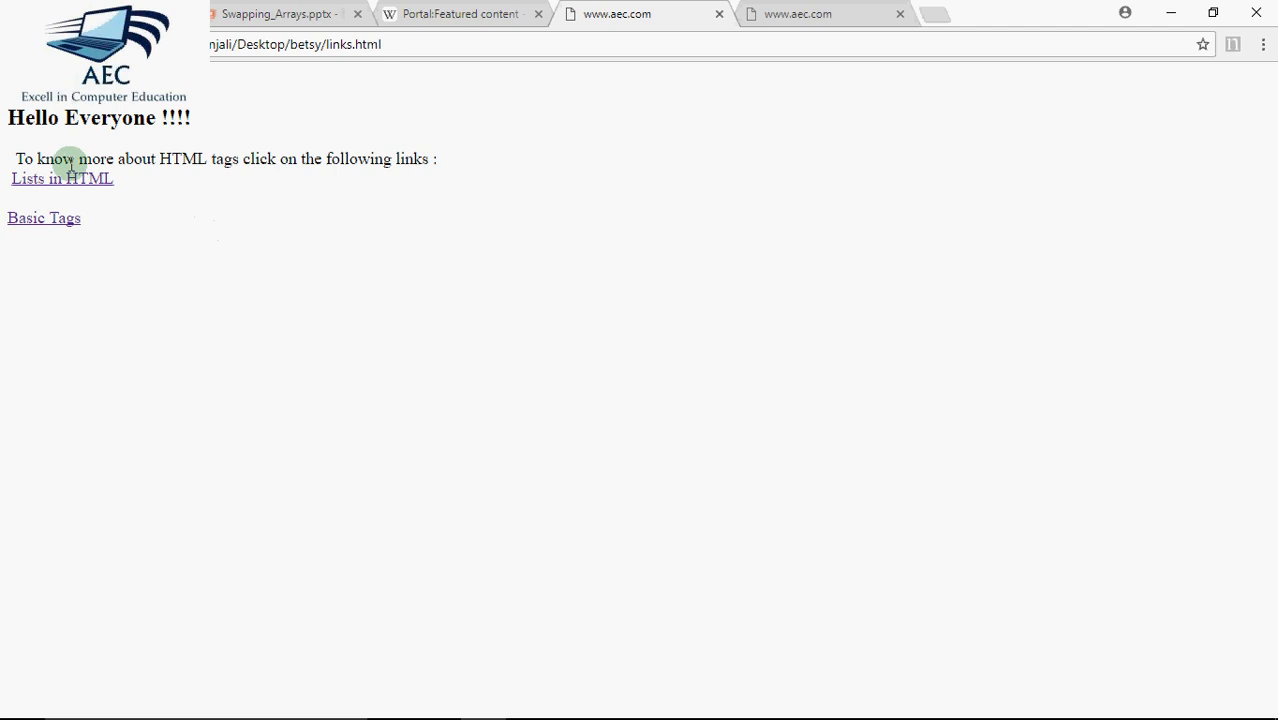
mouse_move(62, 178)
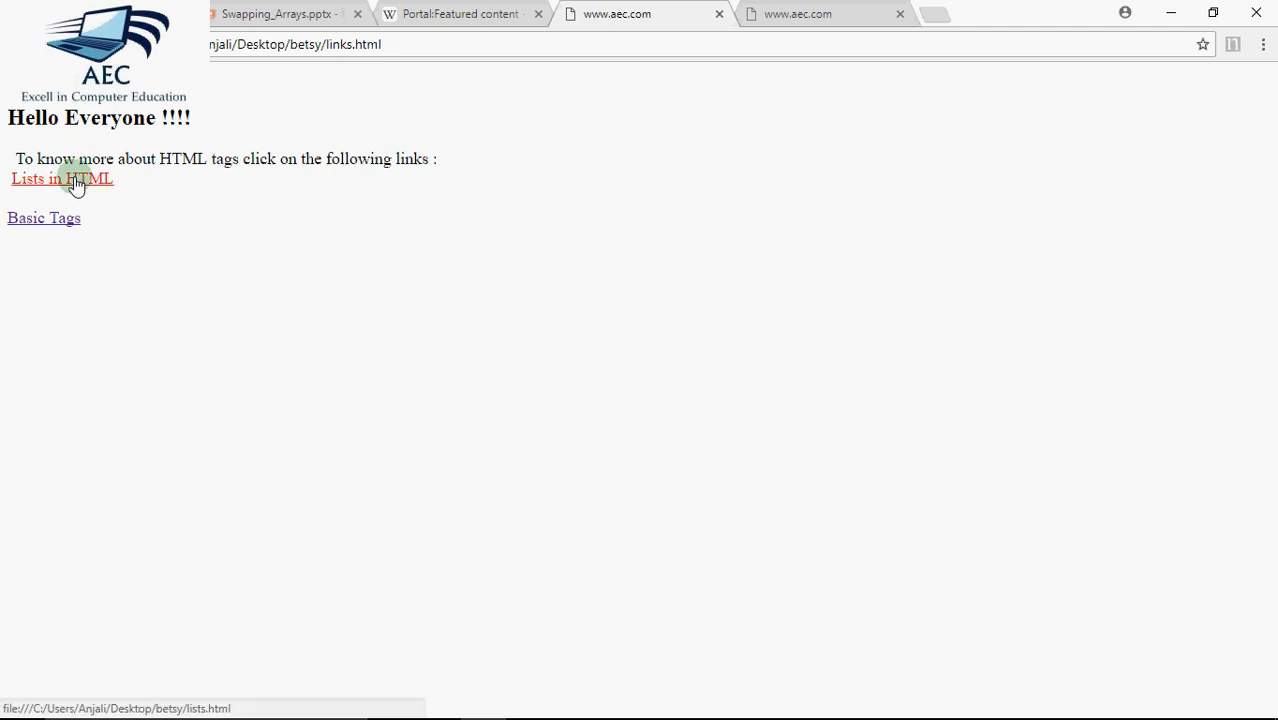
Follow the Lists in HTML link to open lists.html.
left_click(48, 178)
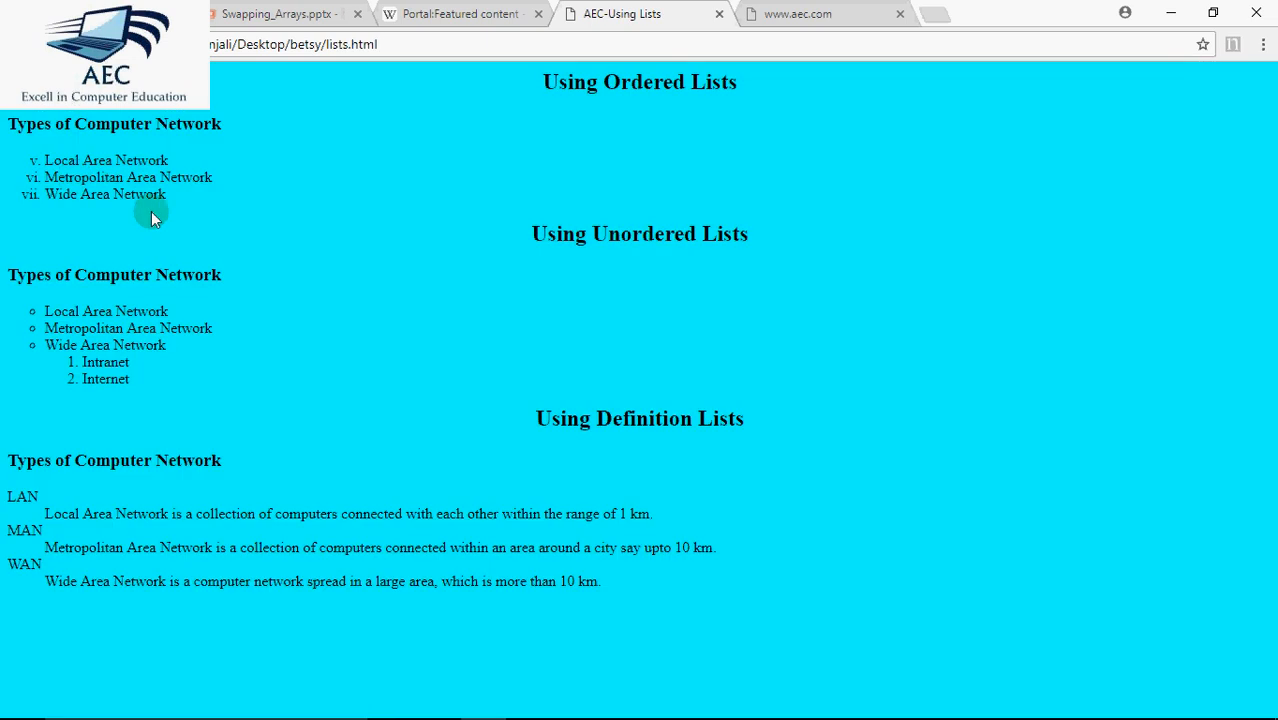
mouse_move(226, 70)
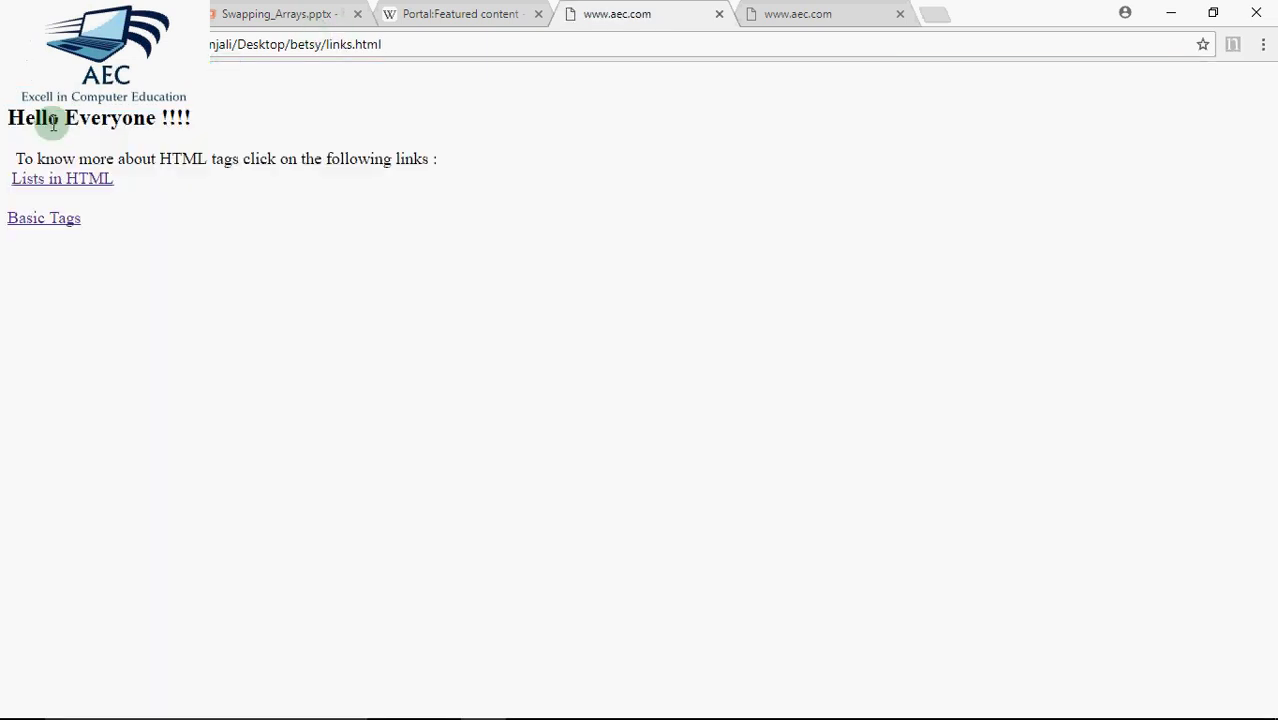
mouse_move(262, 388)
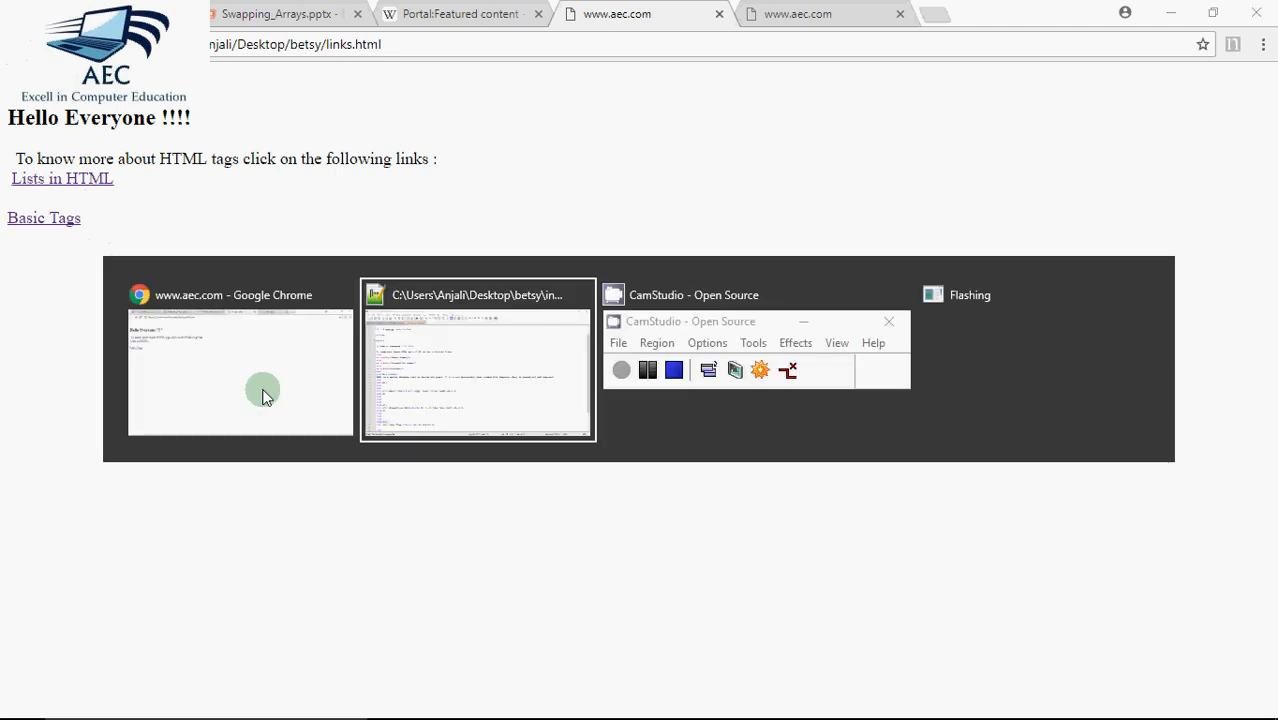
Edit the Body tag to <Body link=yellow vlink=green alink=black>.
left_click(476, 370)
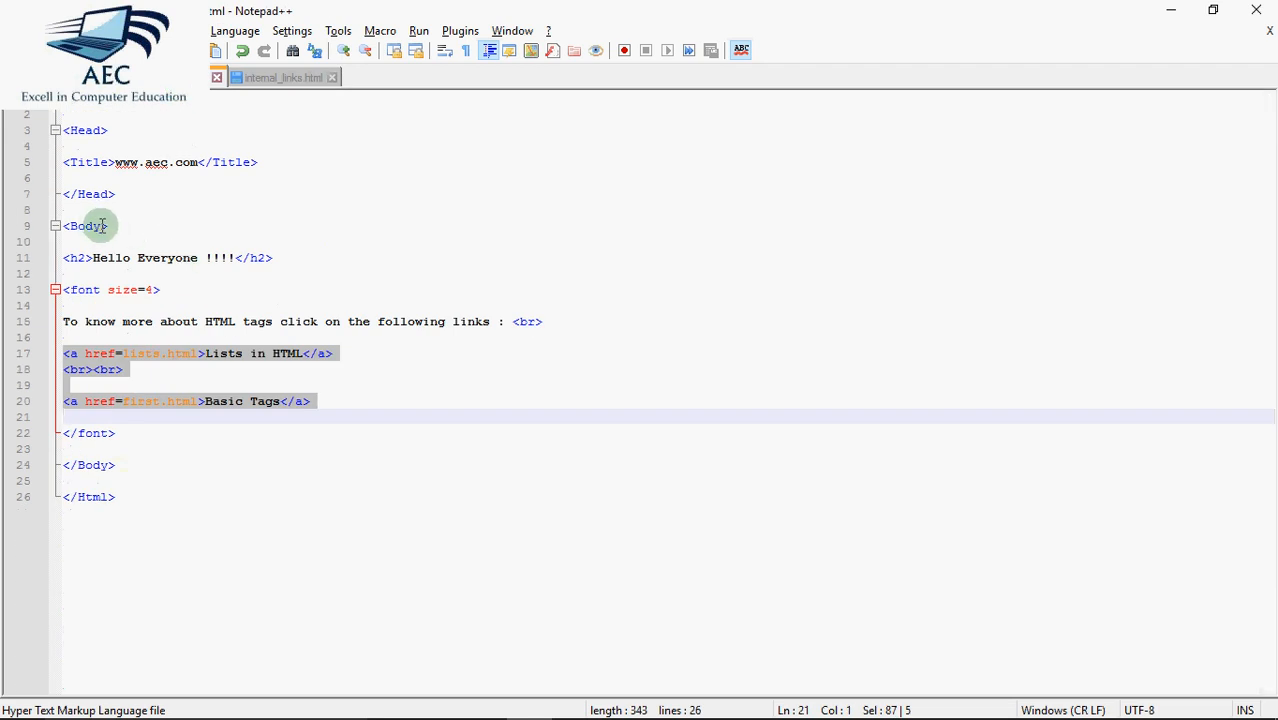
left_click(100, 224)
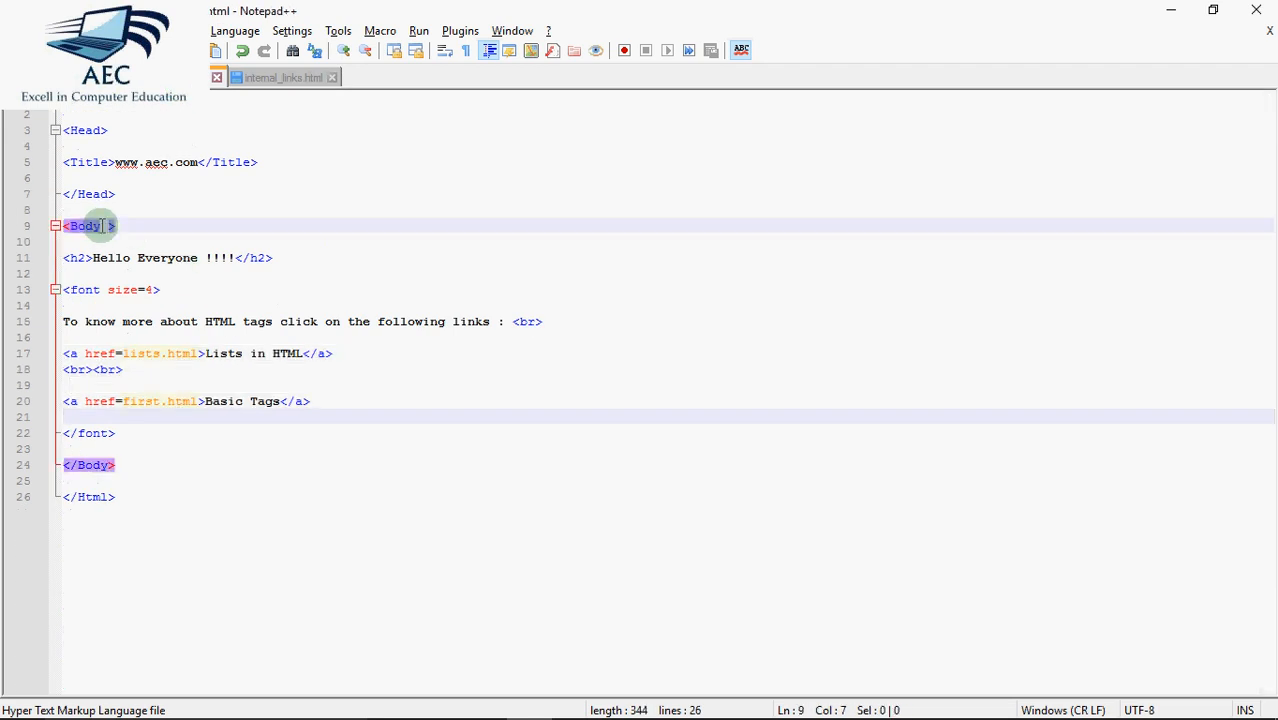
type("link")
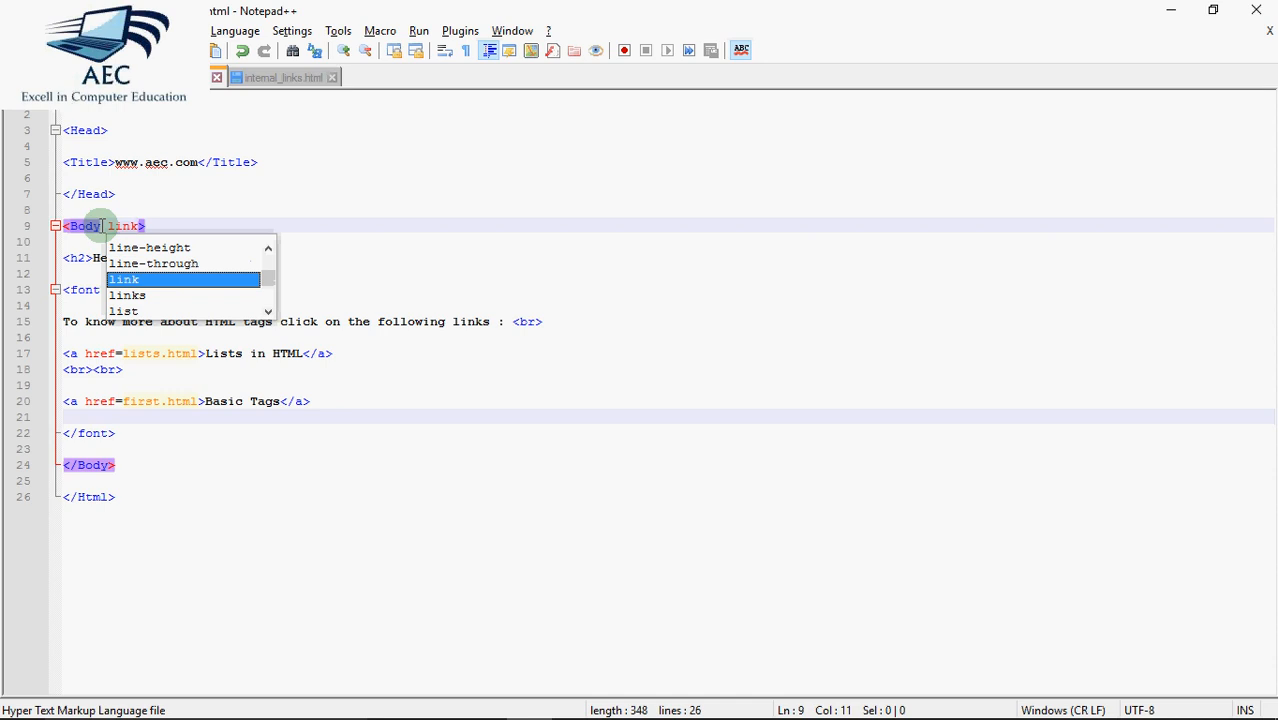
type("=yellow")
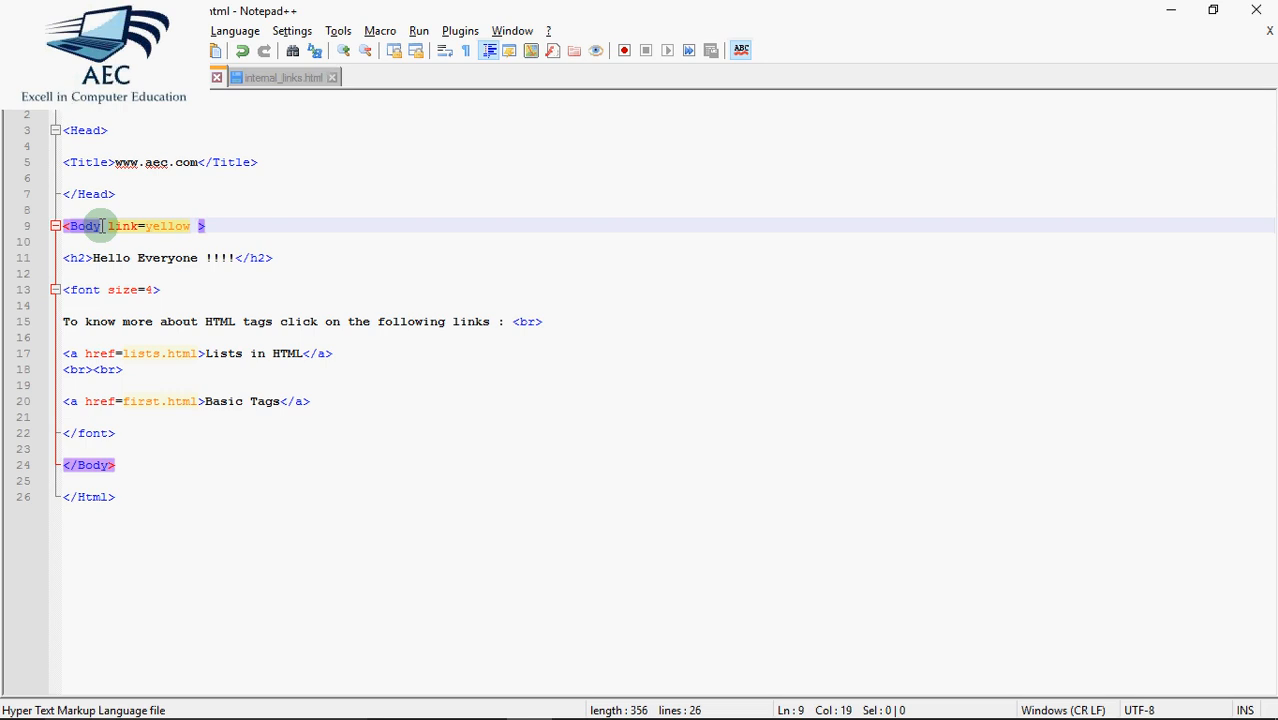
type("vlink=")
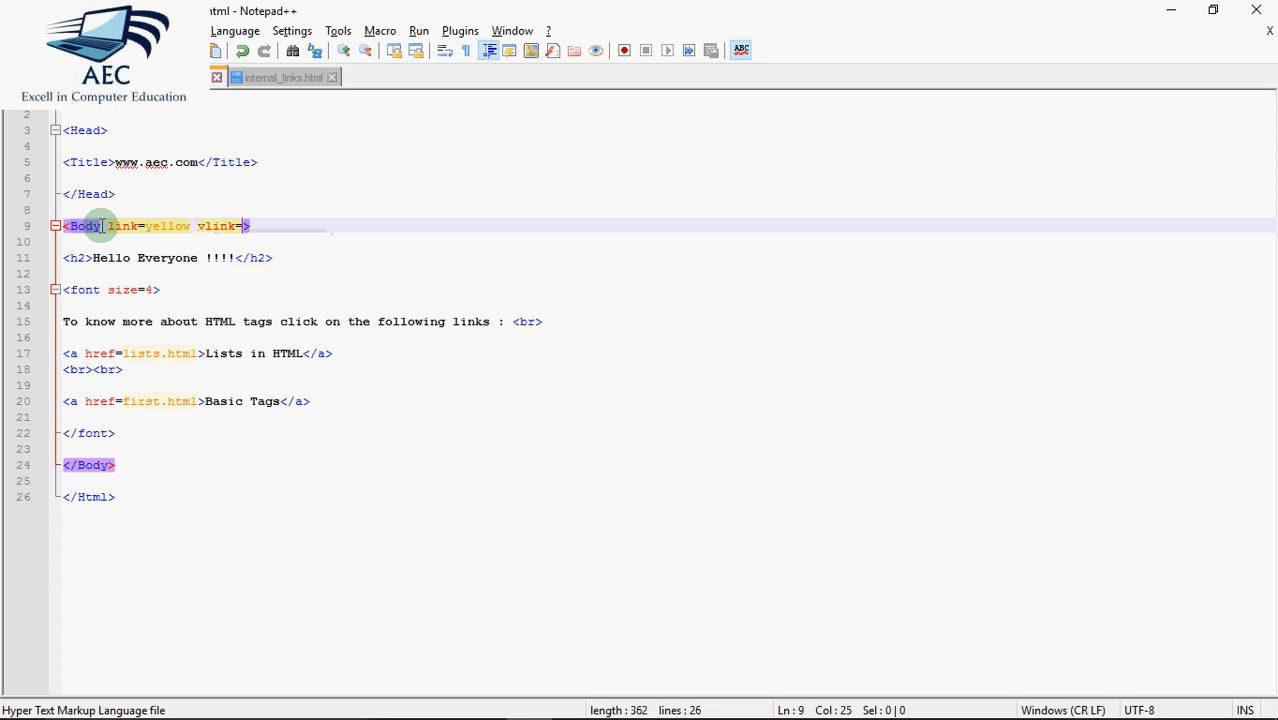
type("green")
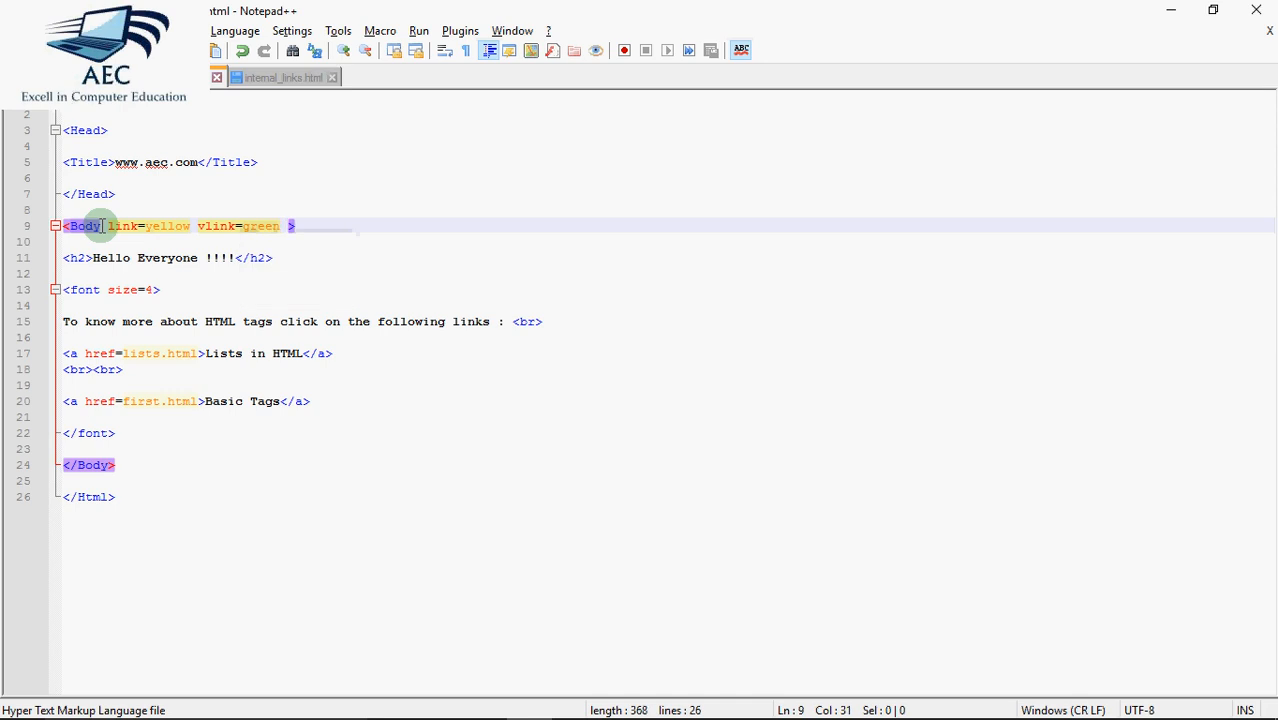
type("alink=")
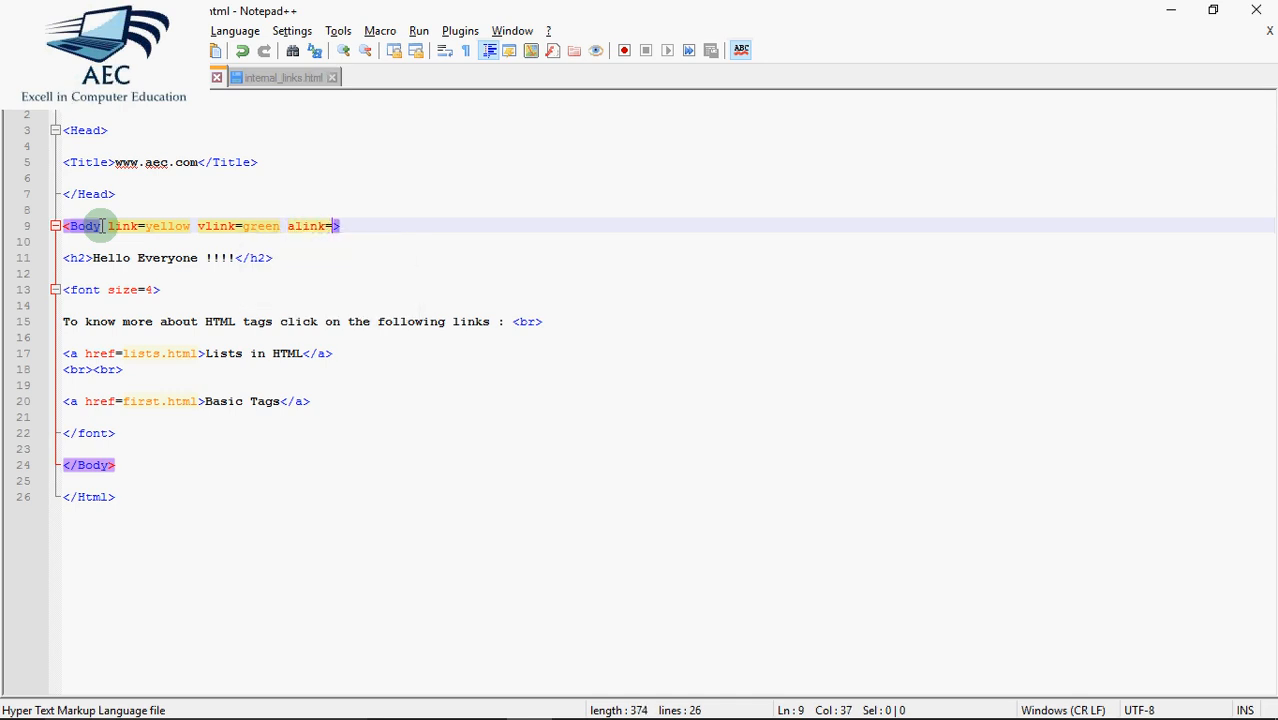
type("black")
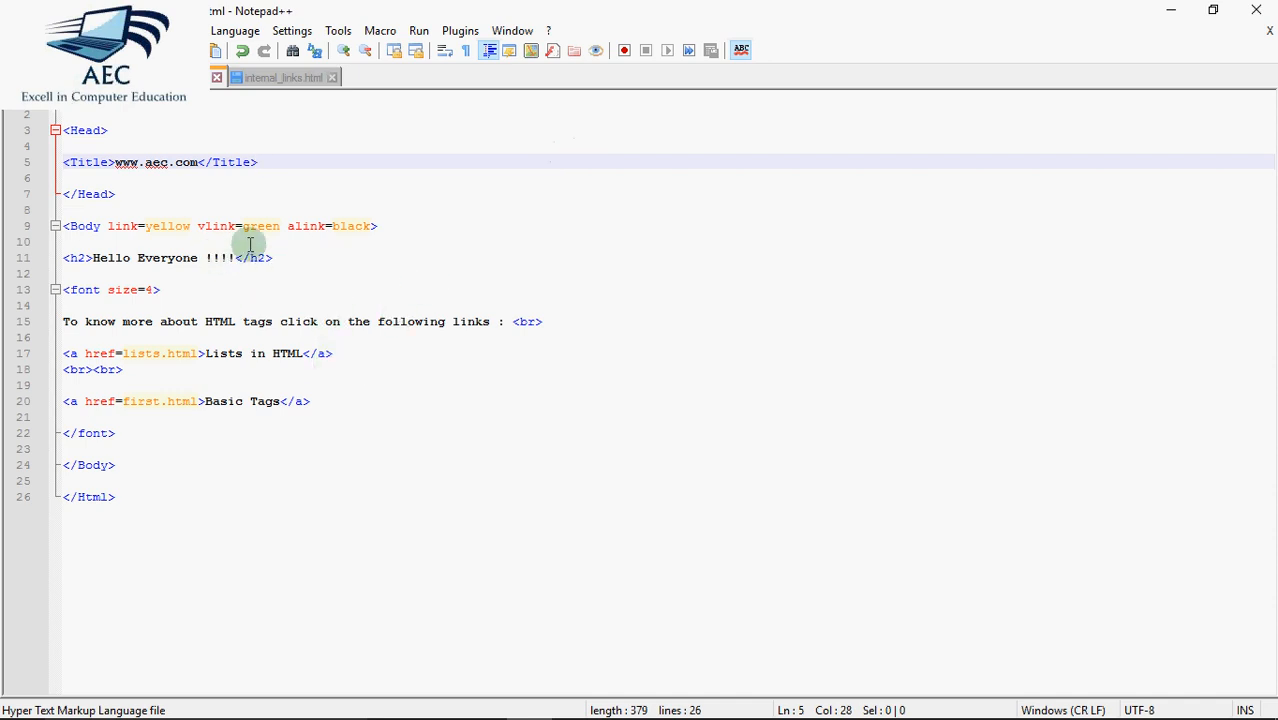
mouse_move(400, 310)
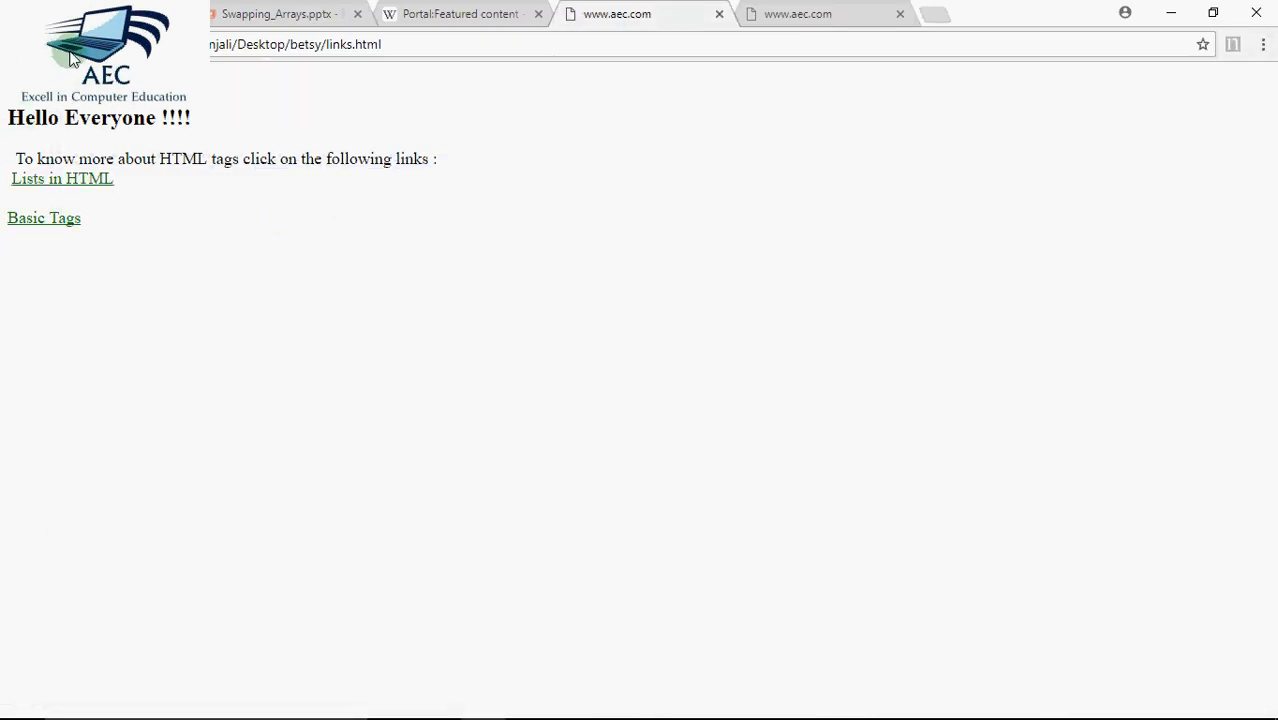
mouse_move(84, 184)
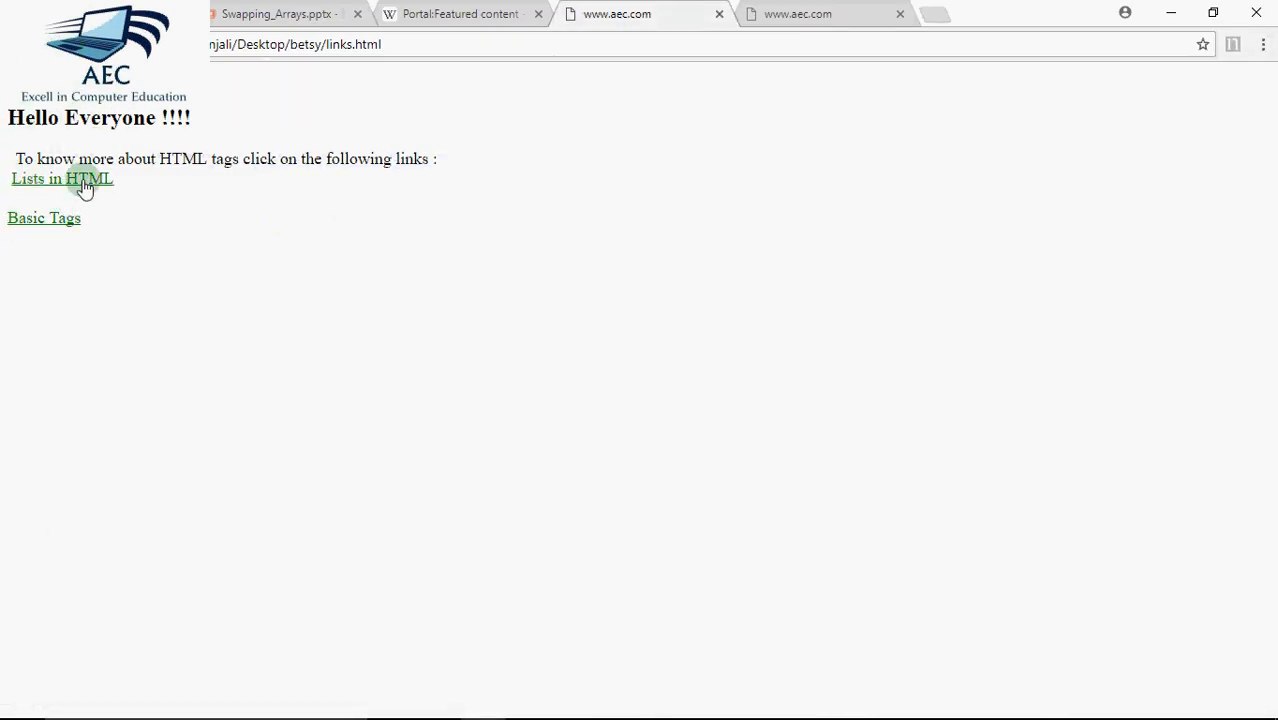
mouse_move(224, 272)
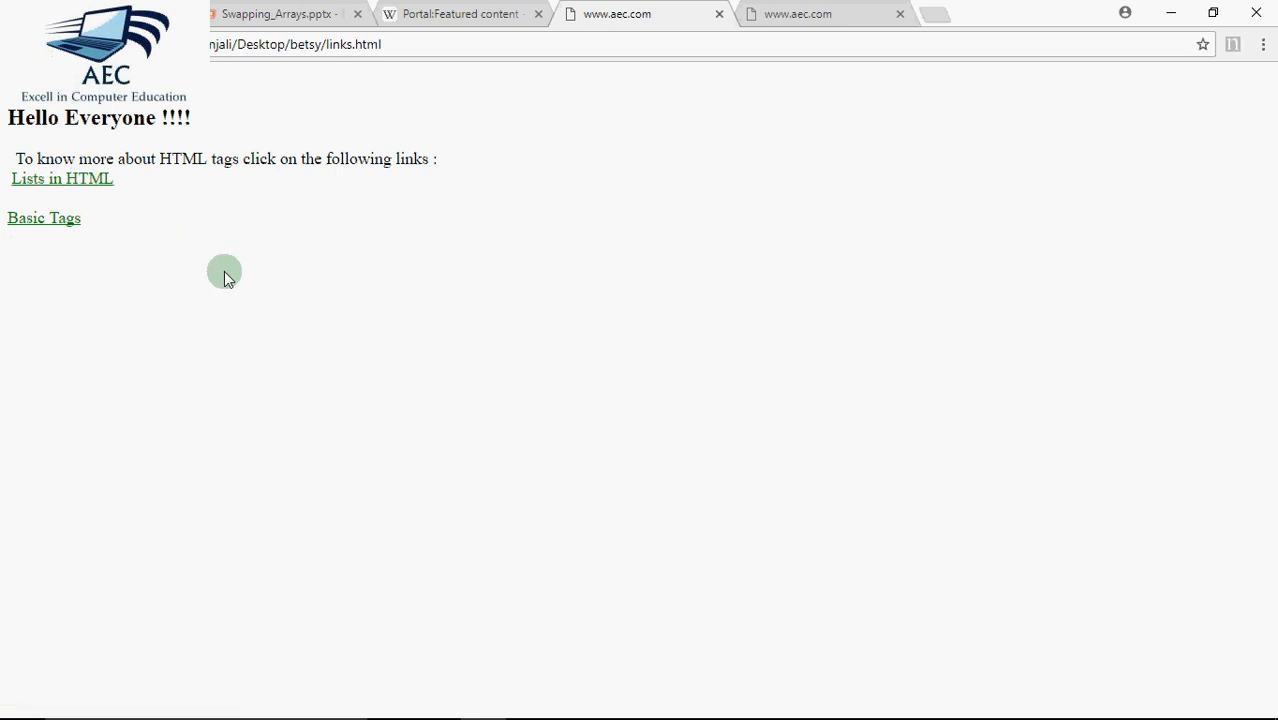
mouse_move(80, 178)
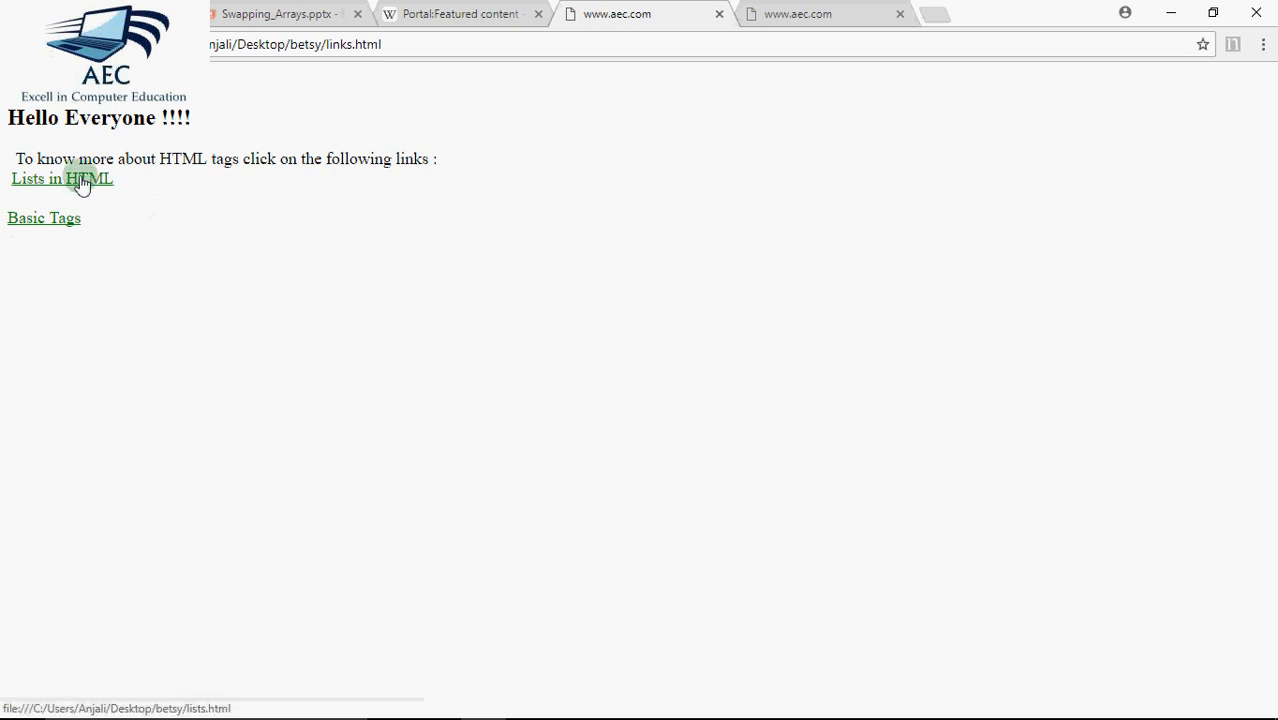
Follow Lists in HTML on the reloaded page to check the green visited colour and reopen lists.html.
left_click(62, 178)
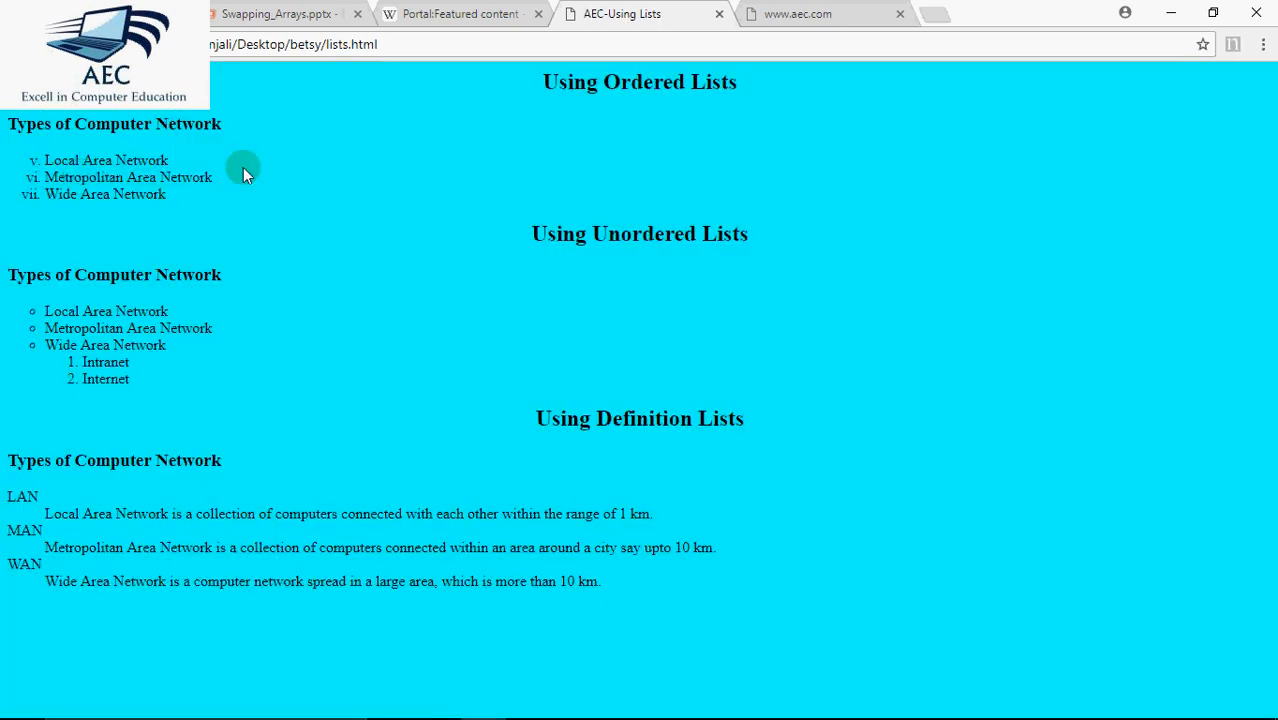
mouse_move(18, 52)
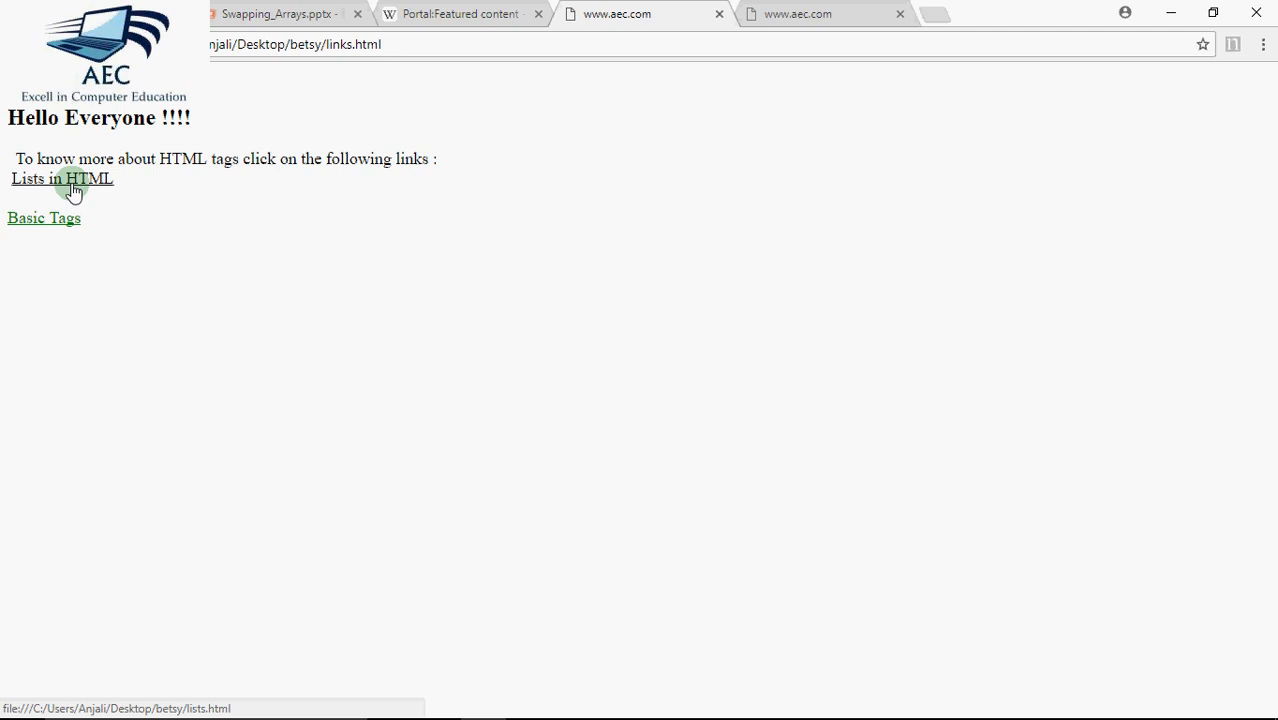
left_click(62, 178)
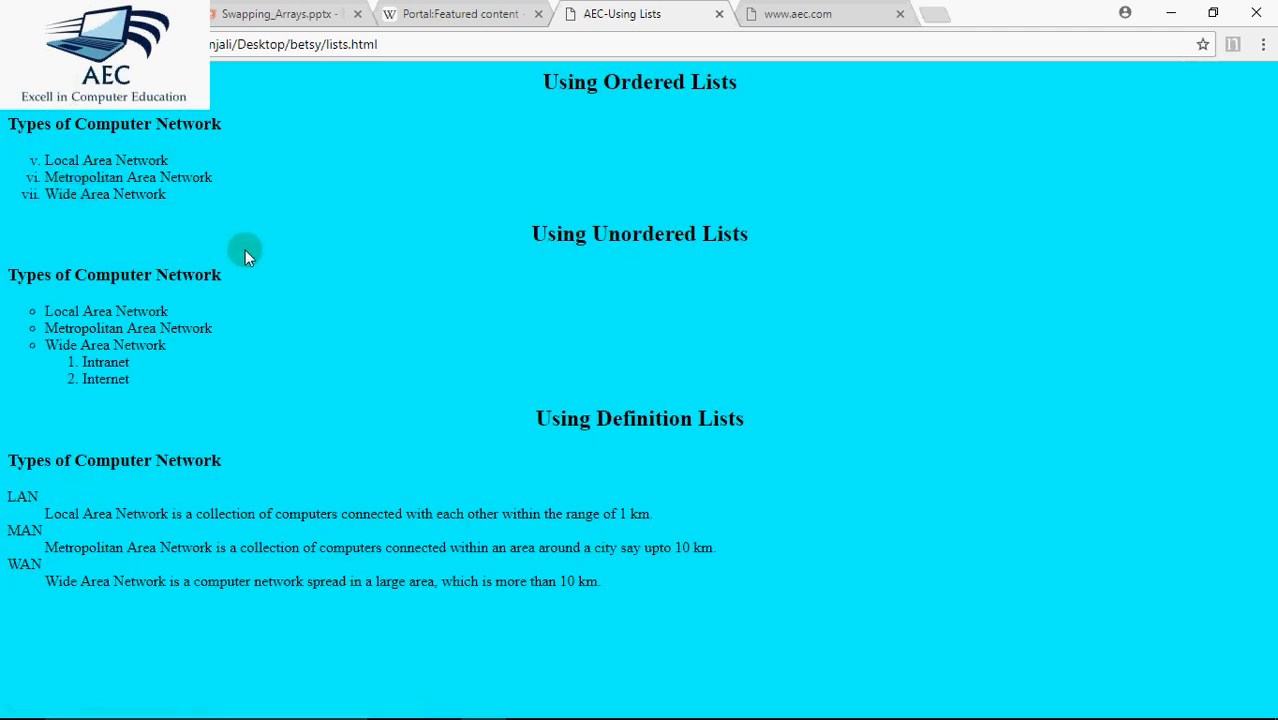
mouse_move(344, 264)
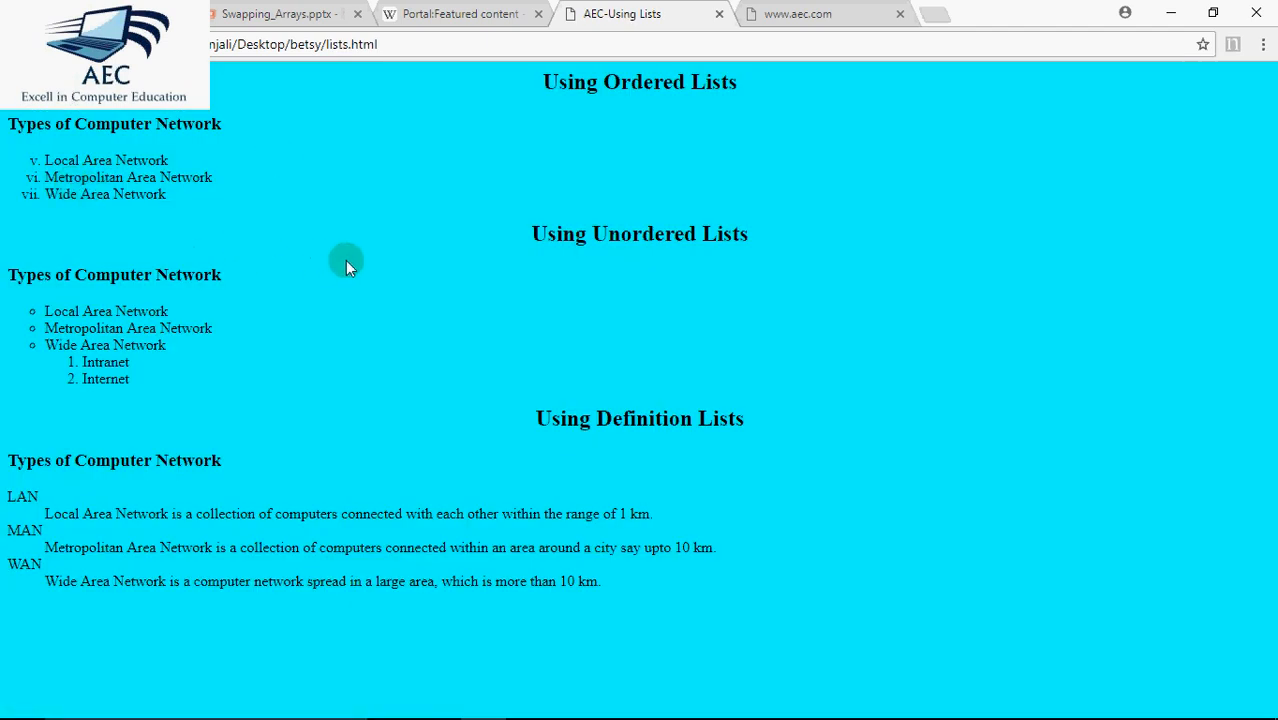
mouse_move(162, 330)
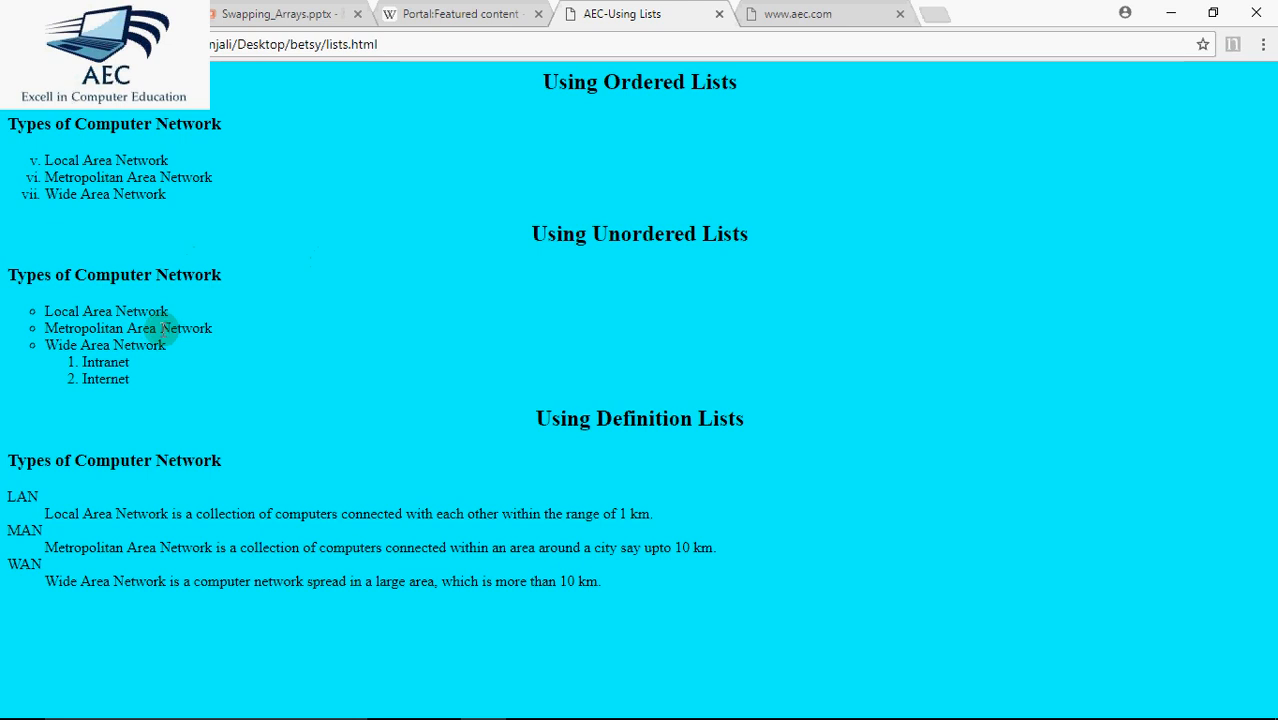